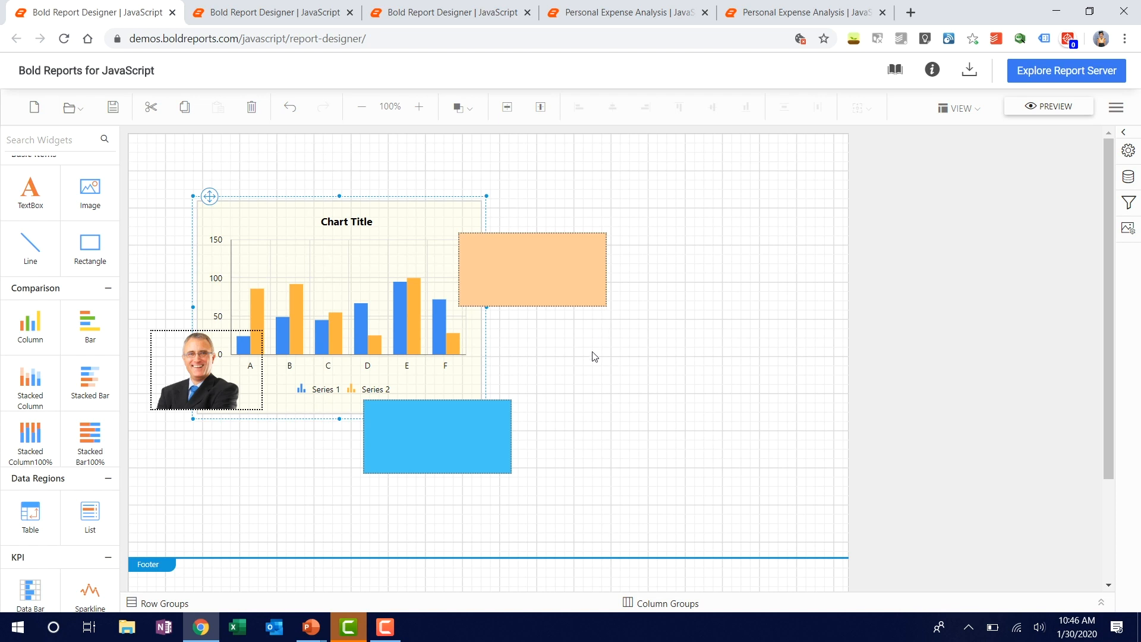
{"action": "mouse_move", "coordinate": [586, 368]}
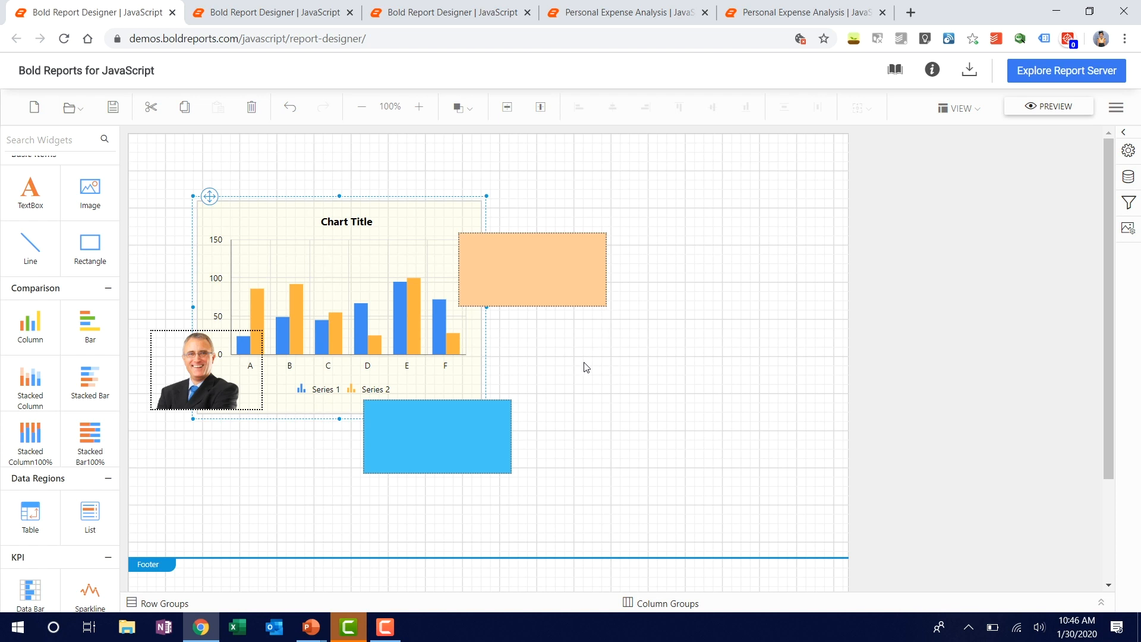
{"action": "mouse_move", "coordinate": [501, 290]}
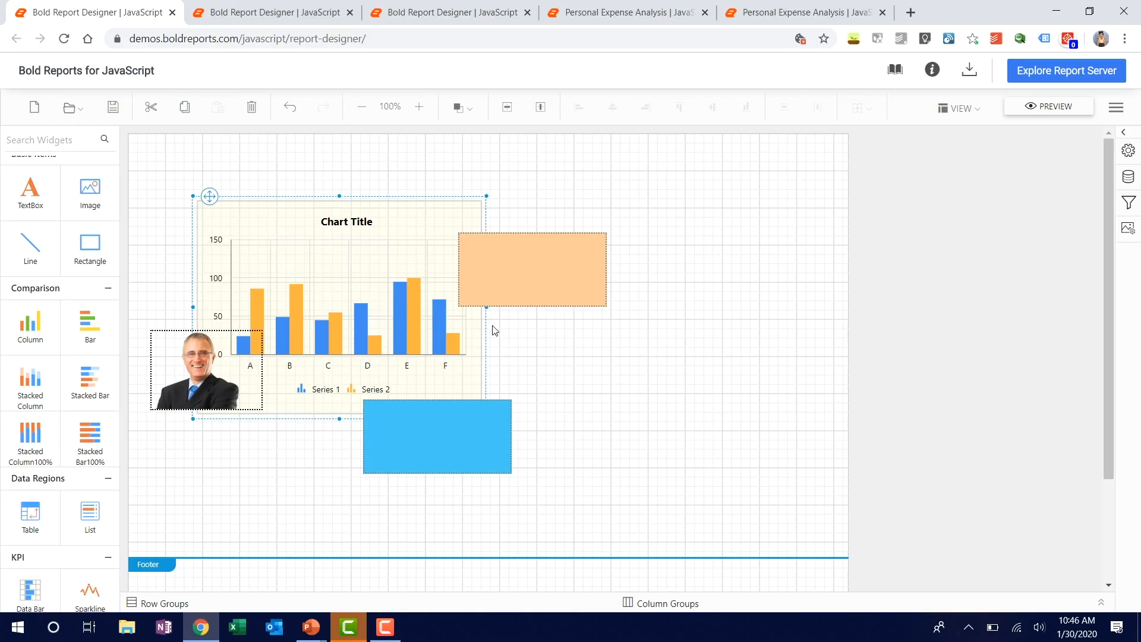
{"action": "mouse_move", "coordinate": [399, 212]}
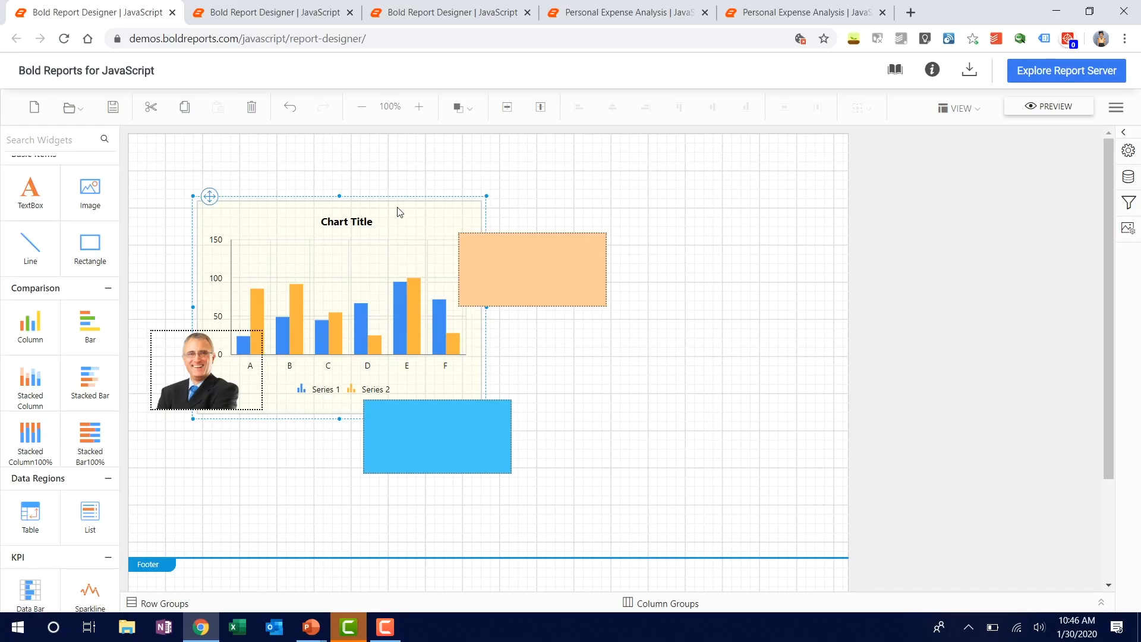
{"action": "mouse_move", "coordinate": [382, 277]}
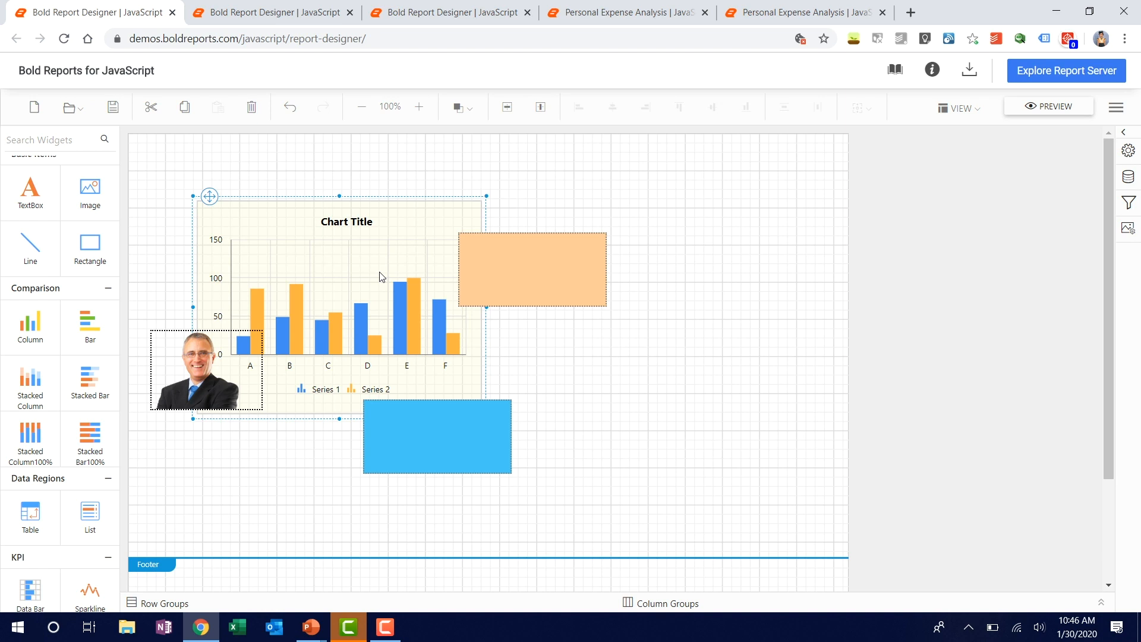
Bring the chart to the front of all items, then send it behind everything
{"action": "left_click", "coordinate": [459, 107]}
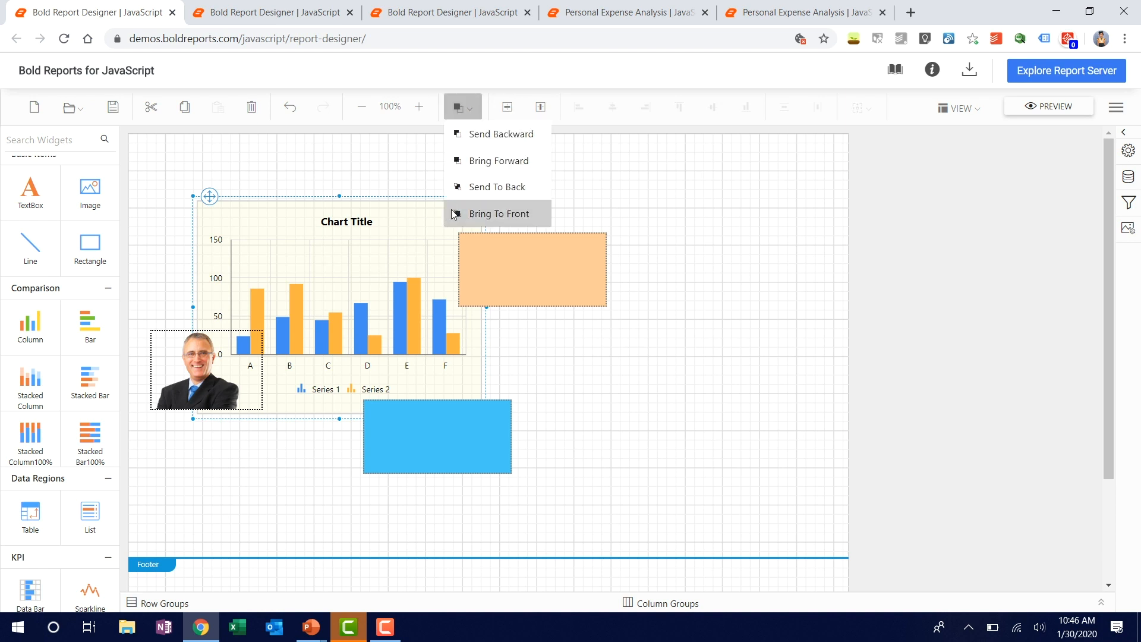
{"action": "left_click", "coordinate": [498, 213]}
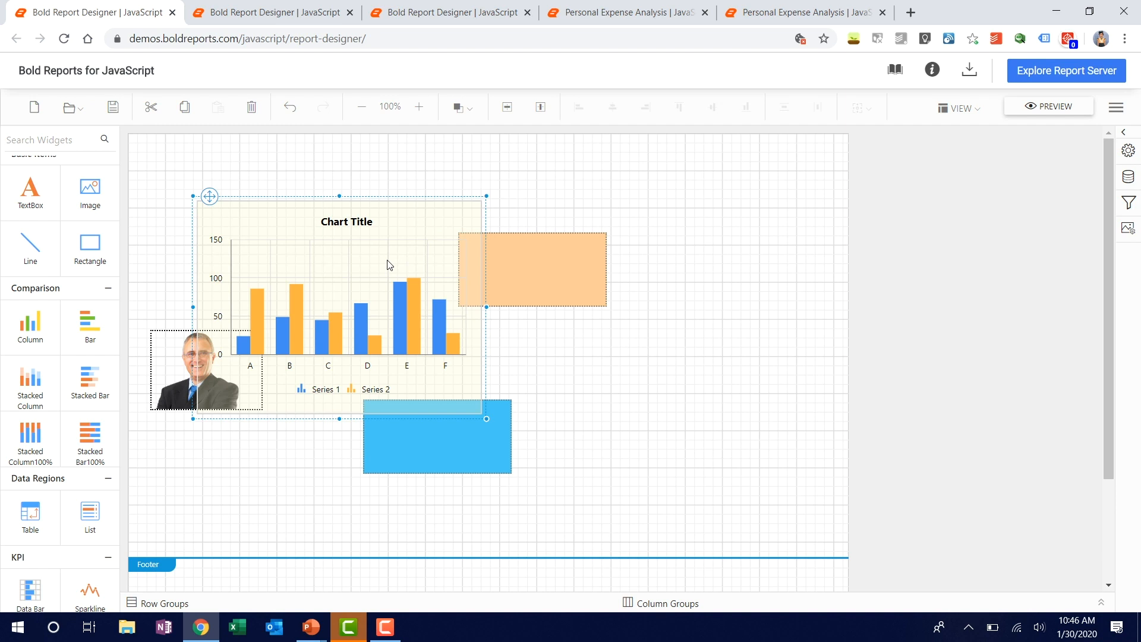
{"action": "mouse_move", "coordinate": [459, 107]}
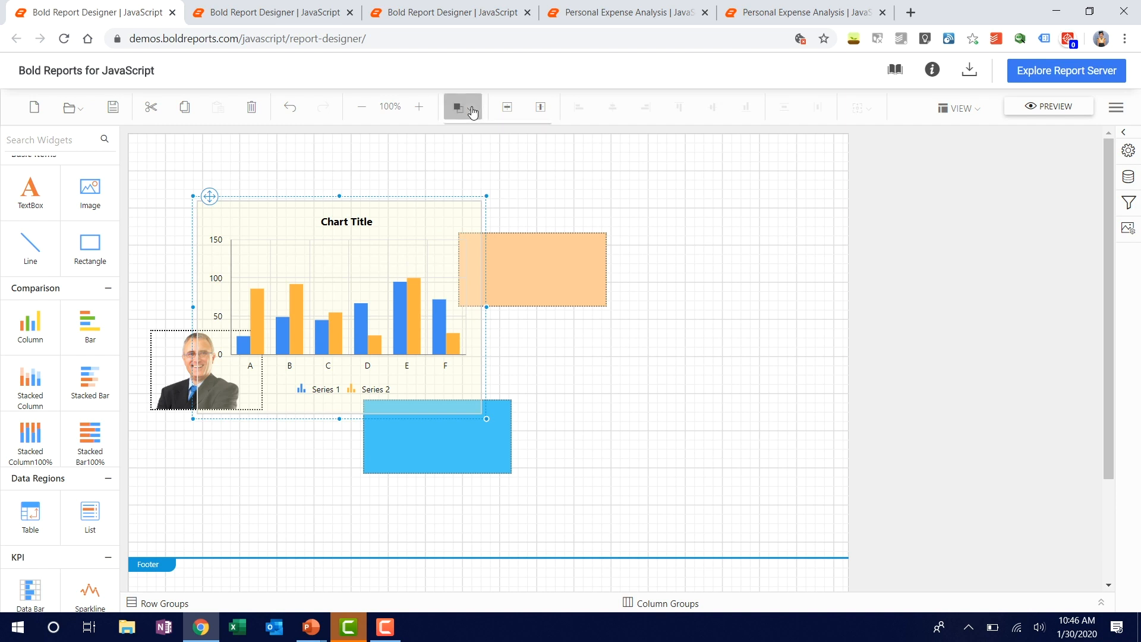
{"action": "left_click", "coordinate": [462, 106]}
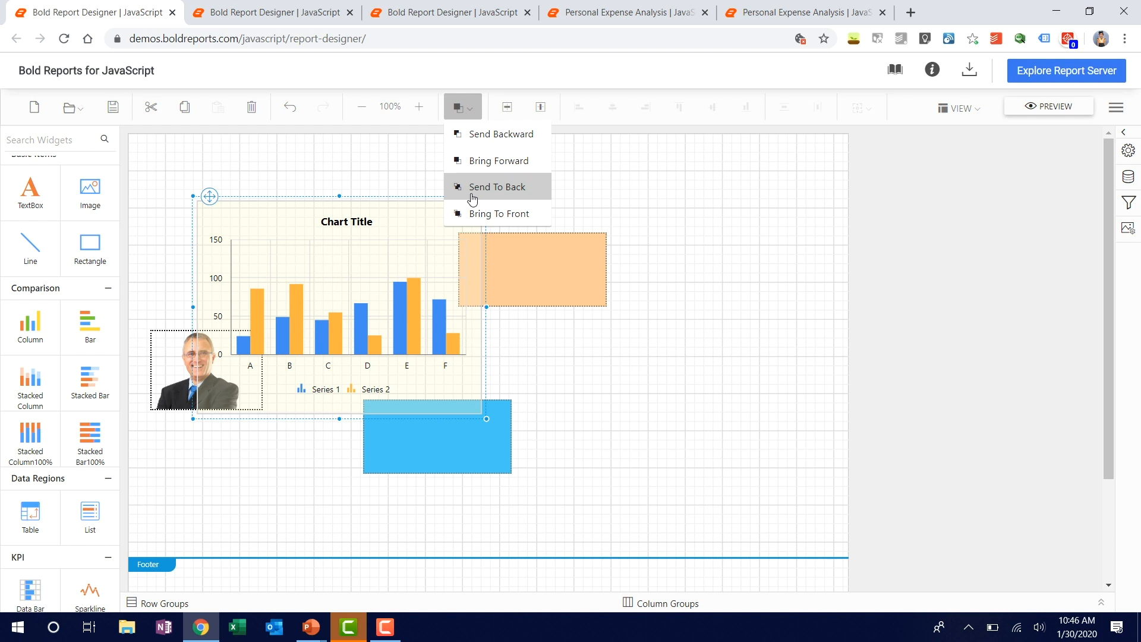
{"action": "left_click", "coordinate": [498, 186]}
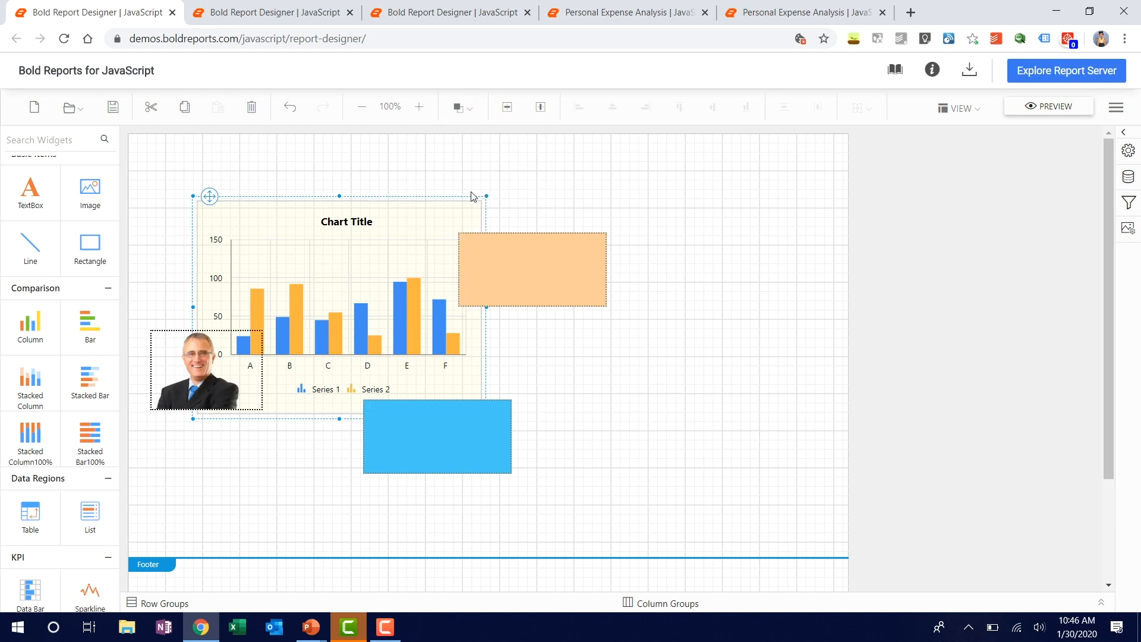
{"action": "mouse_move", "coordinate": [250, 391]}
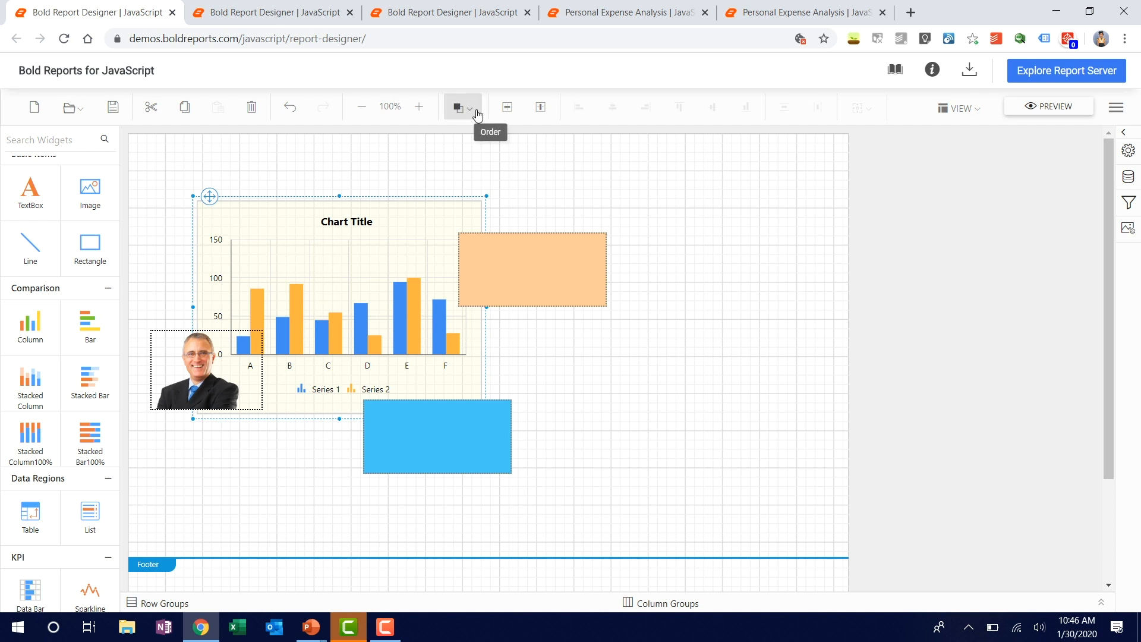
Bring the chart forward in two steps, above the portrait and then above the rectangles
{"action": "left_click", "coordinate": [471, 107]}
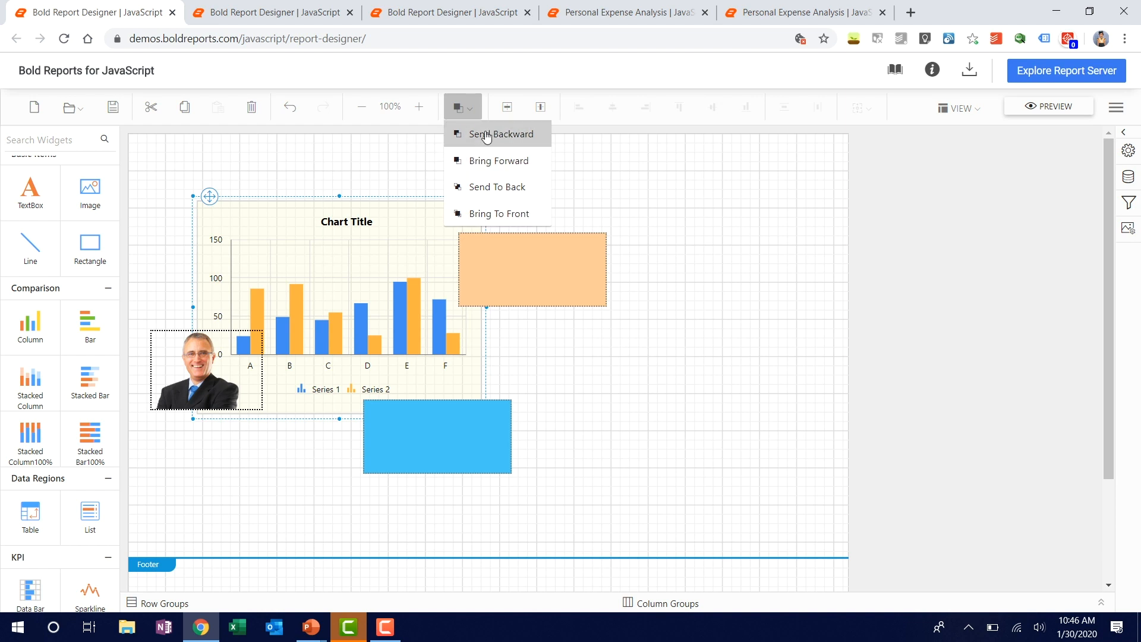
{"action": "mouse_move", "coordinate": [497, 187]}
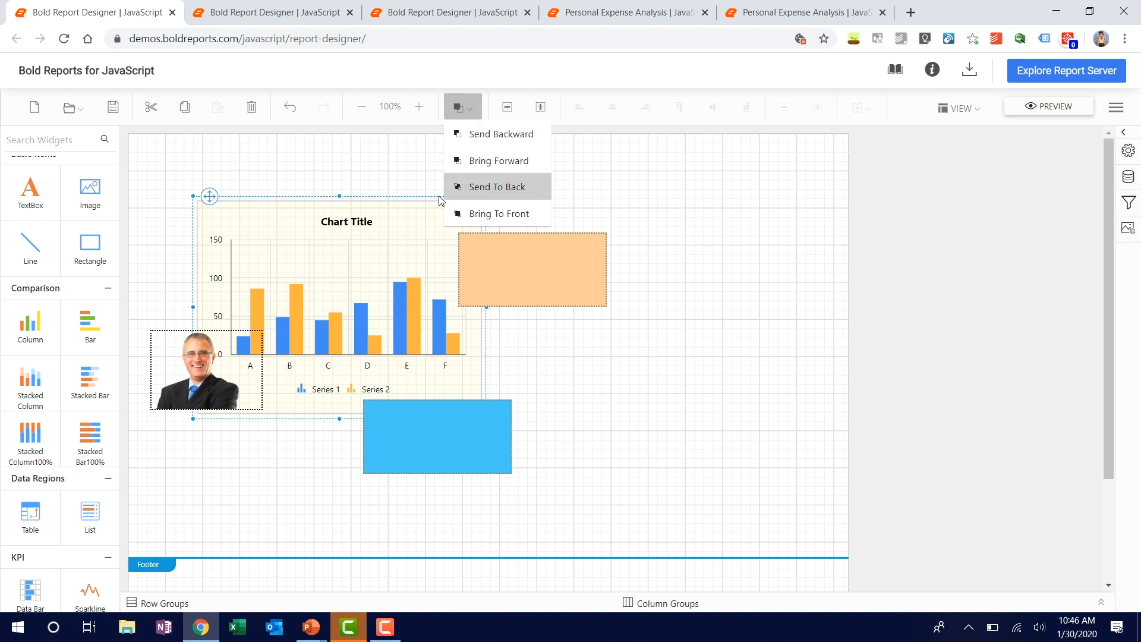
{"action": "left_click", "coordinate": [499, 187]}
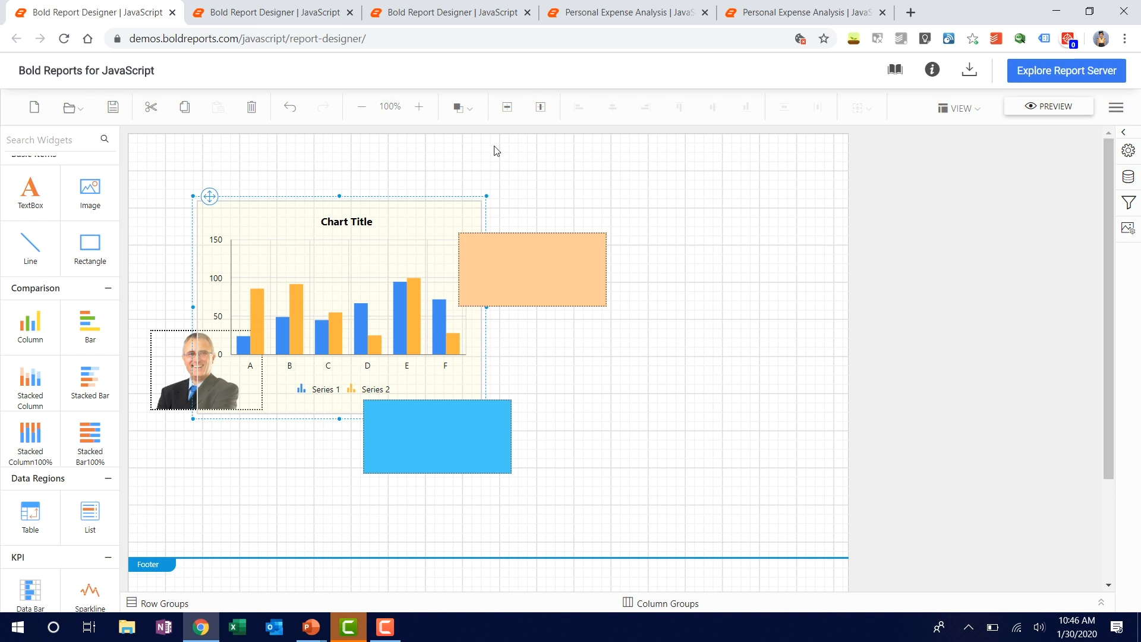
{"action": "left_click", "coordinate": [458, 107]}
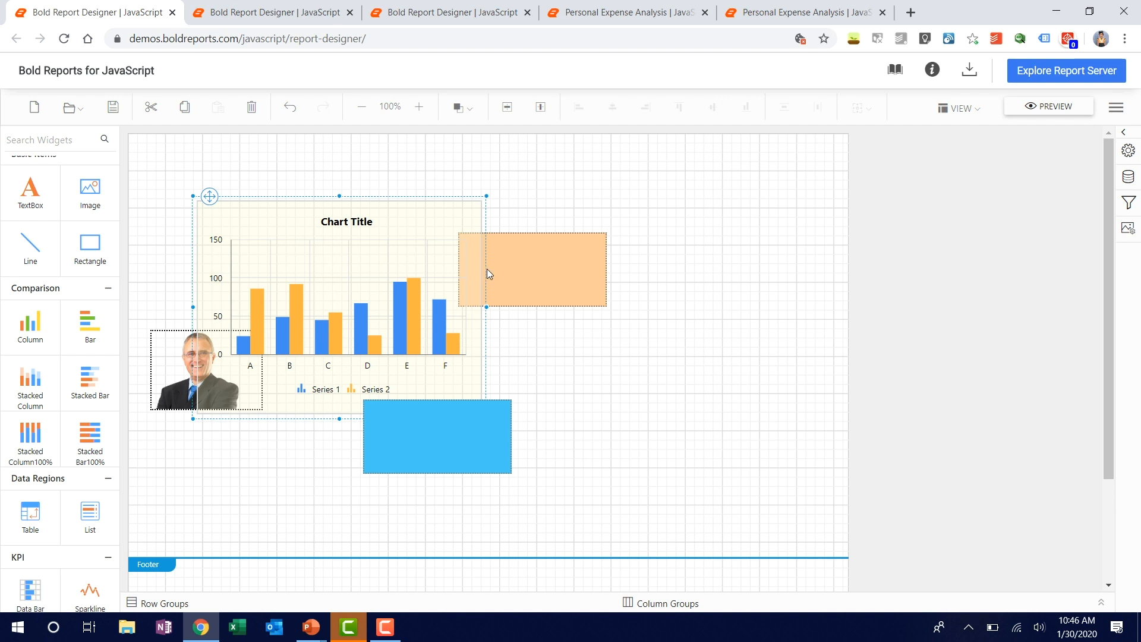
{"action": "left_click", "coordinate": [461, 106]}
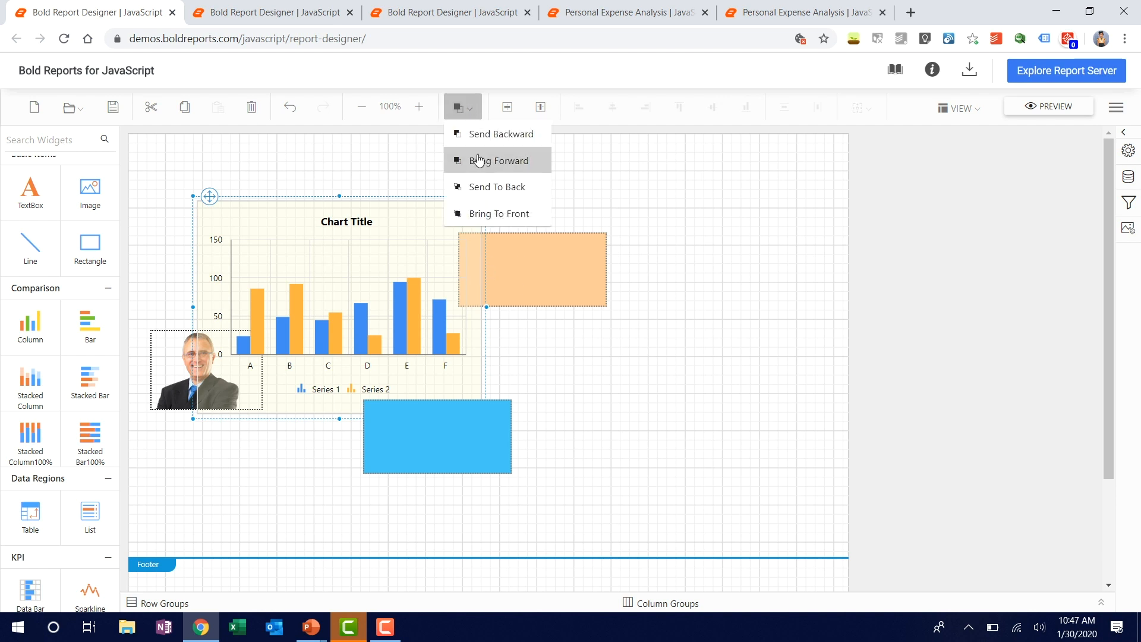
{"action": "left_click", "coordinate": [497, 161]}
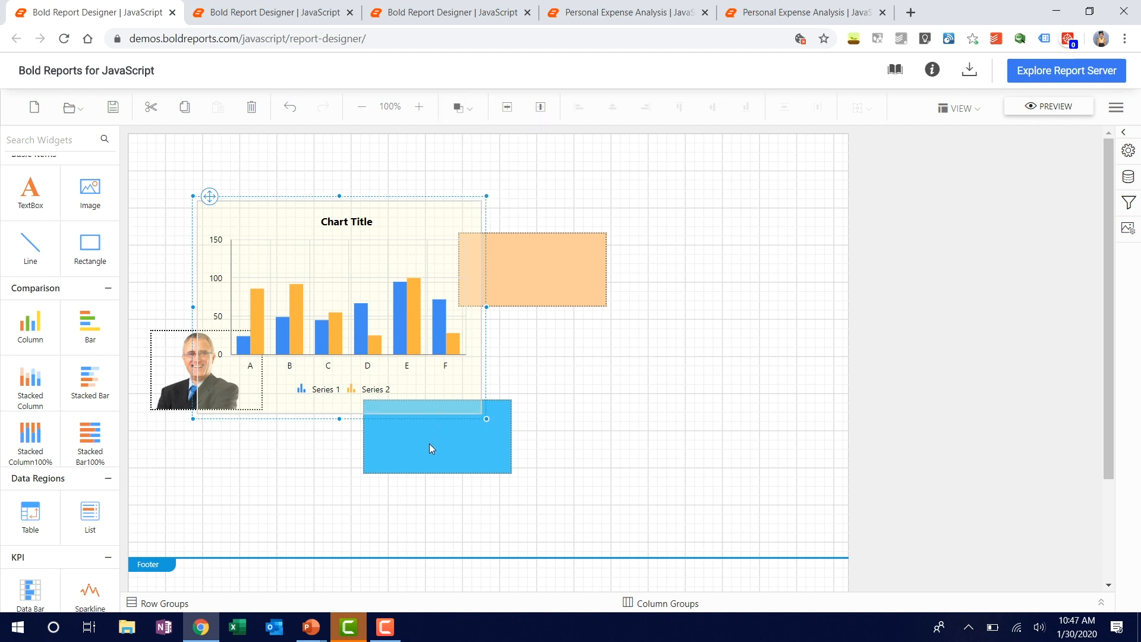
Send the chart back one layer, then centre the yellow Income panel horizontally and vertically on the page
{"action": "left_click", "coordinate": [457, 107]}
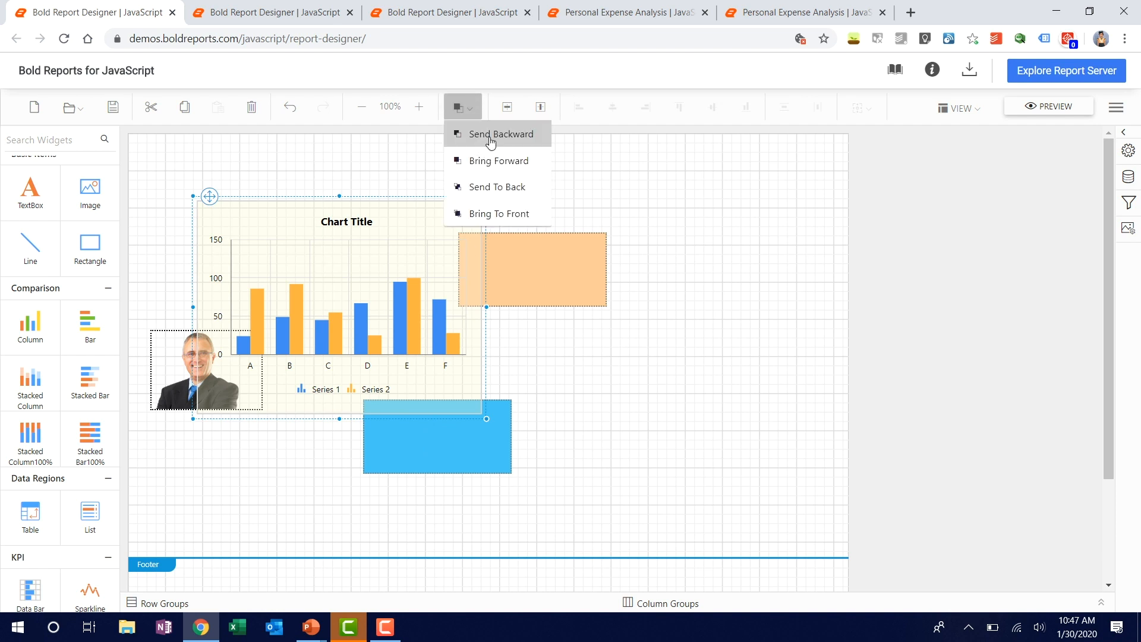
{"action": "left_click", "coordinate": [501, 133]}
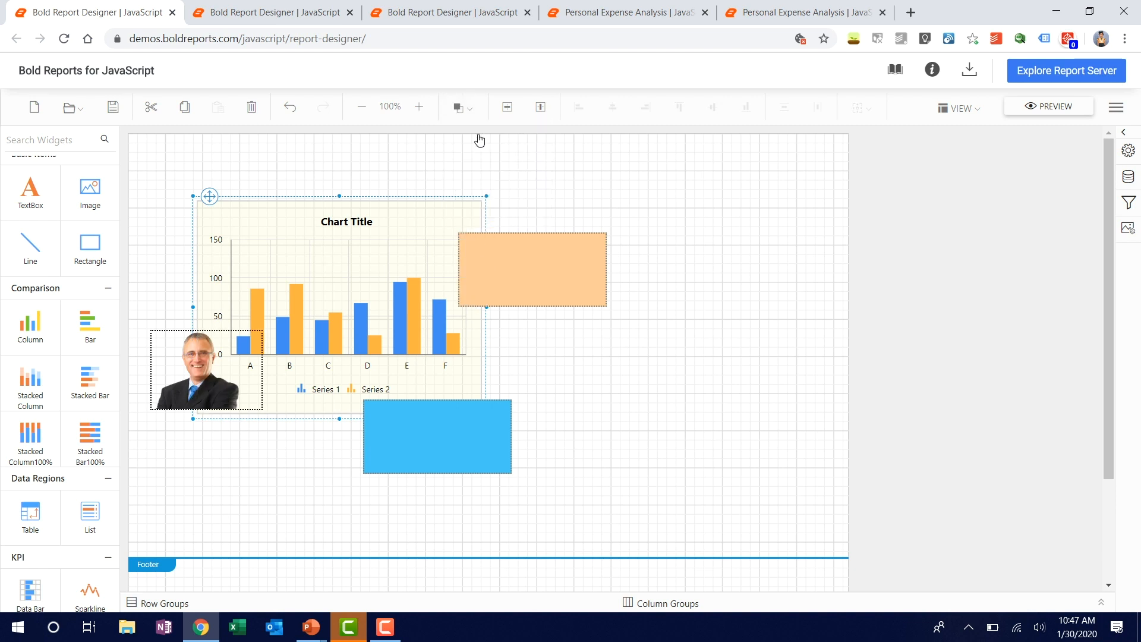
{"action": "mouse_move", "coordinate": [429, 254]}
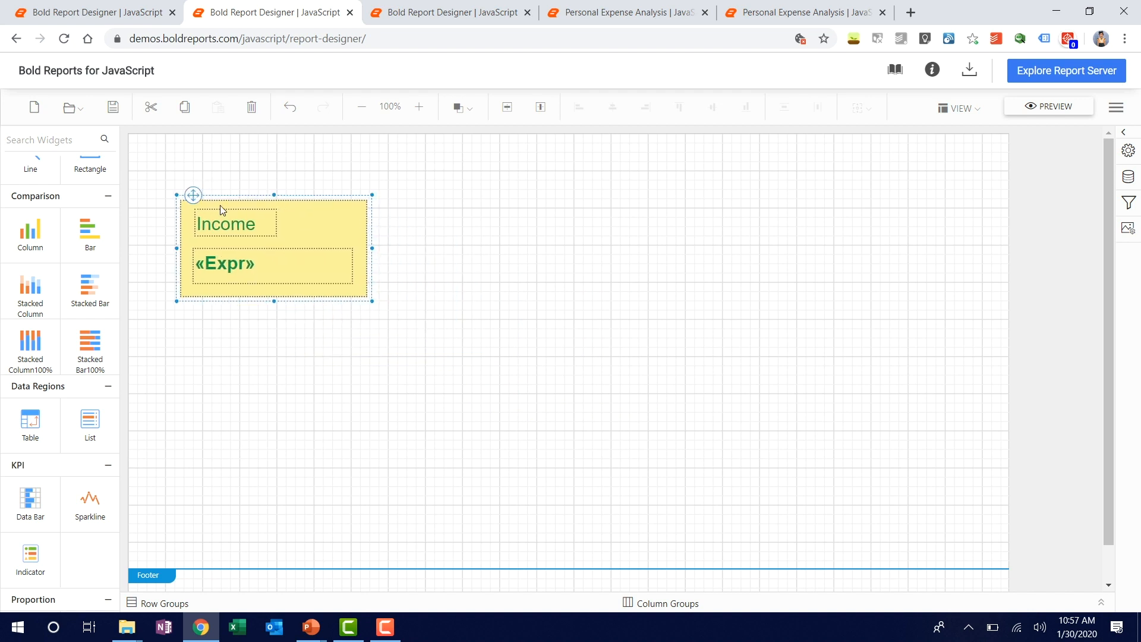
{"action": "mouse_move", "coordinate": [365, 359]}
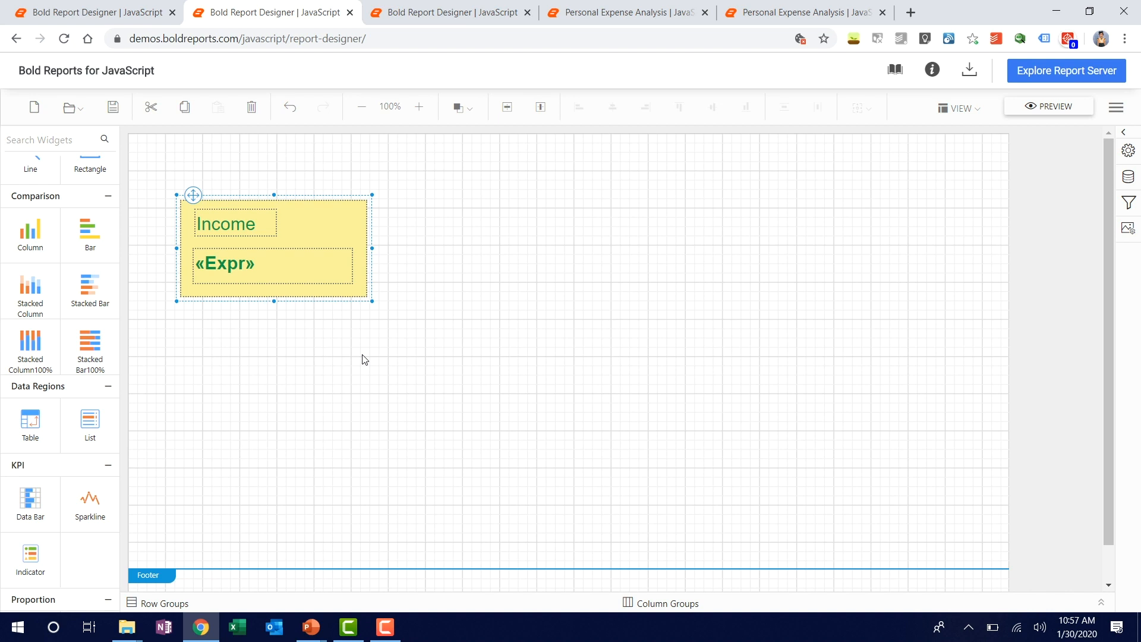
{"action": "mouse_move", "coordinate": [385, 348]}
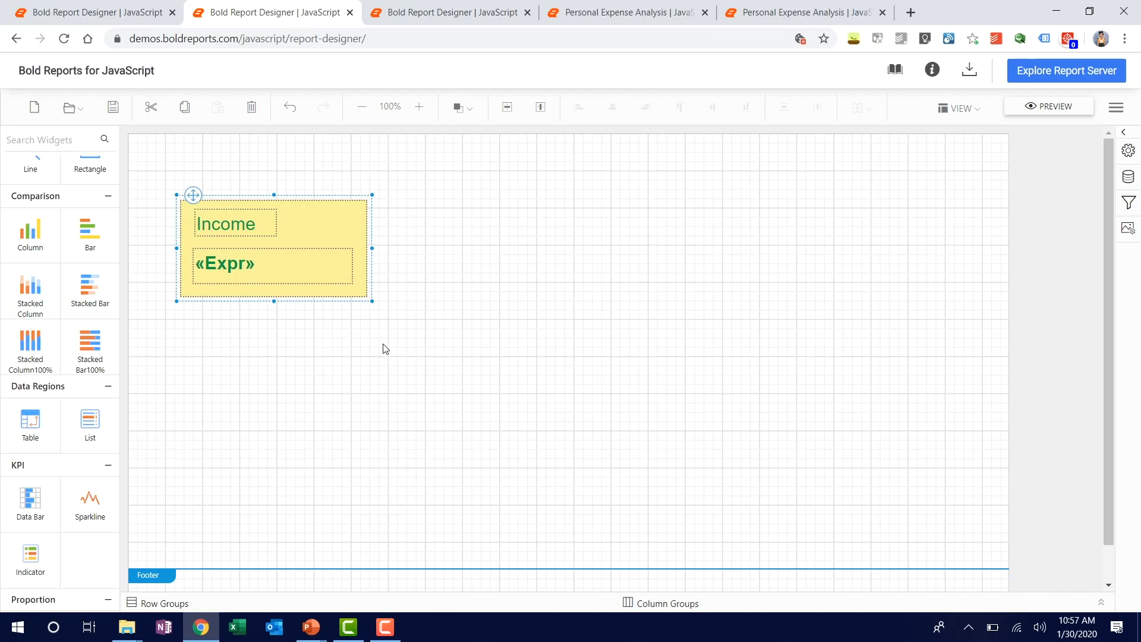
{"action": "mouse_move", "coordinate": [506, 107]}
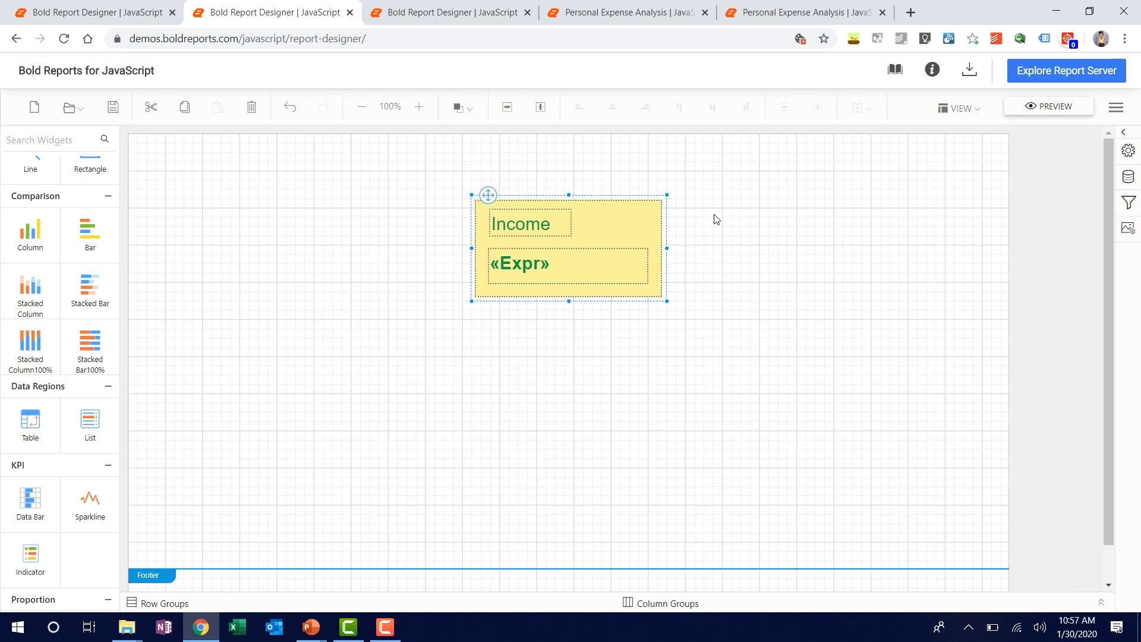
{"action": "mouse_move", "coordinate": [685, 322]}
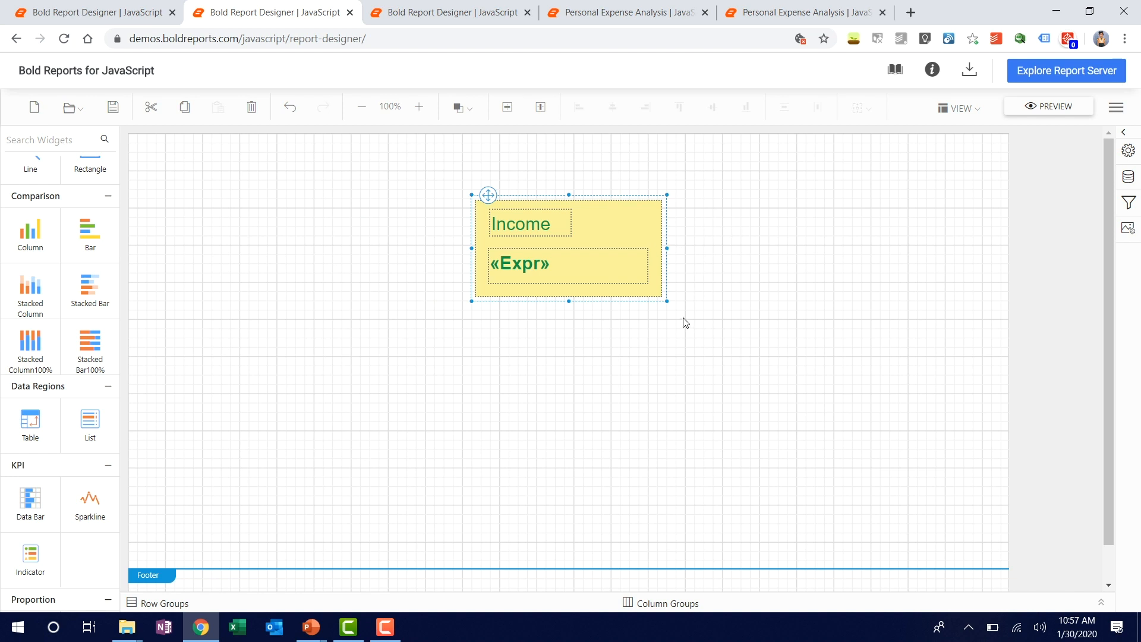
{"action": "left_click", "coordinate": [540, 105]}
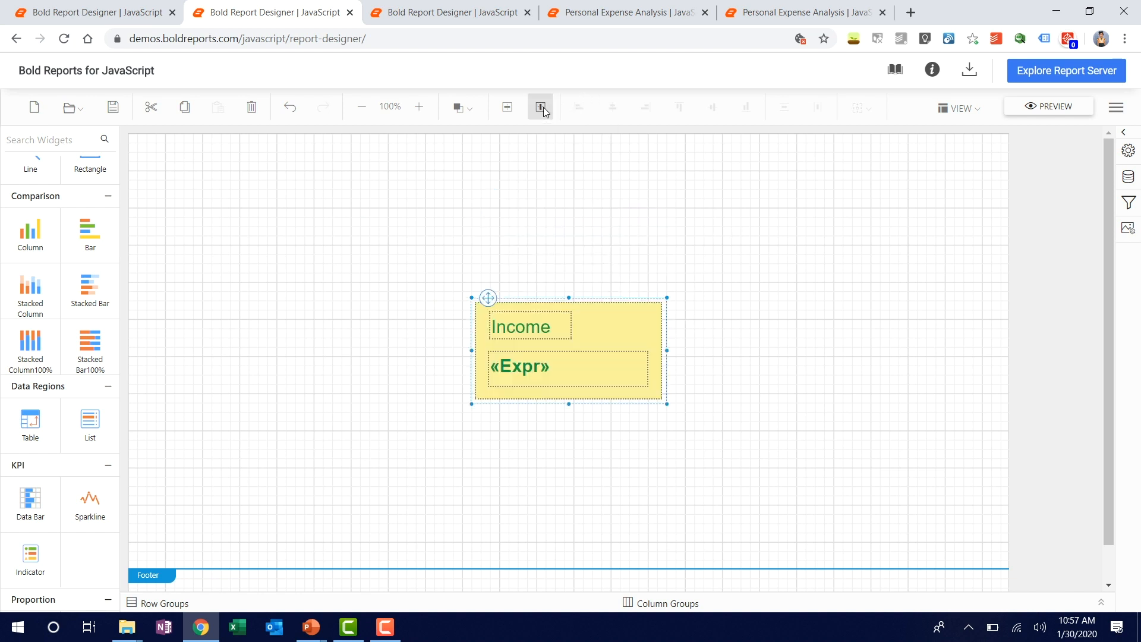
{"action": "mouse_move", "coordinate": [645, 471]}
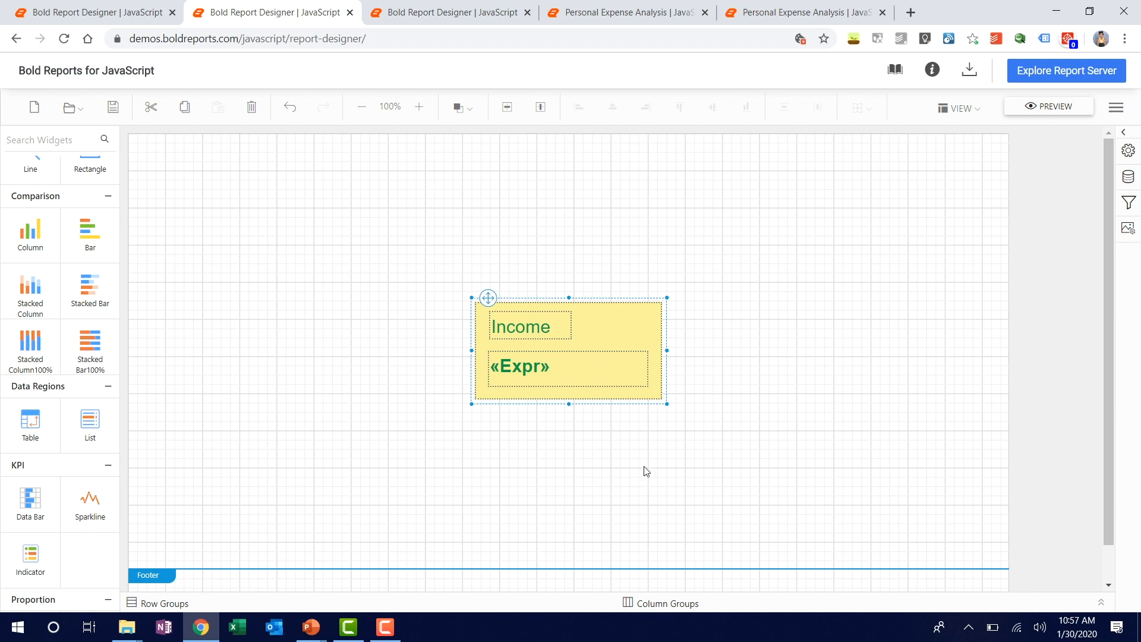
{"action": "mouse_move", "coordinate": [634, 225]}
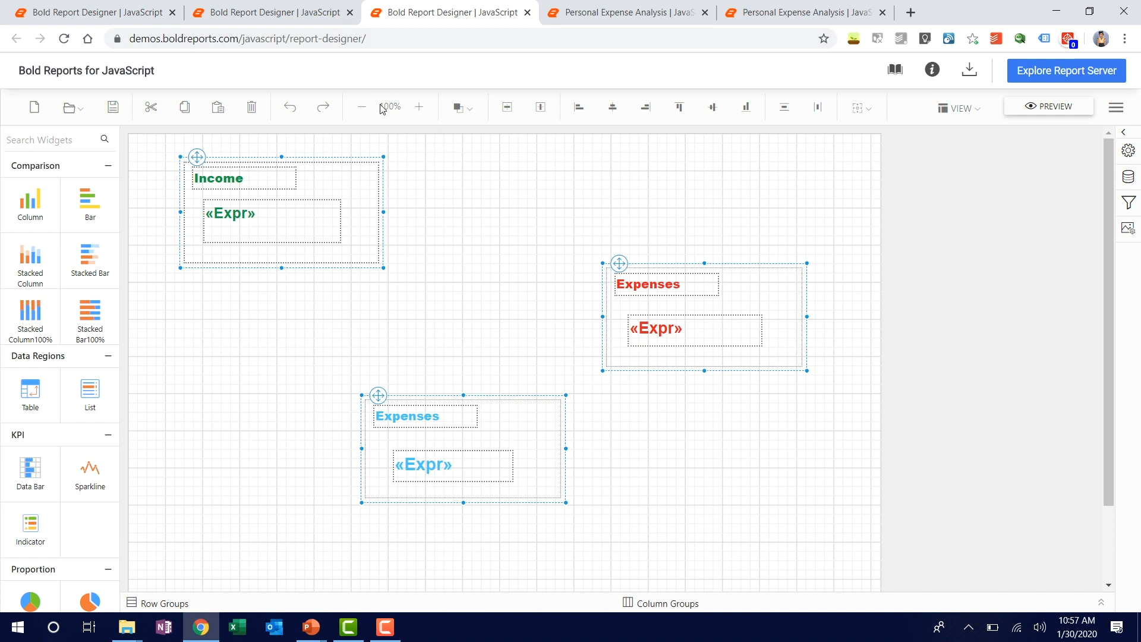
{"action": "mouse_move", "coordinate": [579, 107]}
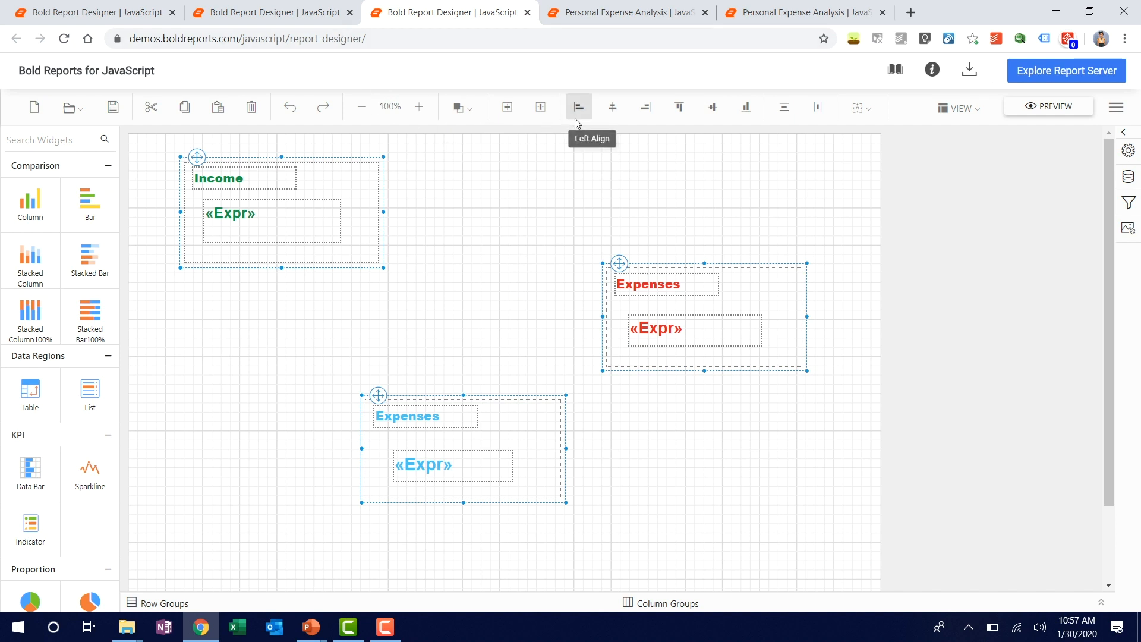
{"action": "mouse_move", "coordinate": [644, 106]}
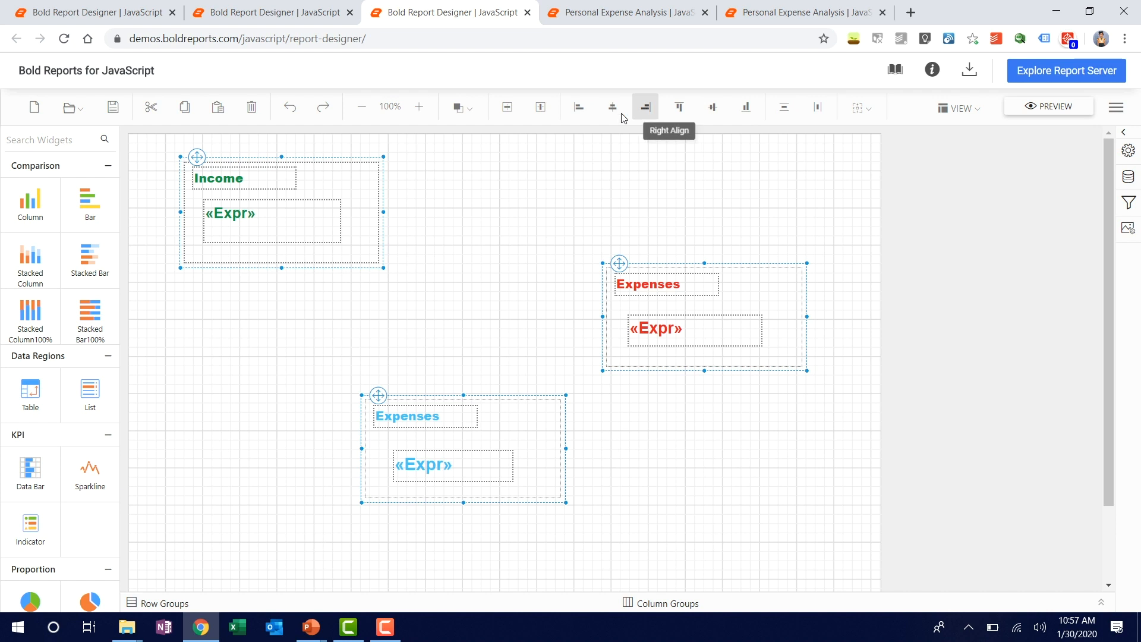
{"action": "mouse_move", "coordinate": [678, 106]}
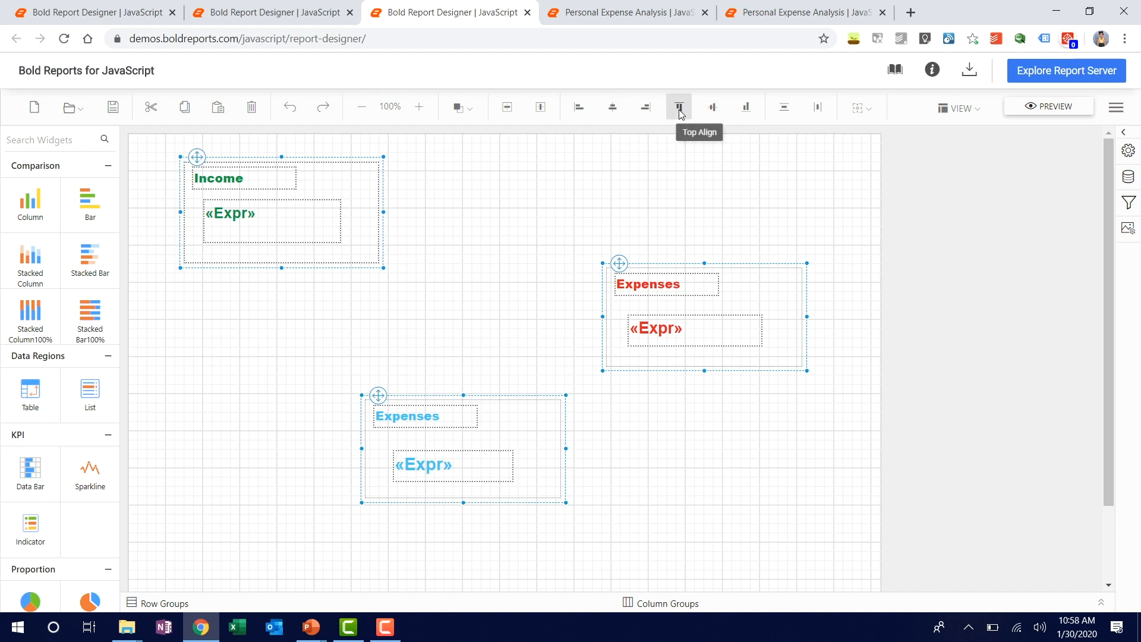
{"action": "mouse_move", "coordinate": [712, 107]}
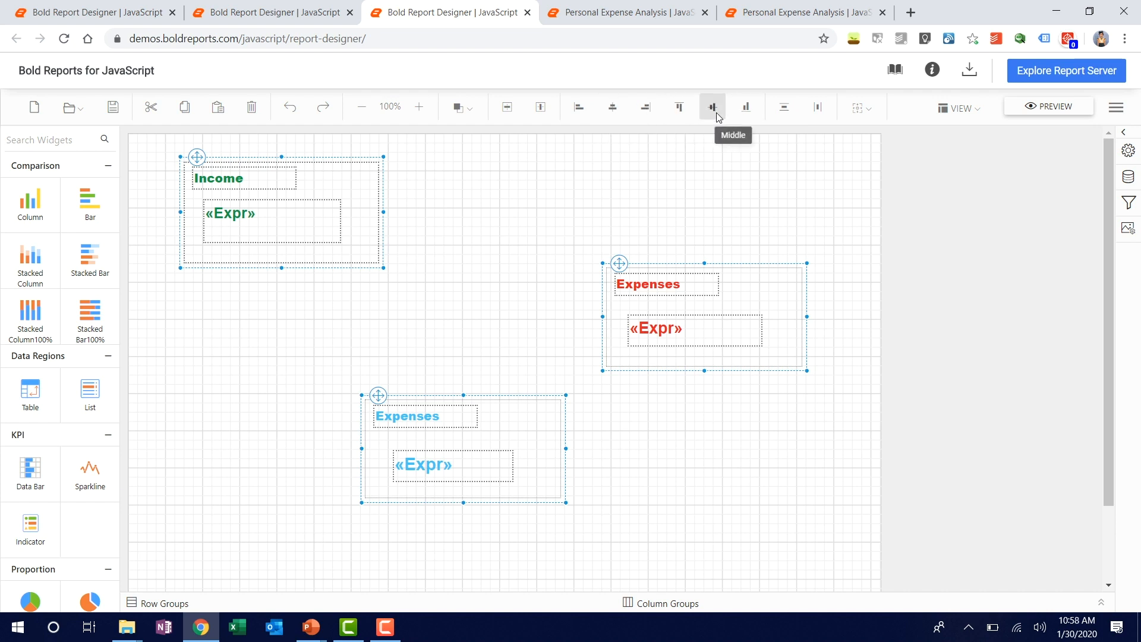
{"action": "mouse_move", "coordinate": [591, 205]}
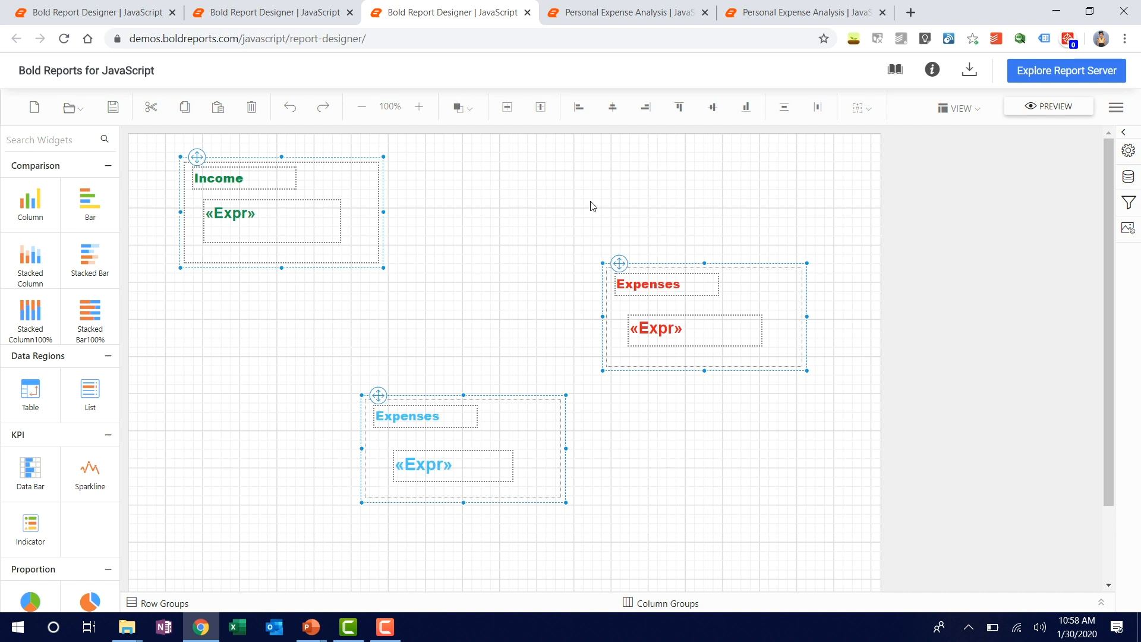
{"action": "mouse_move", "coordinate": [327, 236]}
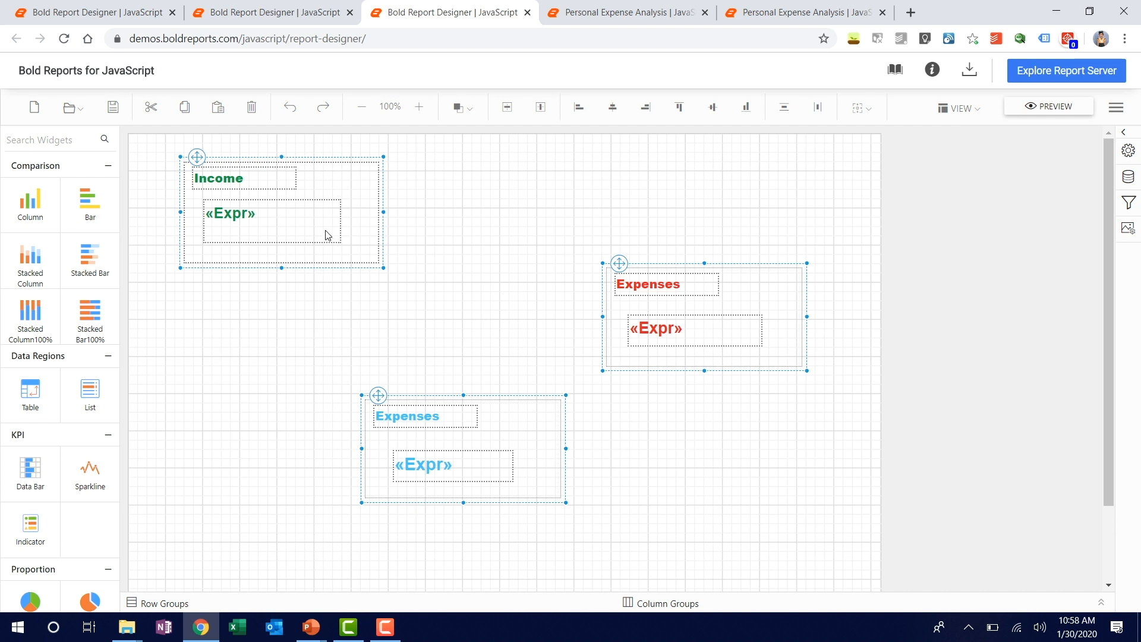
{"action": "mouse_move", "coordinate": [523, 275]}
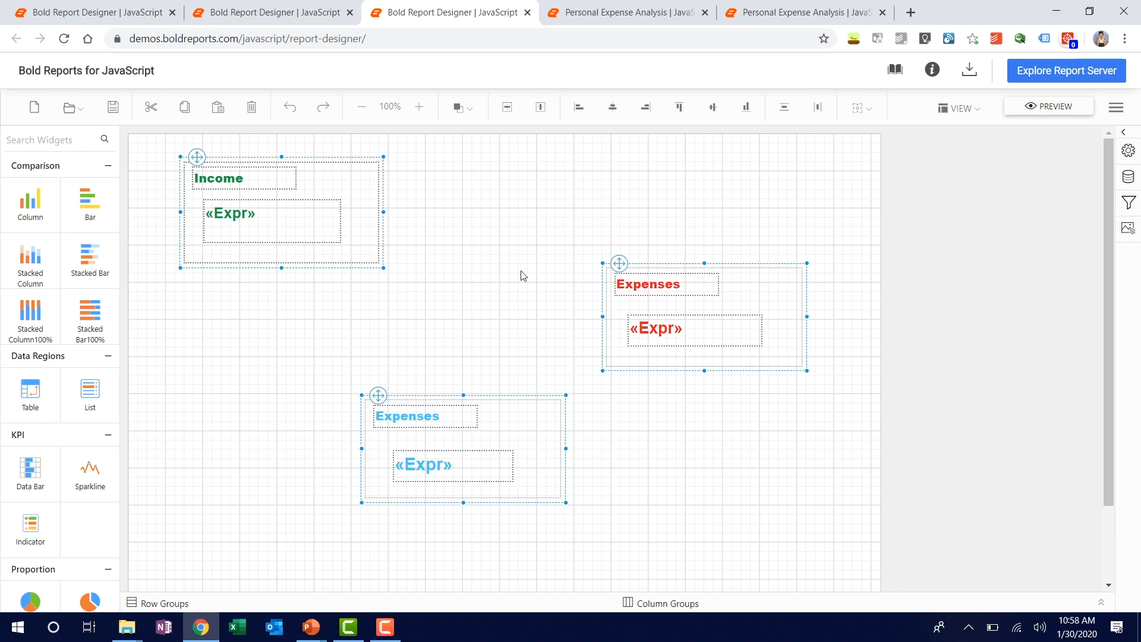
{"action": "mouse_move", "coordinate": [513, 433]}
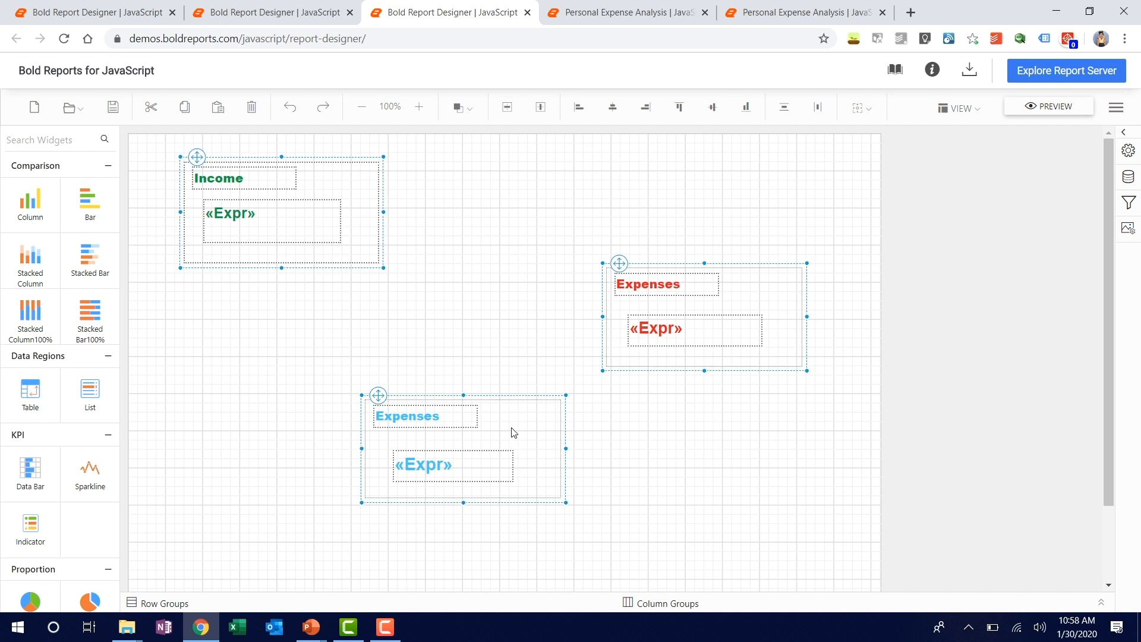
{"action": "mouse_move", "coordinate": [631, 453]}
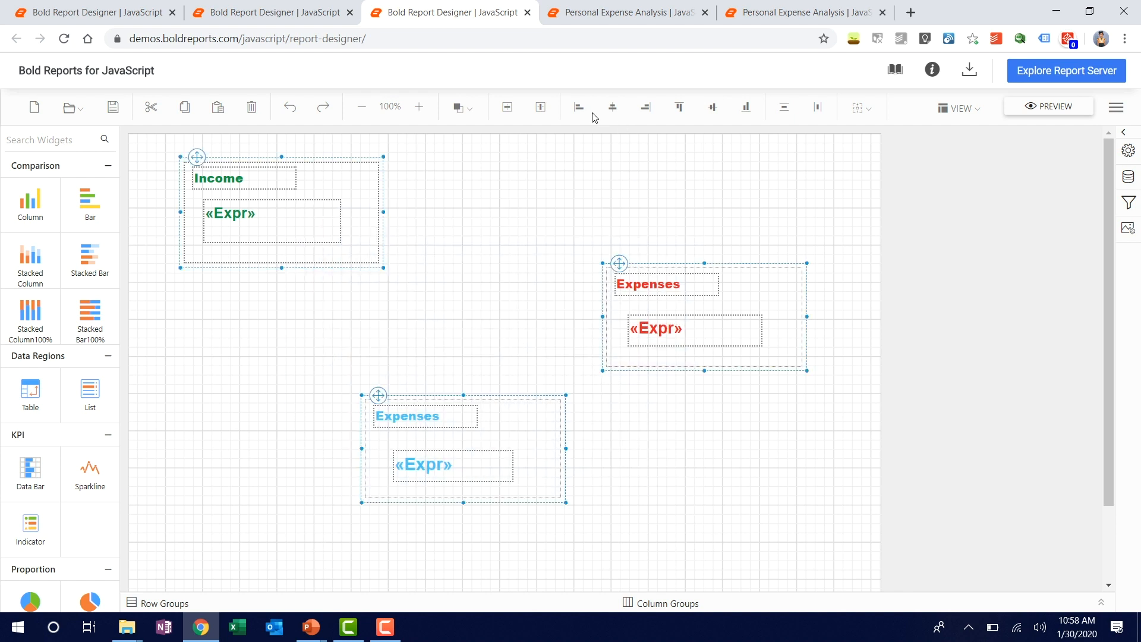
{"action": "mouse_move", "coordinate": [578, 107]}
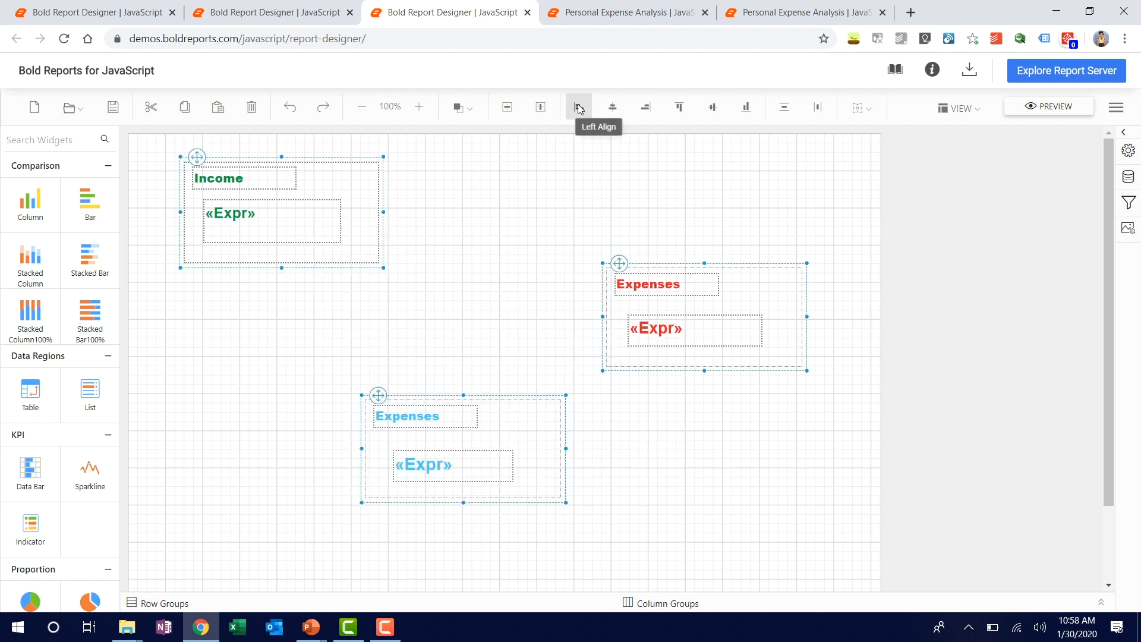
{"action": "left_click", "coordinate": [577, 107]}
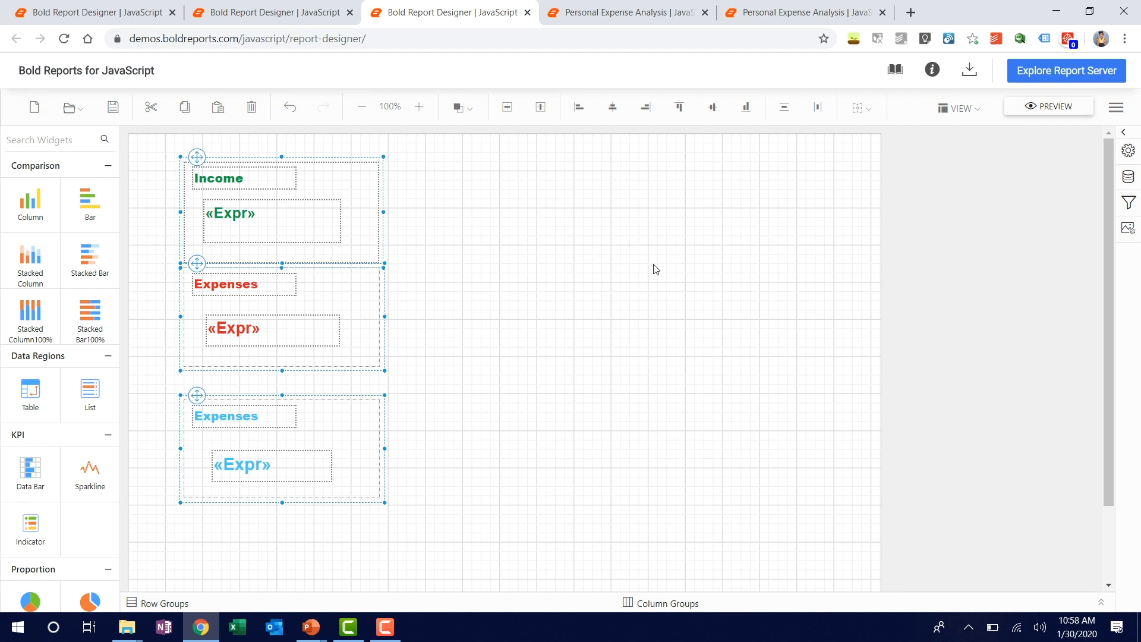
{"action": "mouse_move", "coordinate": [274, 298]}
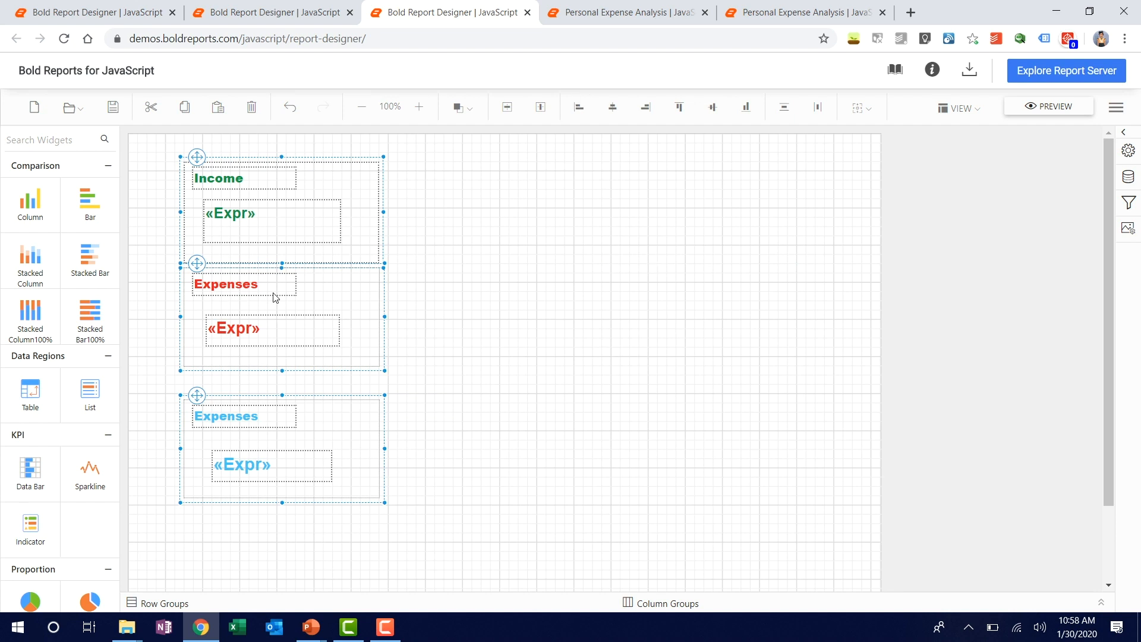
{"action": "mouse_move", "coordinate": [186, 200]}
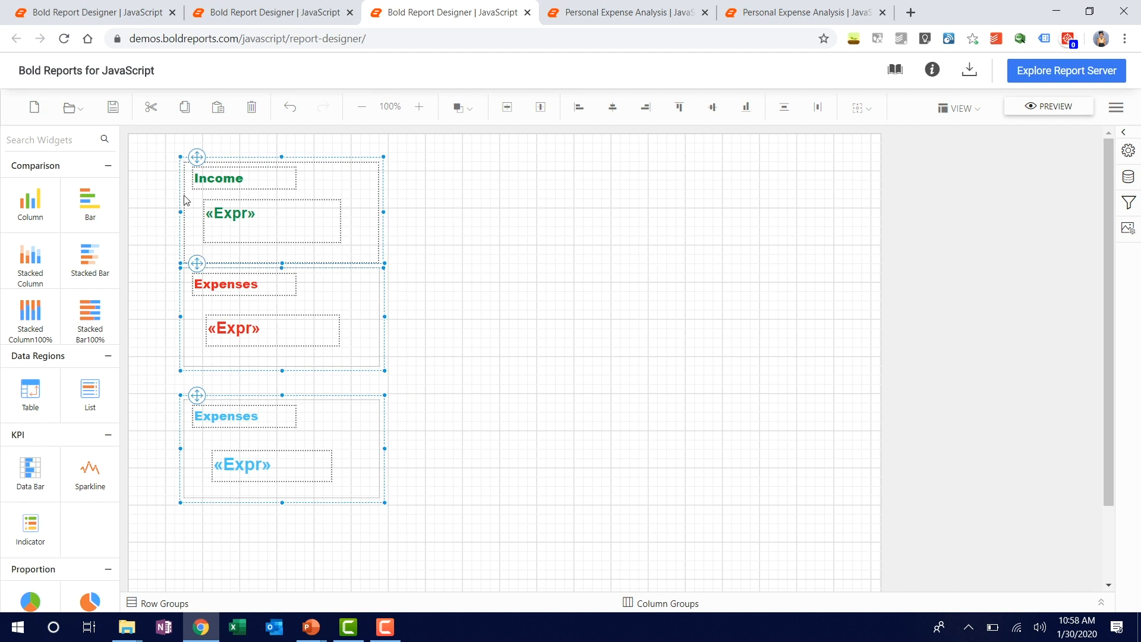
{"action": "mouse_move", "coordinate": [267, 260]}
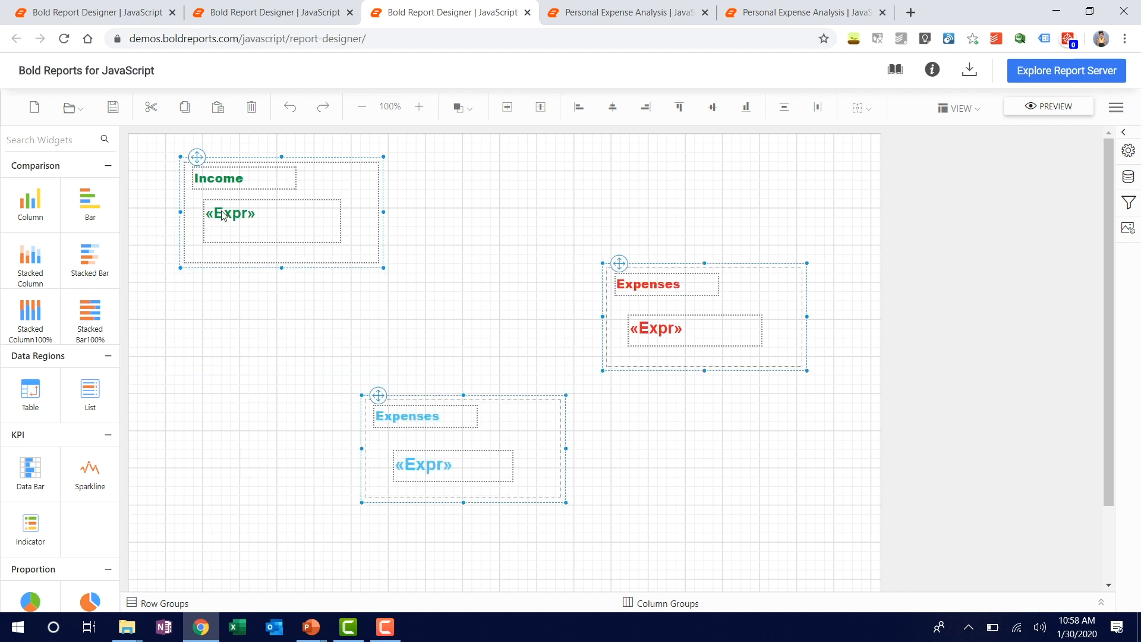
{"action": "mouse_move", "coordinate": [173, 196]}
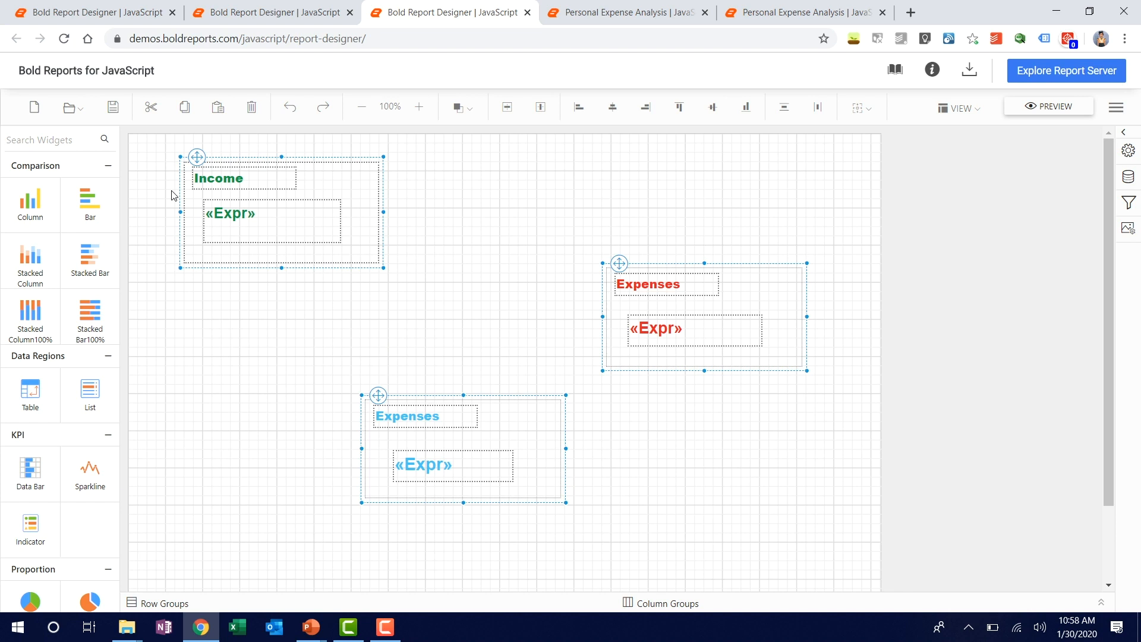
{"action": "mouse_move", "coordinate": [725, 288]}
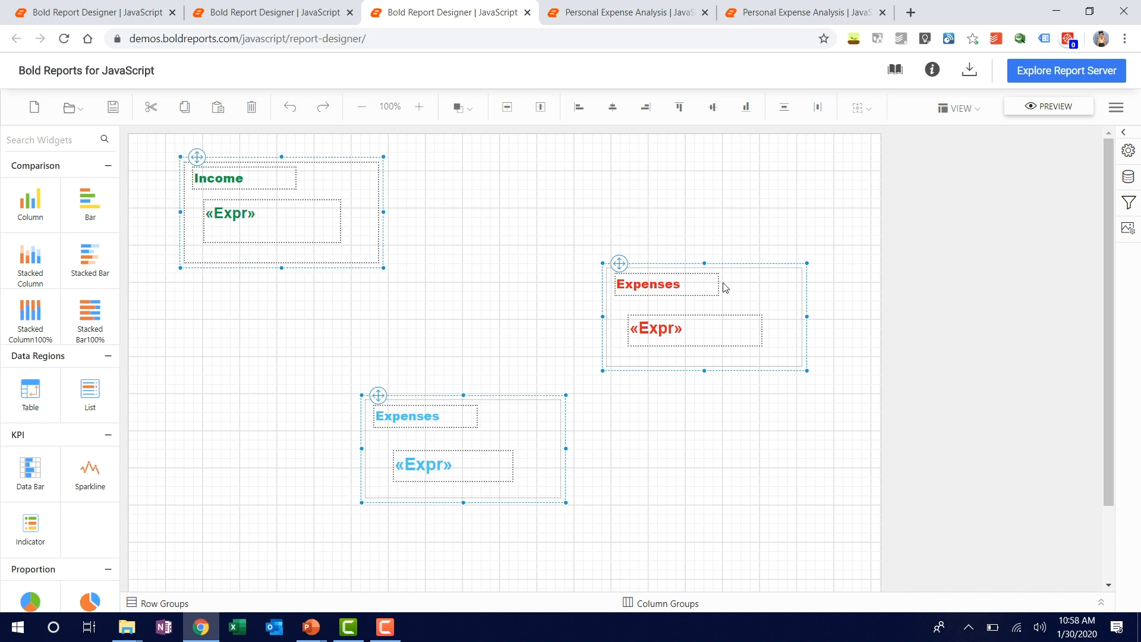
{"action": "mouse_move", "coordinate": [182, 167]}
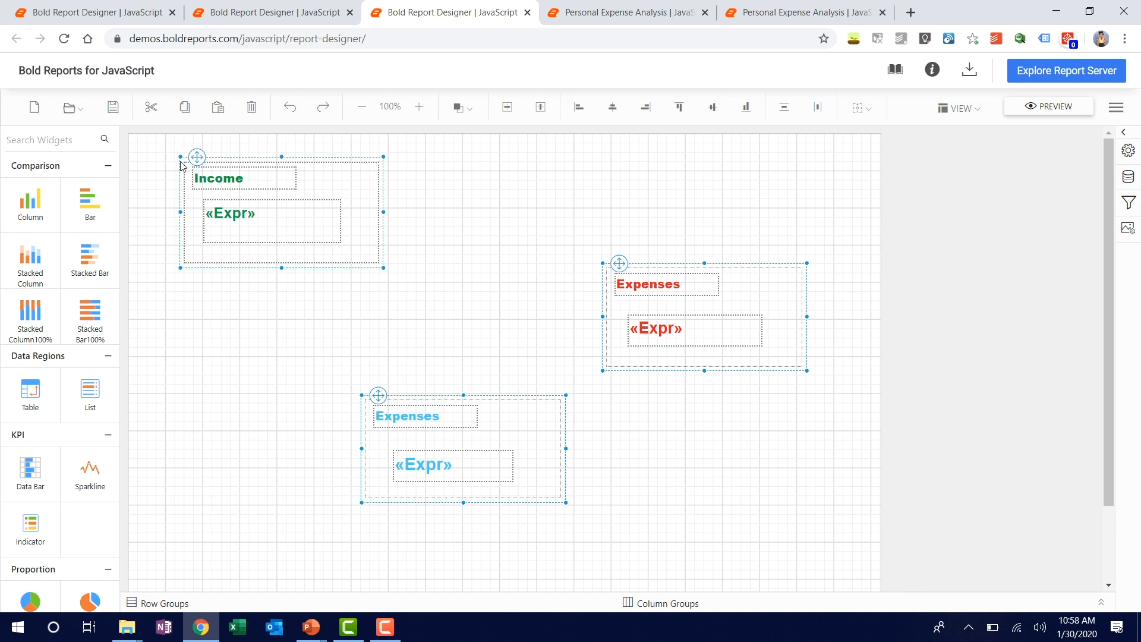
{"action": "mouse_move", "coordinate": [583, 278]}
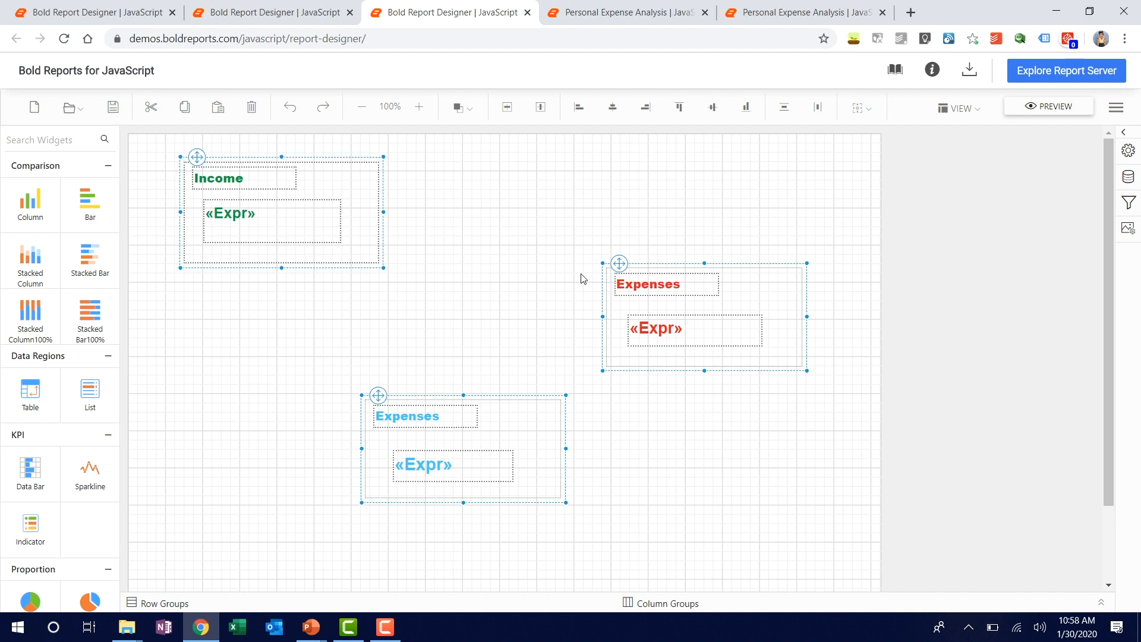
{"action": "mouse_move", "coordinate": [795, 316]}
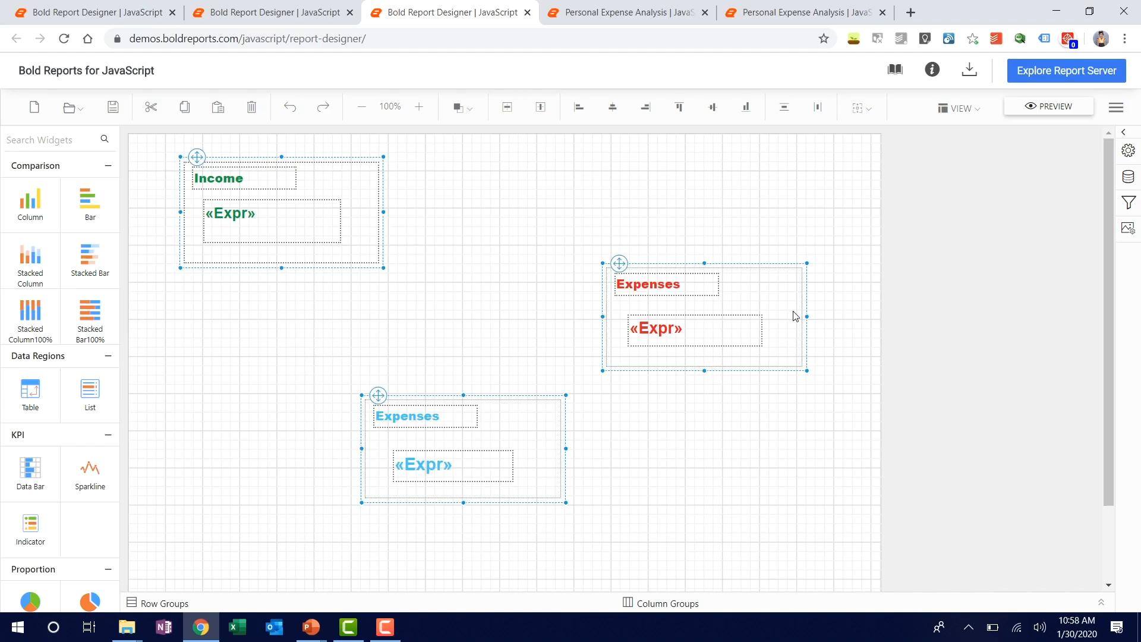
{"action": "mouse_move", "coordinate": [785, 178]}
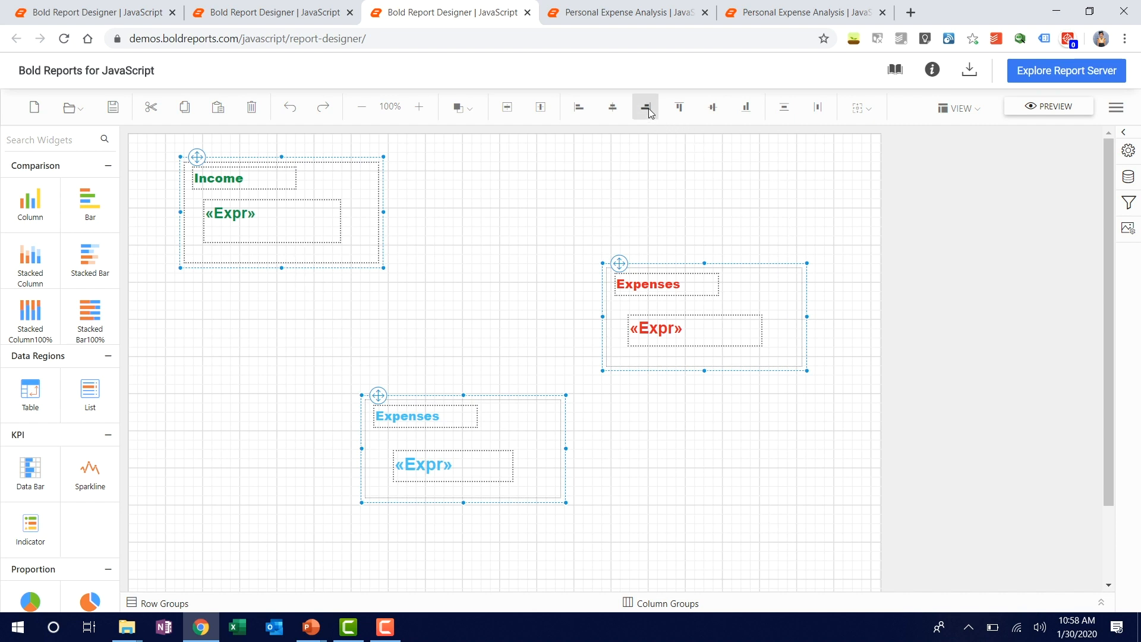
Right-align the three panels briefly, then return them to their scattered positions
{"action": "left_click", "coordinate": [643, 107]}
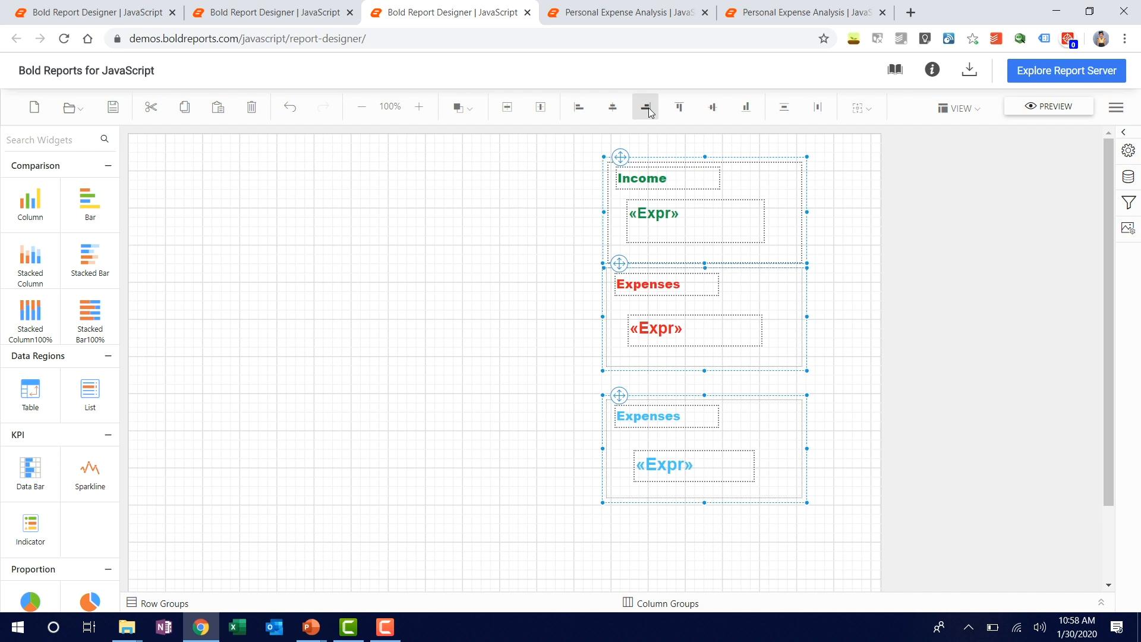
{"action": "left_click", "coordinate": [643, 107]}
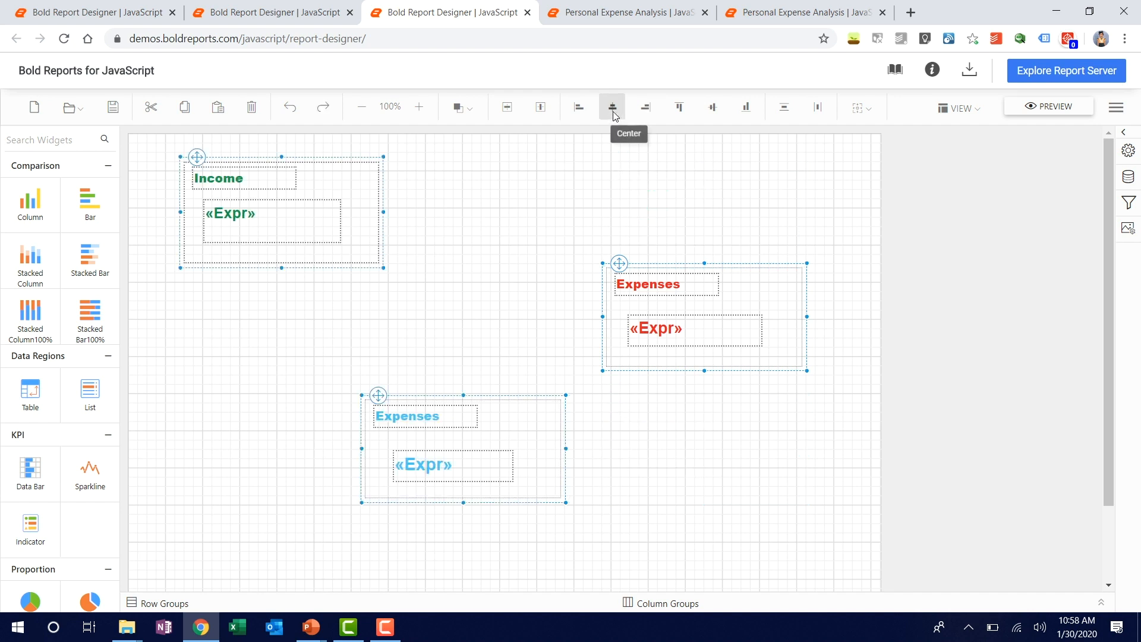
{"action": "mouse_move", "coordinate": [587, 133]}
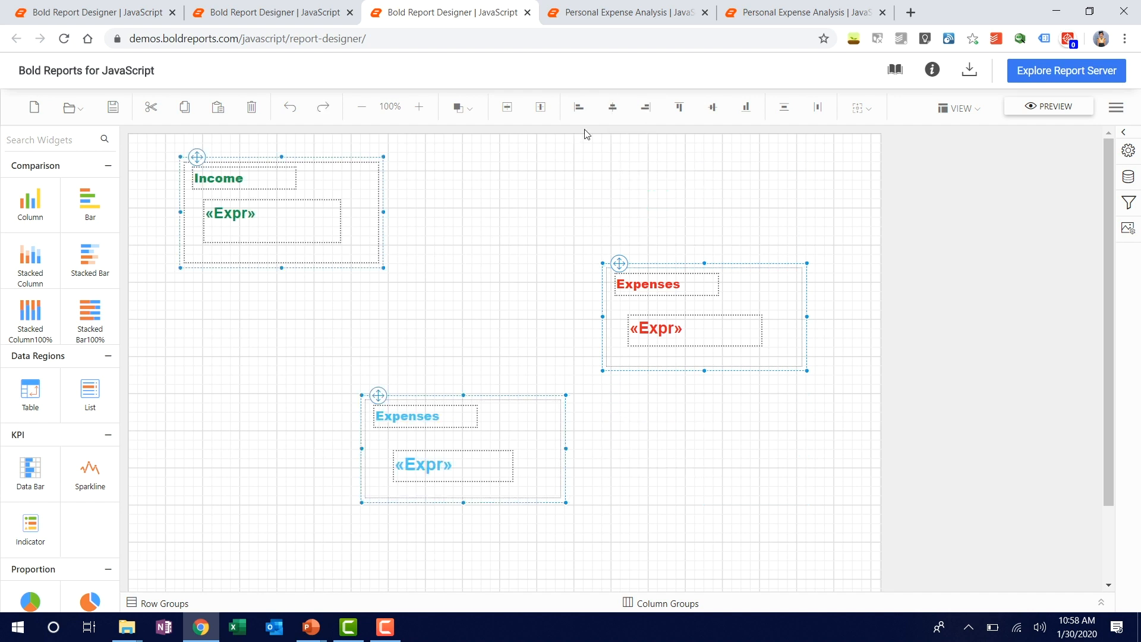
{"action": "mouse_move", "coordinate": [183, 180]}
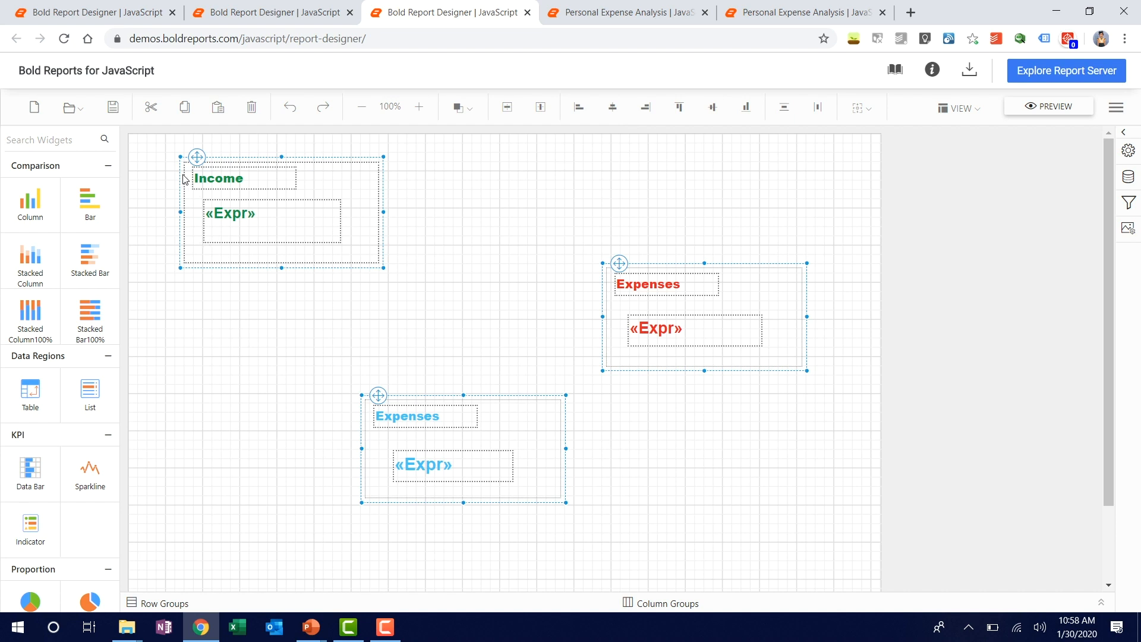
{"action": "mouse_move", "coordinate": [795, 131]}
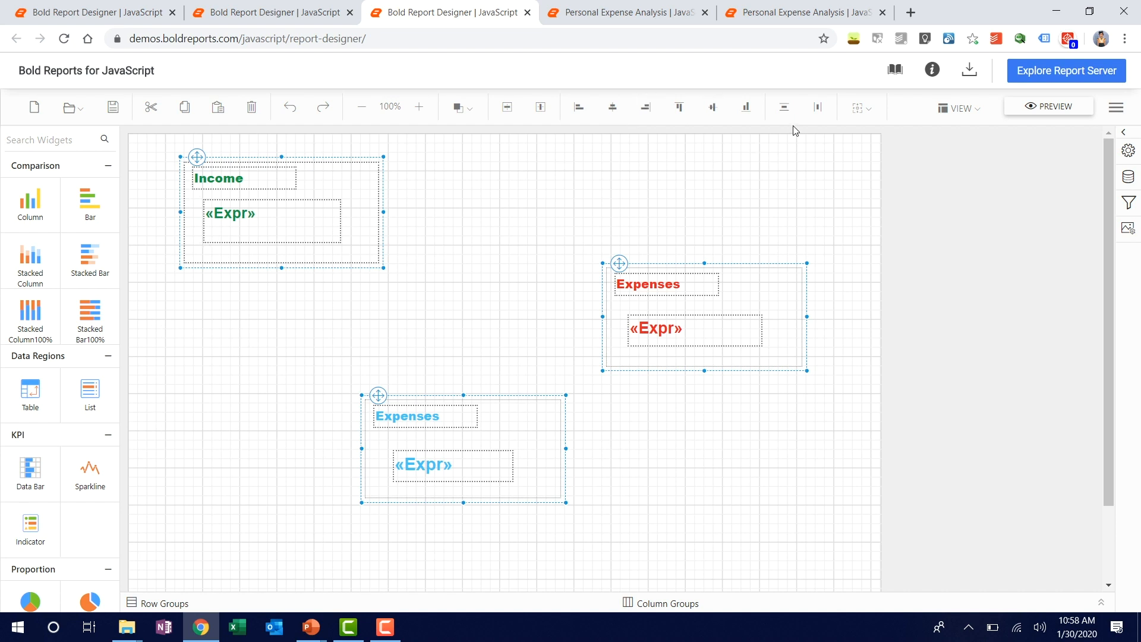
{"action": "mouse_move", "coordinate": [520, 200]}
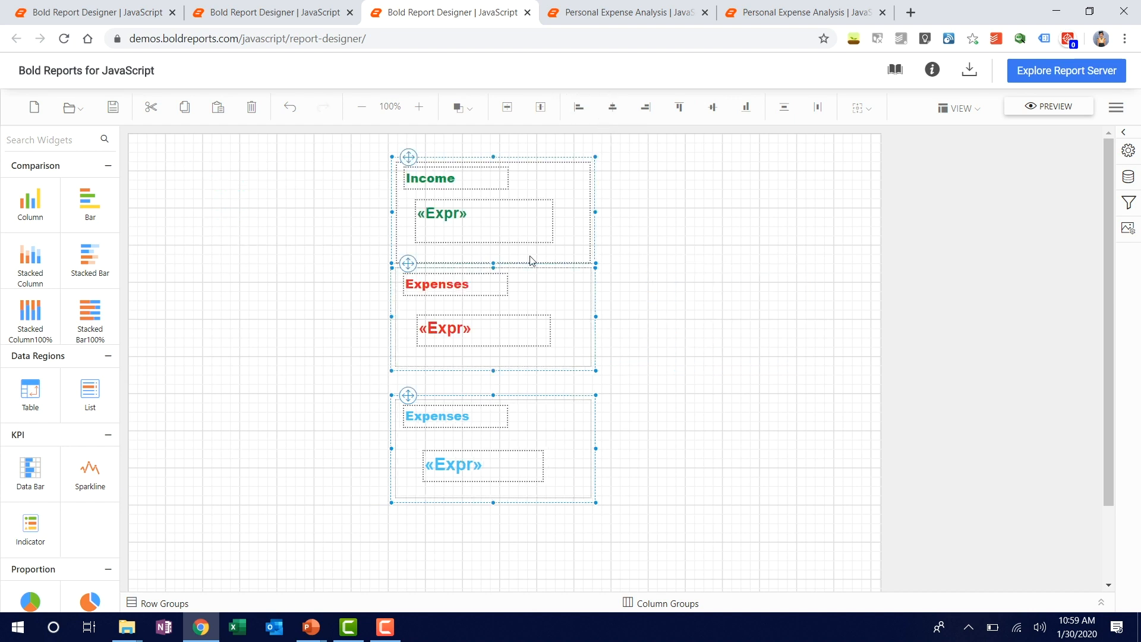
{"action": "mouse_move", "coordinate": [421, 315]}
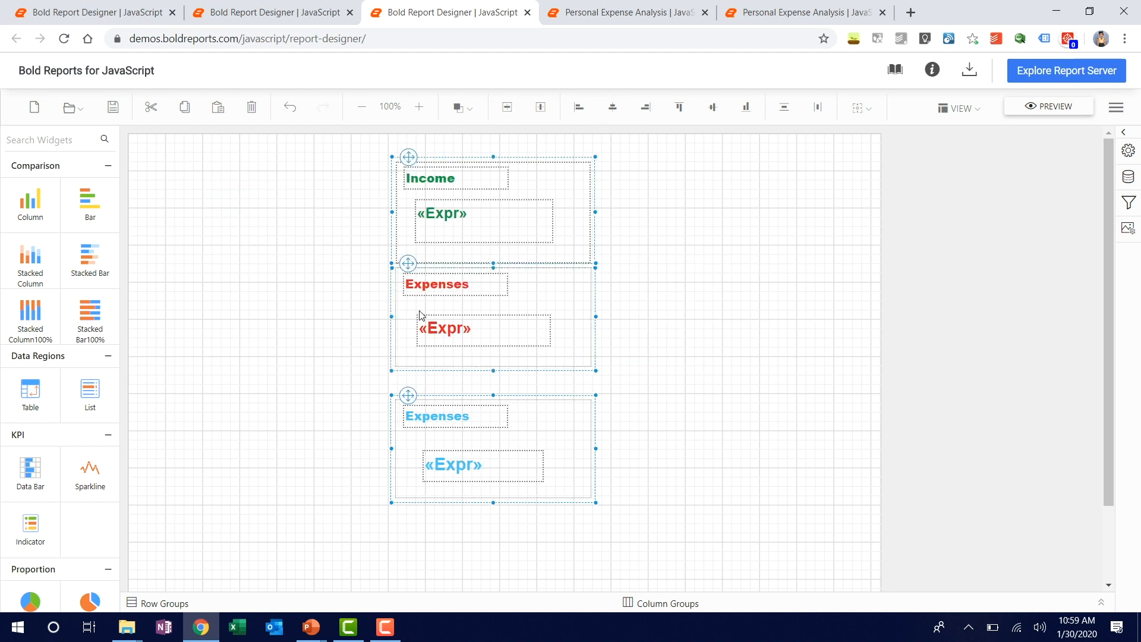
{"action": "mouse_move", "coordinate": [215, 206]}
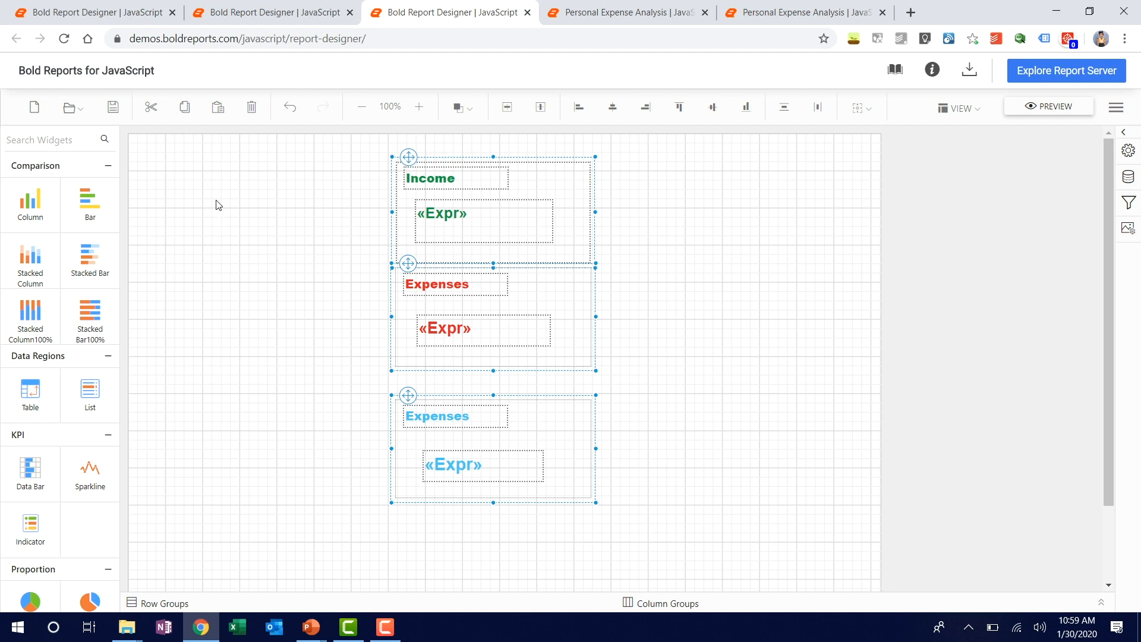
{"action": "mouse_move", "coordinate": [639, 212]}
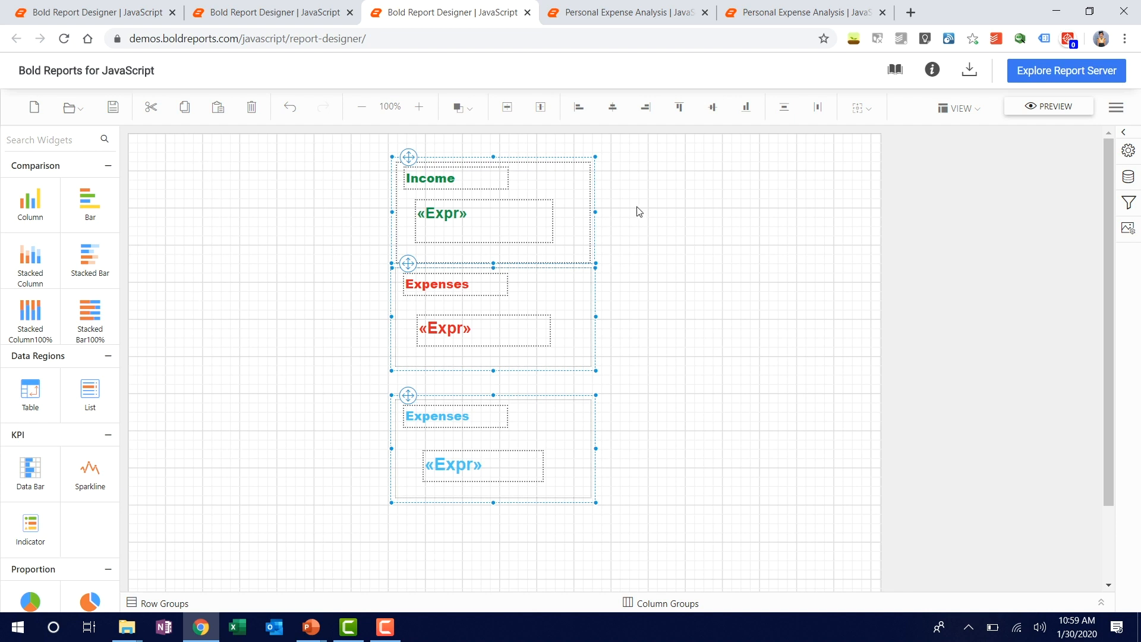
{"action": "mouse_move", "coordinate": [434, 494]}
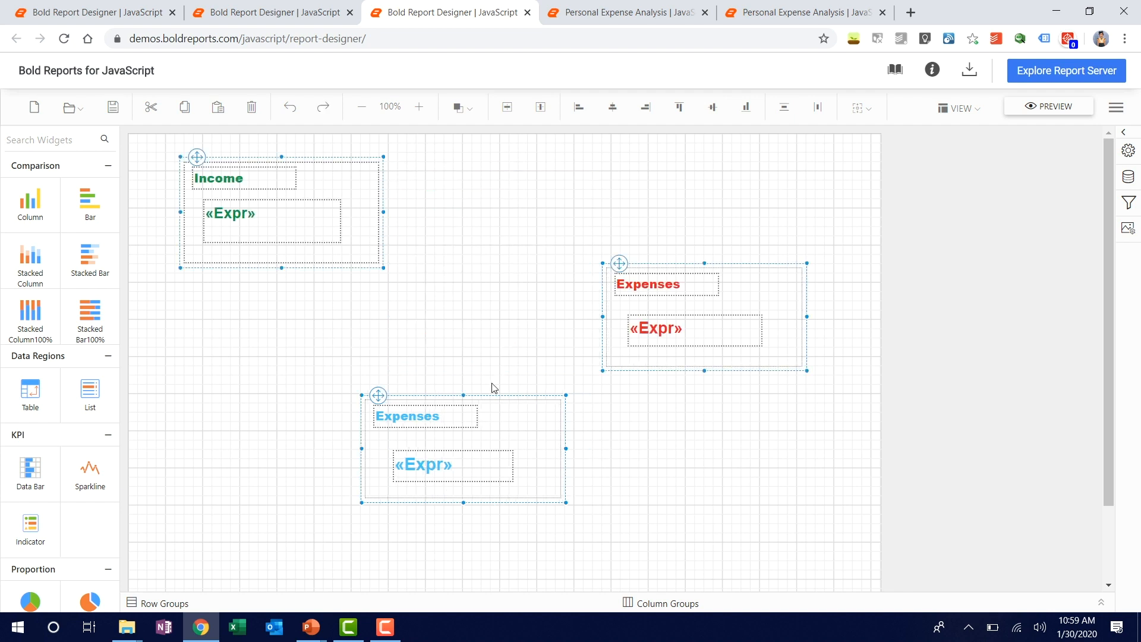
{"action": "mouse_move", "coordinate": [378, 294]}
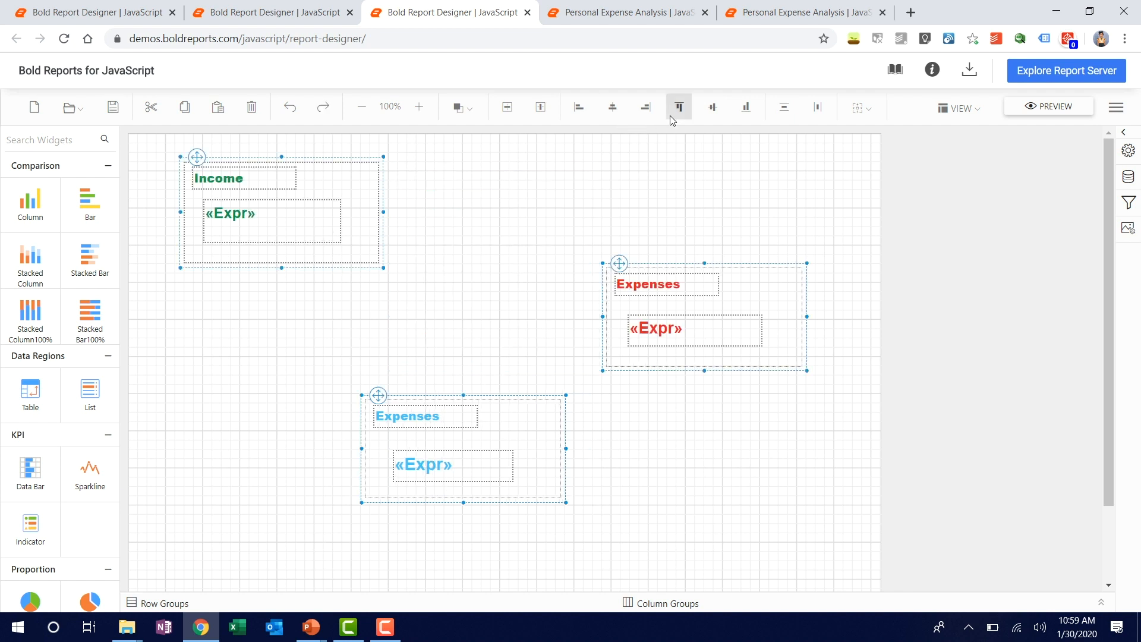
Try Top Align and Bottom Align on the three rectangles, then settle on Middle Align so they sit in one row
{"action": "left_click", "coordinate": [679, 106]}
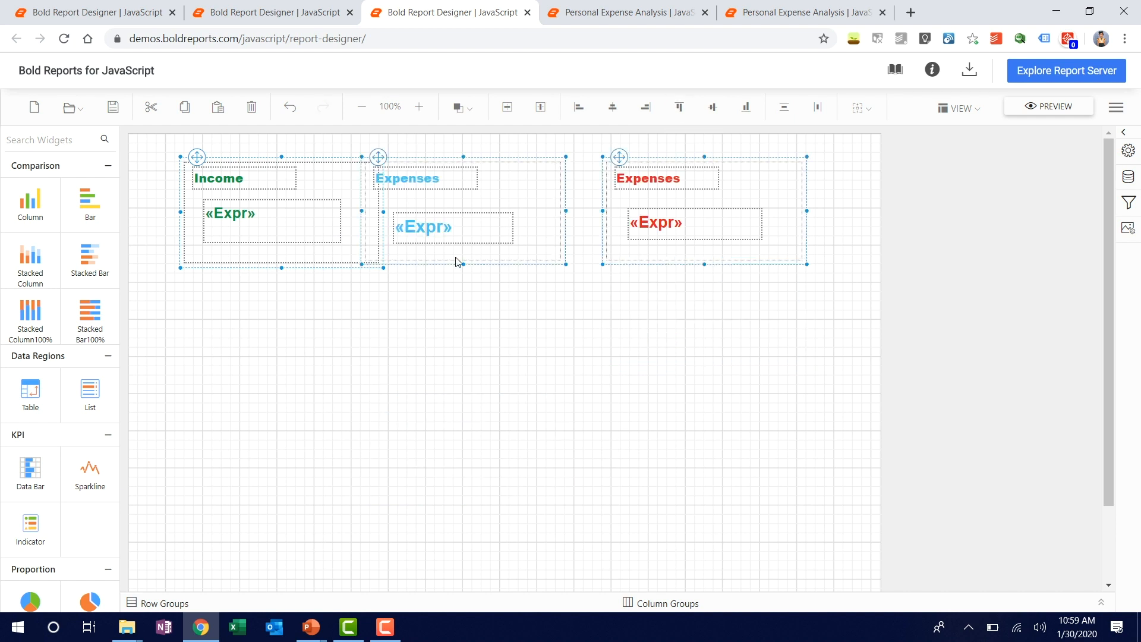
{"action": "mouse_move", "coordinate": [275, 158]}
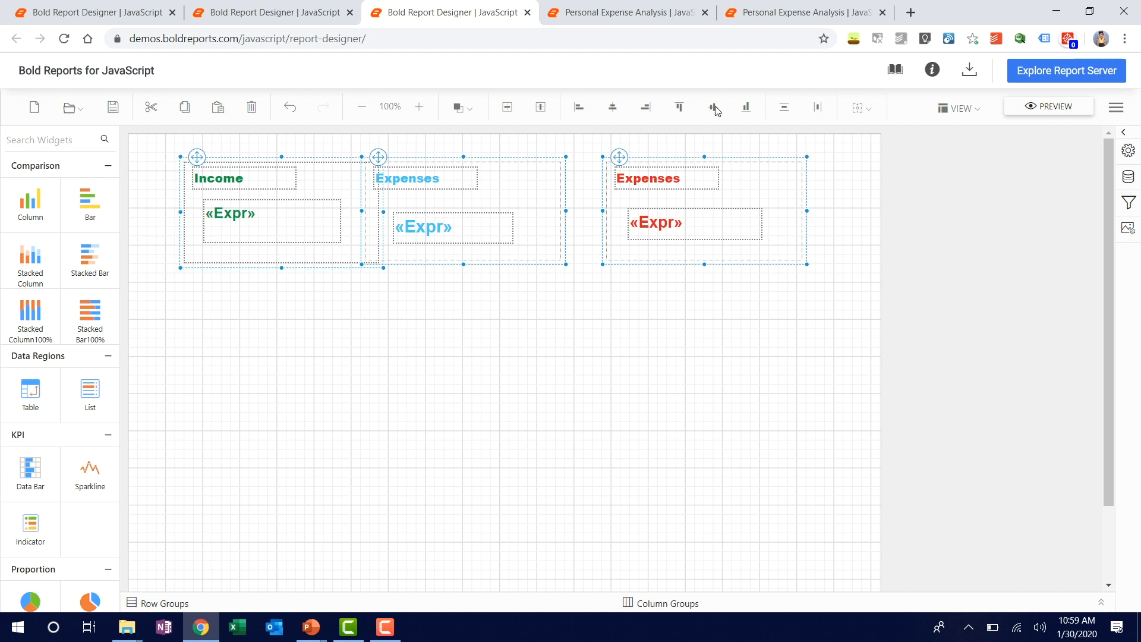
{"action": "left_click", "coordinate": [744, 107]}
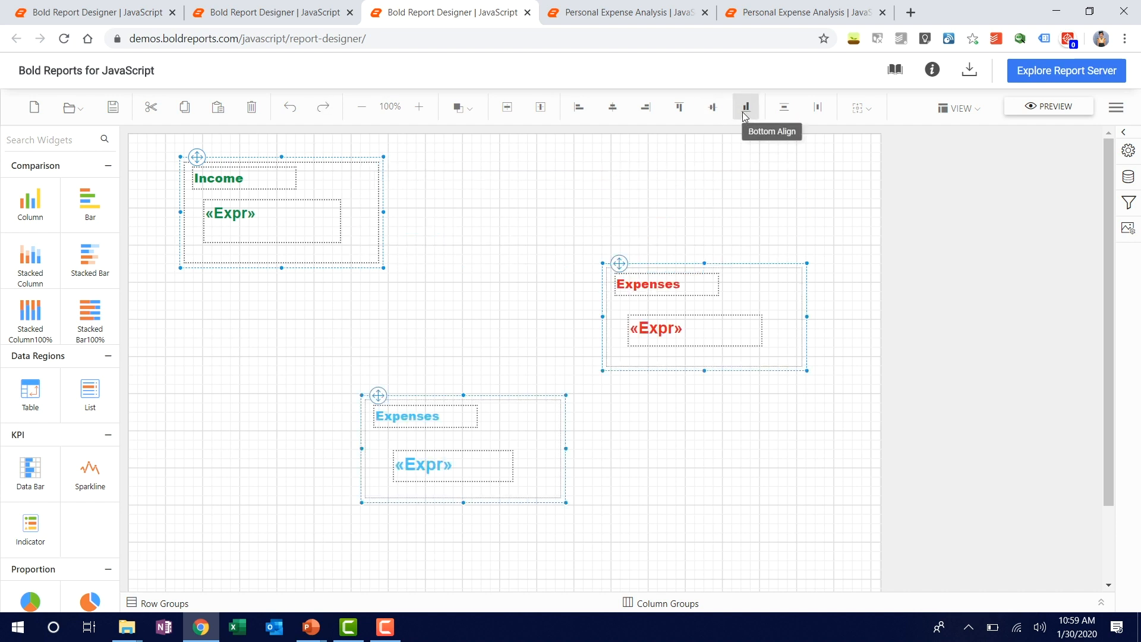
{"action": "left_click", "coordinate": [744, 106]}
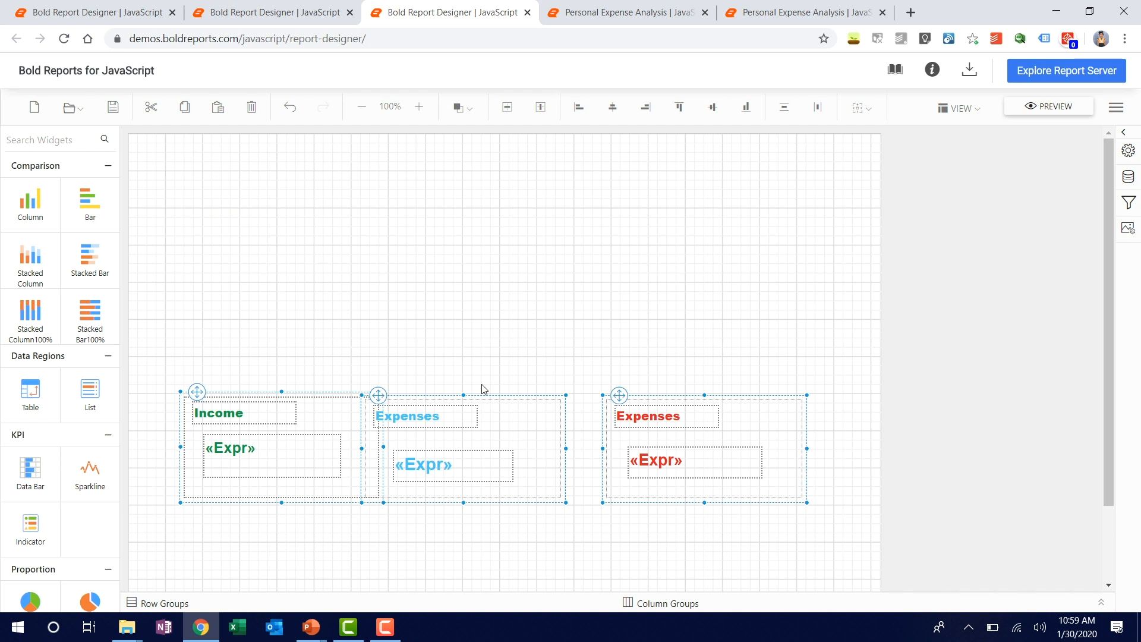
{"action": "mouse_move", "coordinate": [596, 248]}
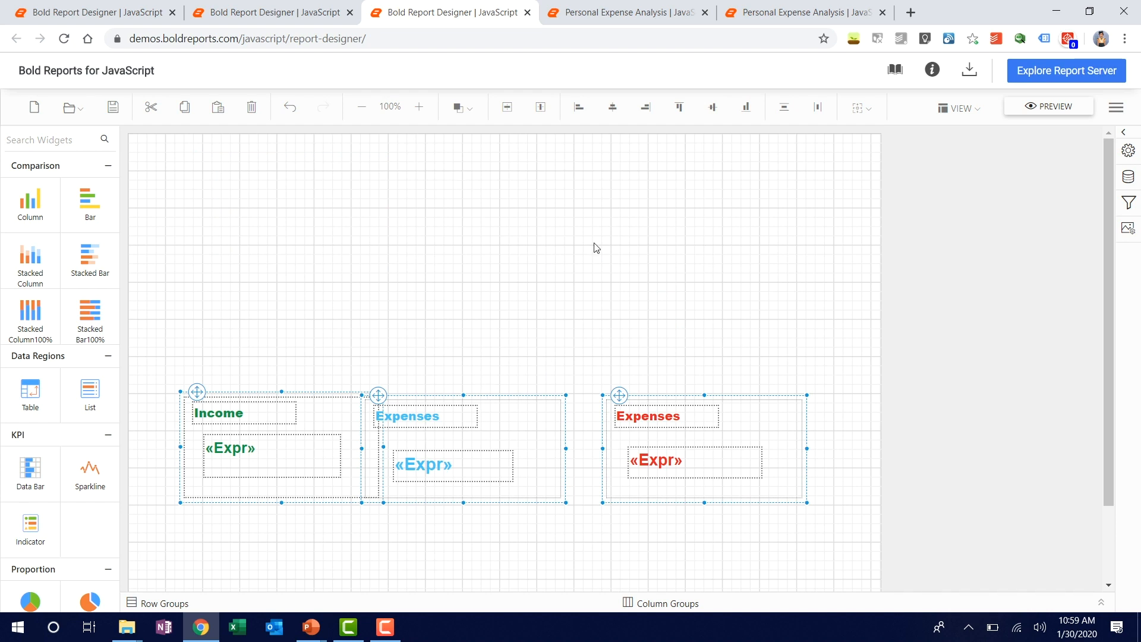
{"action": "left_click", "coordinate": [712, 106]}
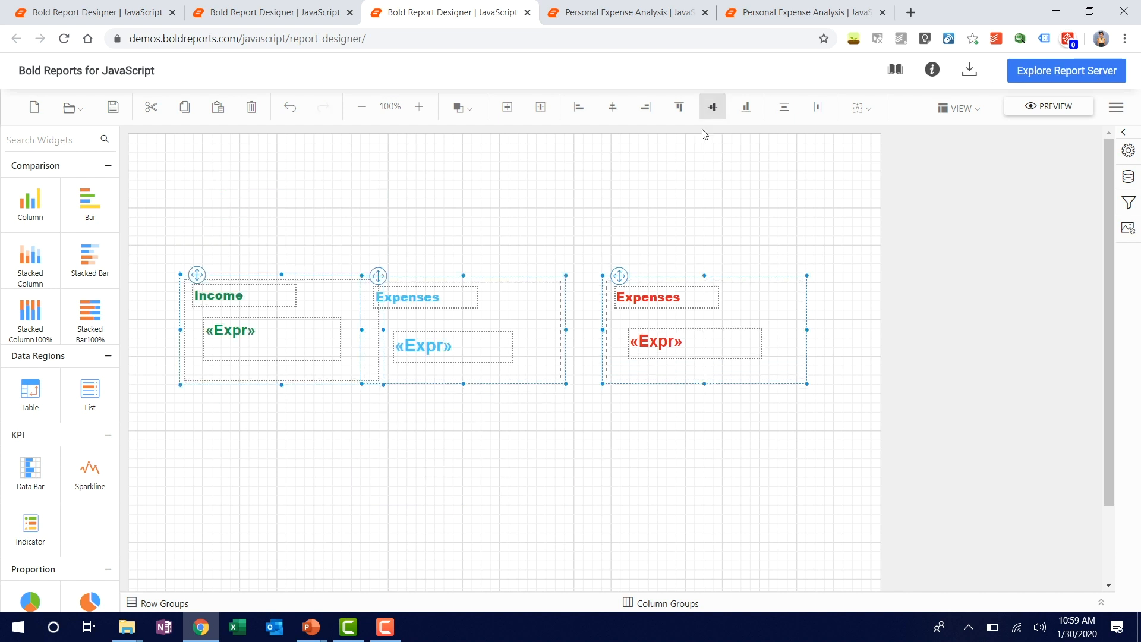
{"action": "mouse_move", "coordinate": [425, 171]}
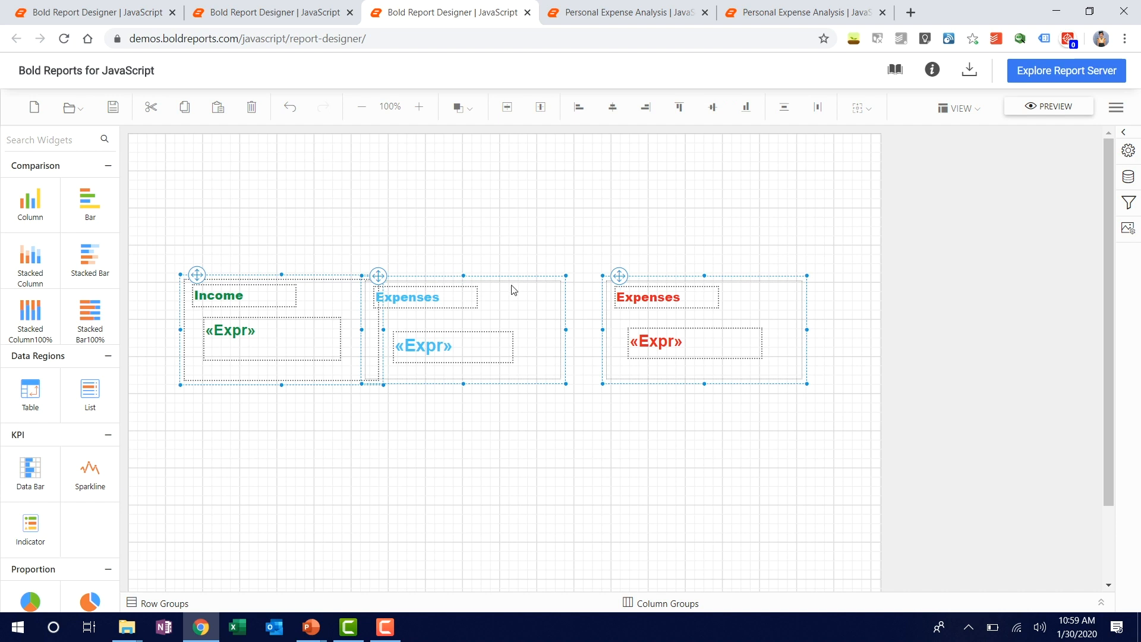
{"action": "mouse_move", "coordinate": [529, 351]}
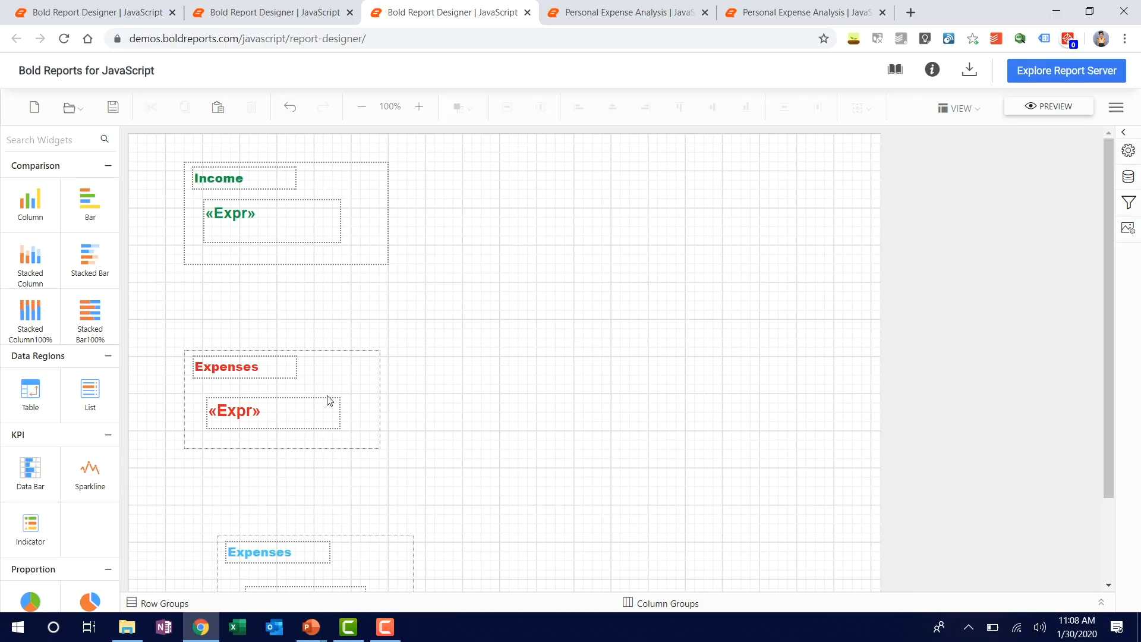
{"action": "mouse_move", "coordinate": [348, 387]}
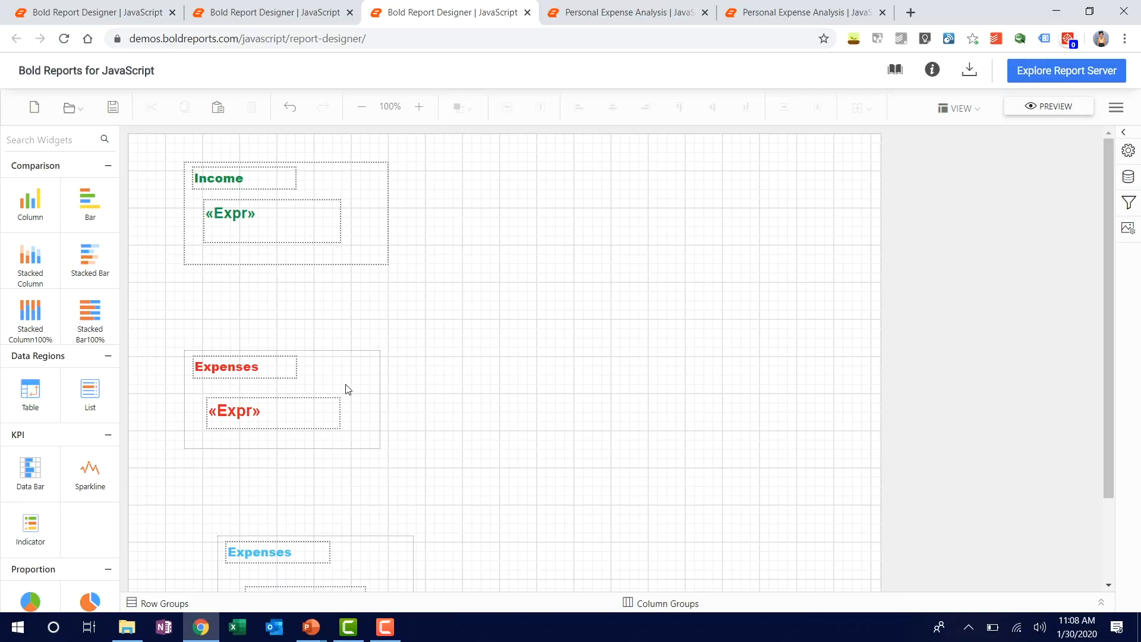
{"action": "mouse_move", "coordinate": [322, 368]}
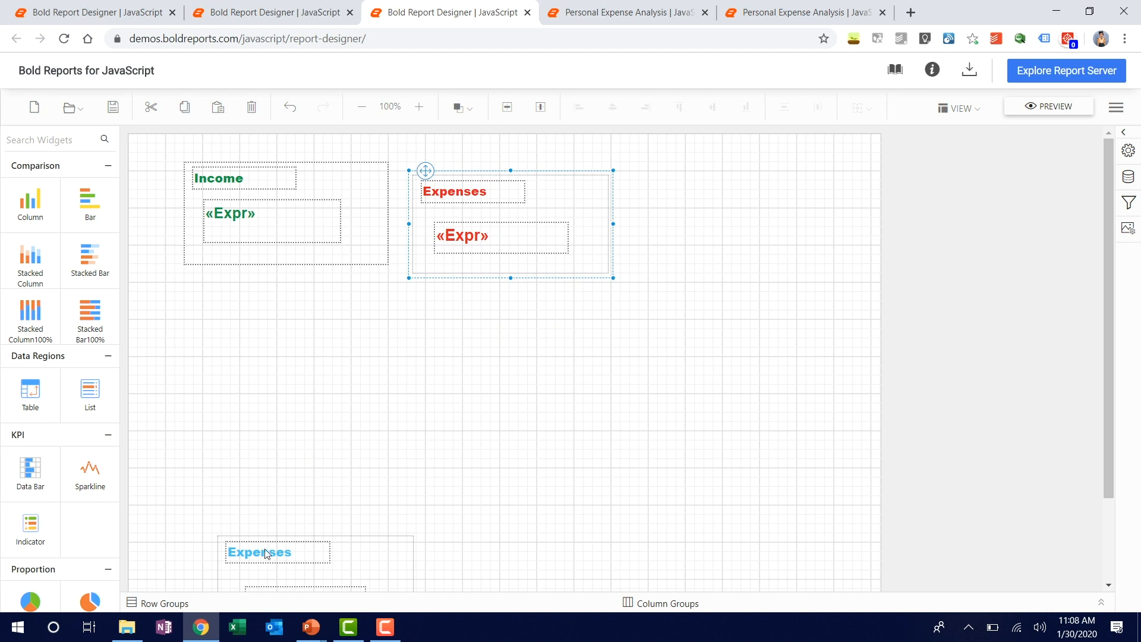
Move the blue and red Expenses rectangles into a column and distribute the three vertically with equal spacing
{"action": "left_click", "coordinate": [259, 552]}
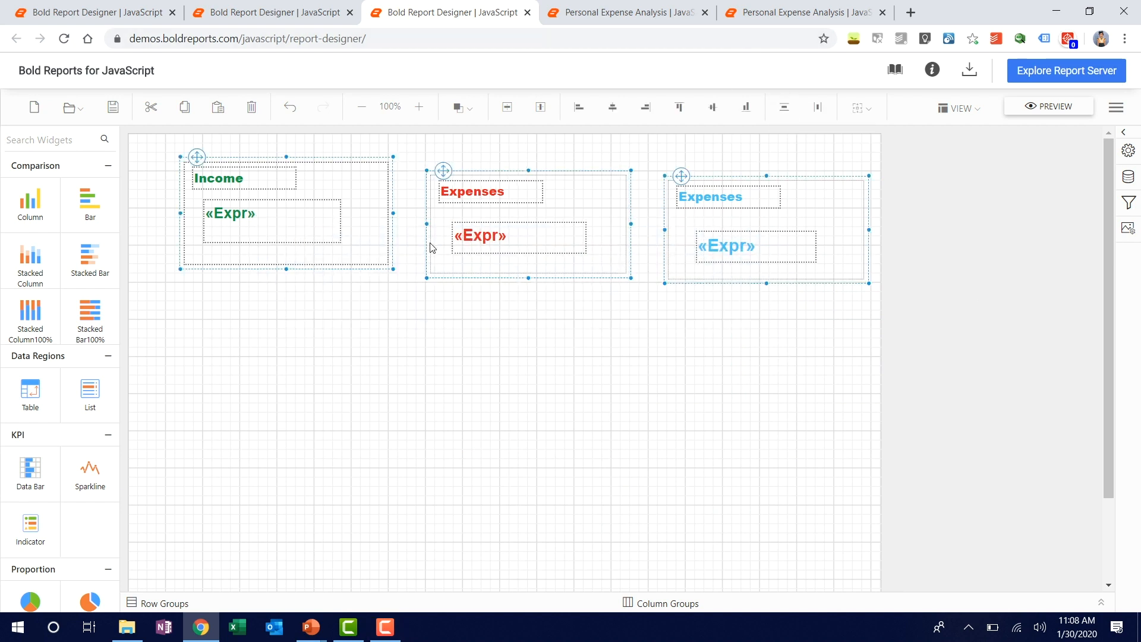
{"action": "mouse_move", "coordinate": [631, 233]}
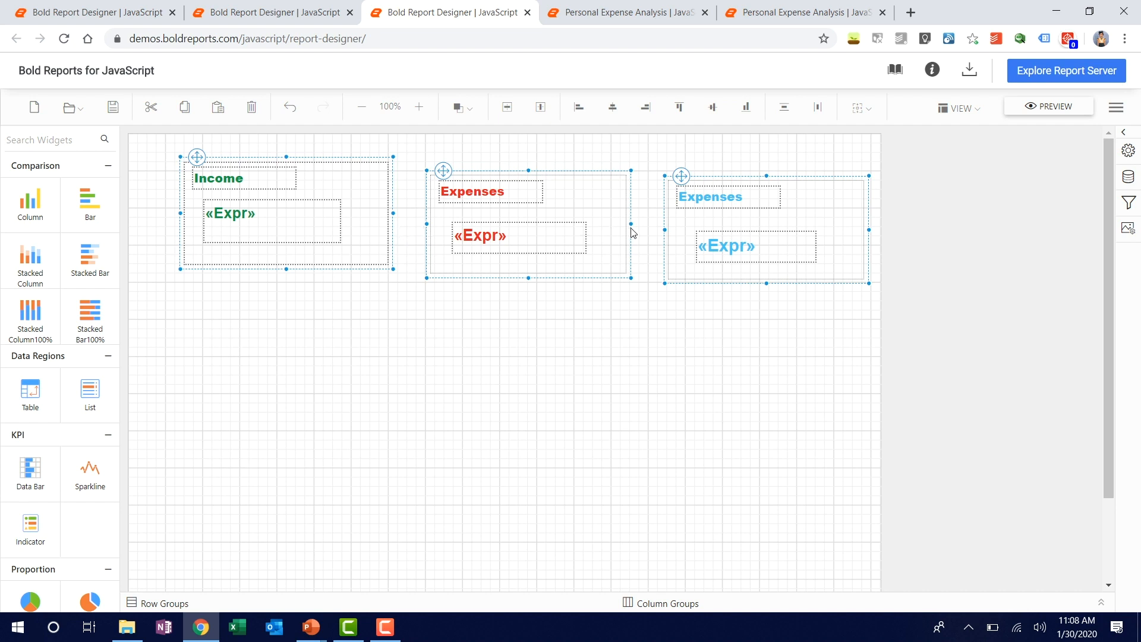
{"action": "mouse_move", "coordinate": [529, 243]}
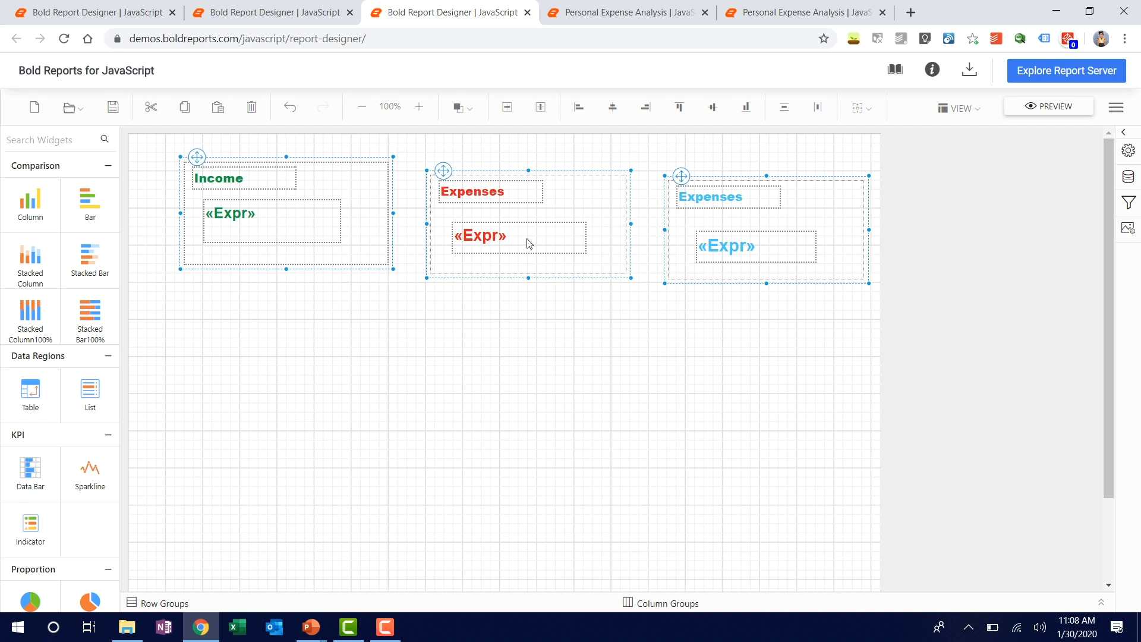
{"action": "mouse_move", "coordinate": [633, 204]}
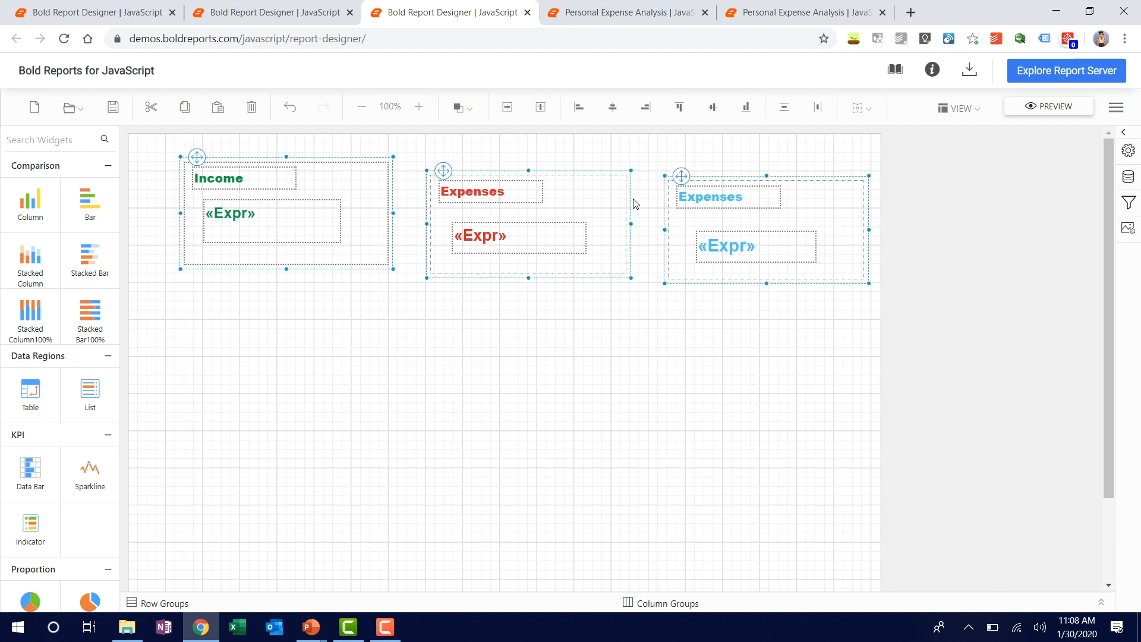
{"action": "left_click", "coordinate": [387, 337]}
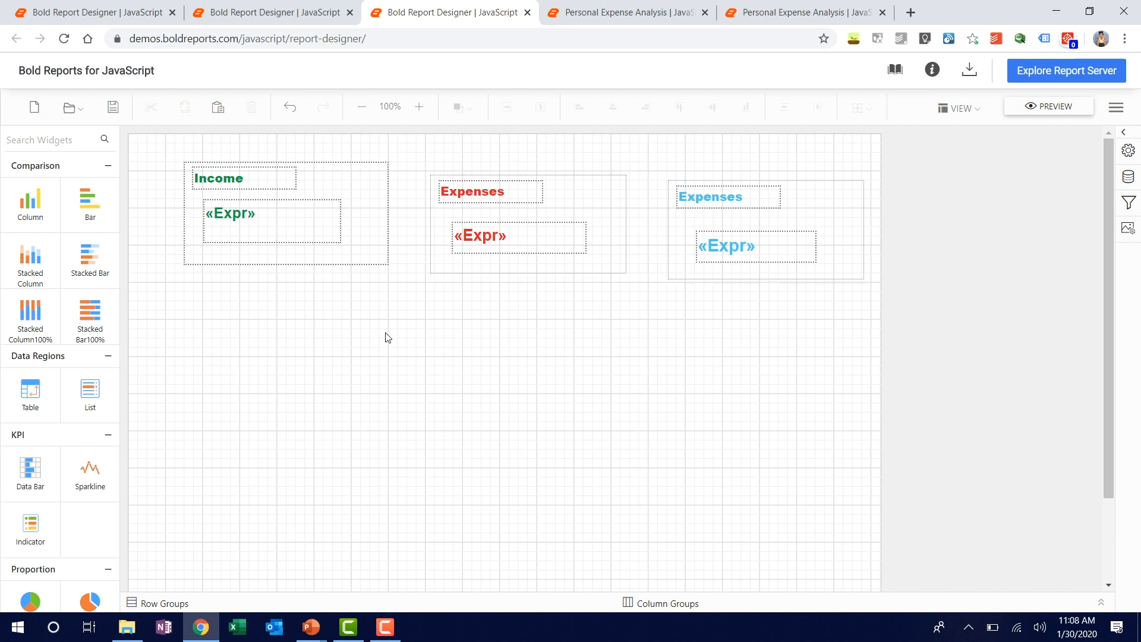
{"action": "mouse_move", "coordinate": [456, 187]}
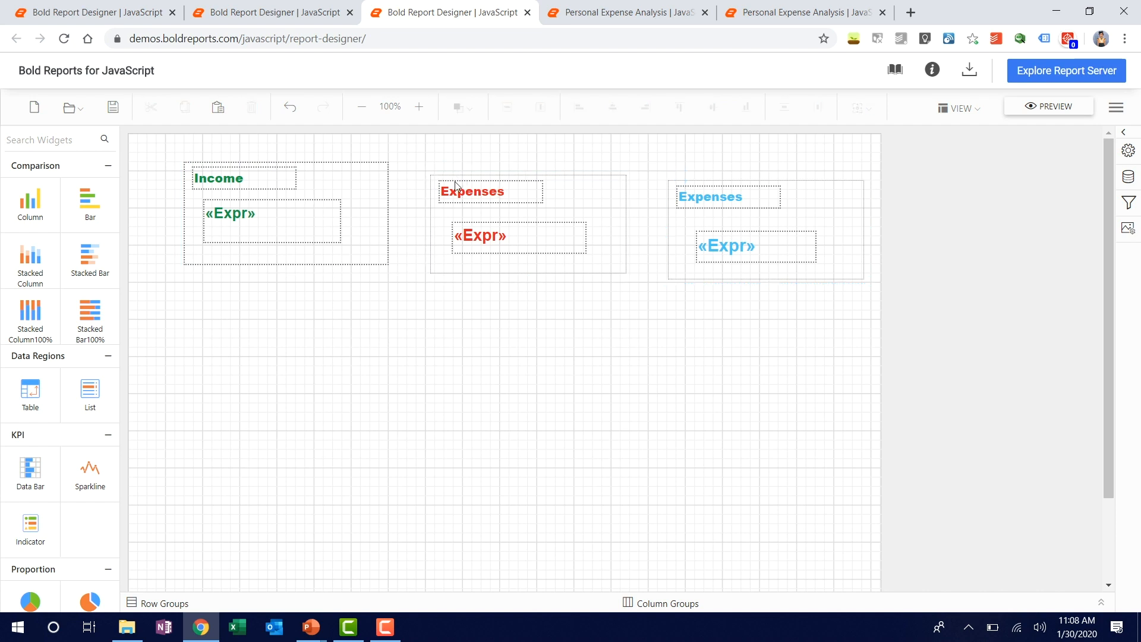
{"action": "left_click", "coordinate": [487, 218]}
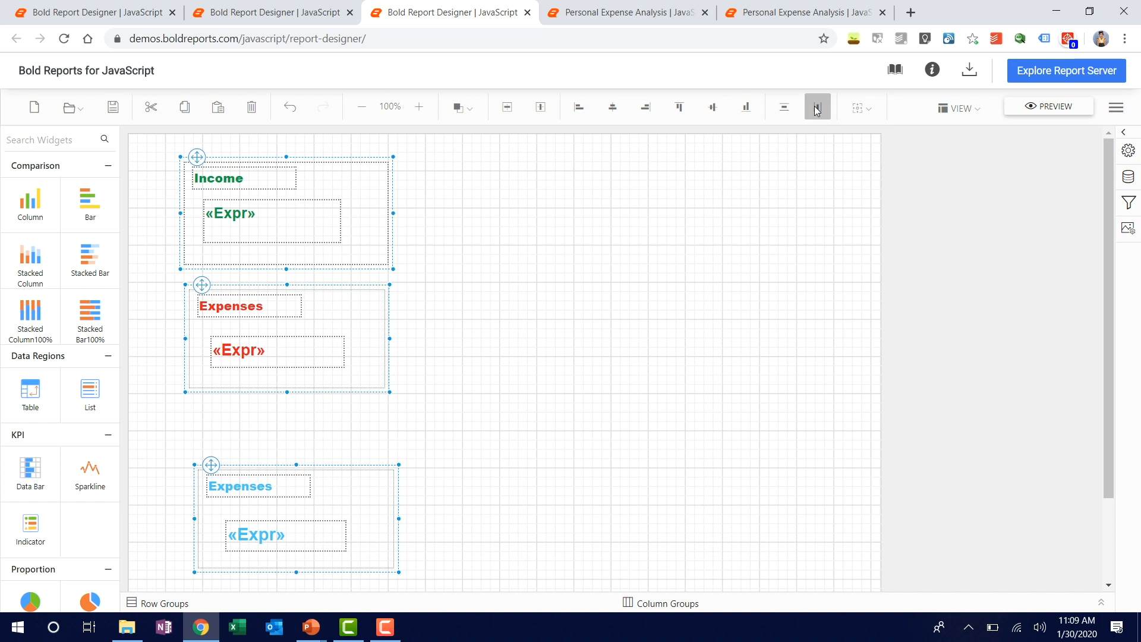
{"action": "left_click", "coordinate": [816, 107]}
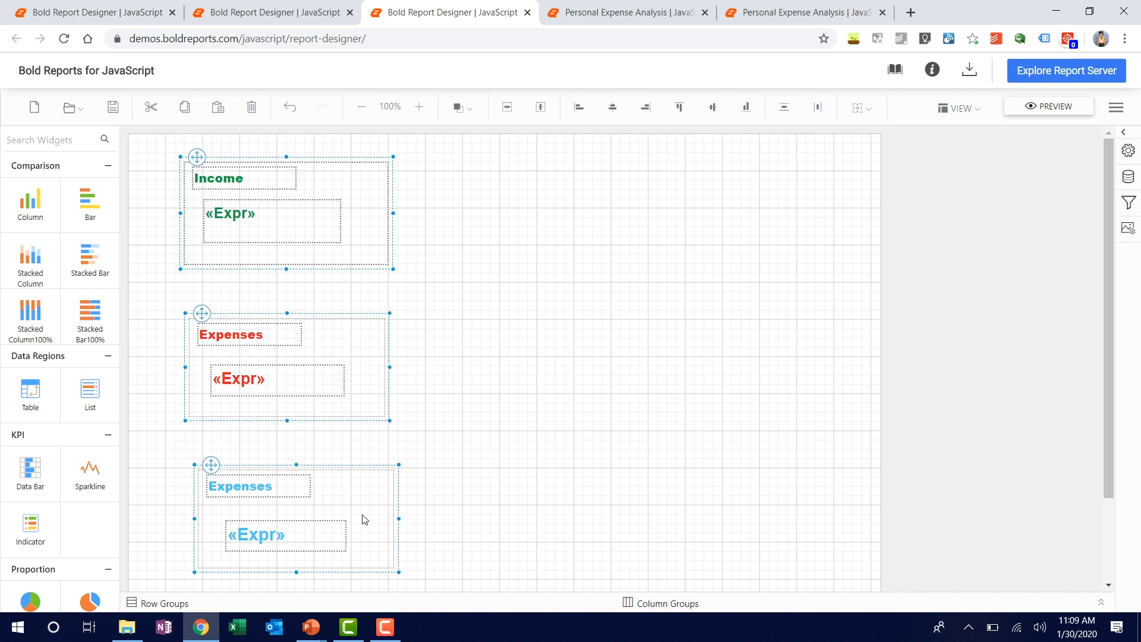
{"action": "mouse_move", "coordinate": [454, 486]}
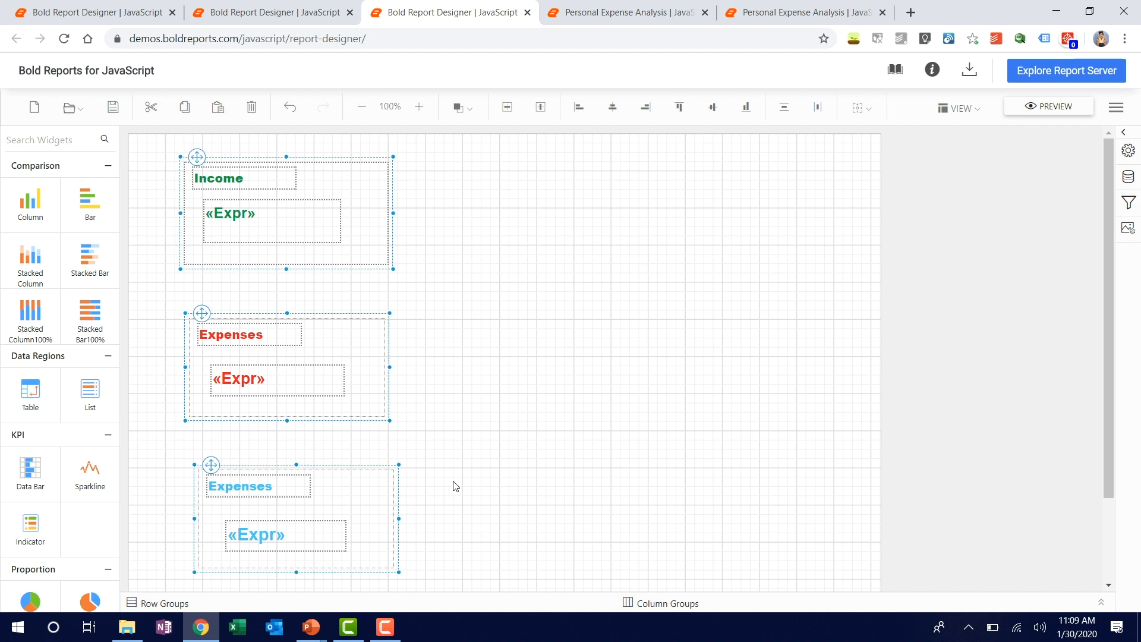
{"action": "left_click", "coordinate": [661, 225]}
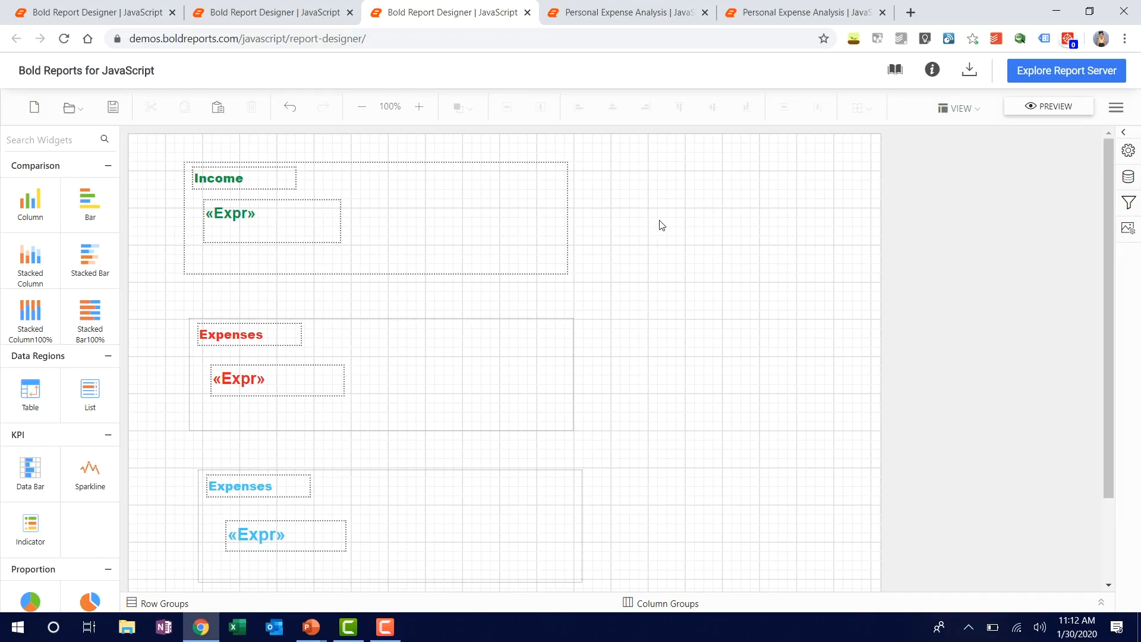
Apply Same Width so both Expenses rectangles match the Income rectangle, then undo it
{"action": "left_click", "coordinate": [378, 375]}
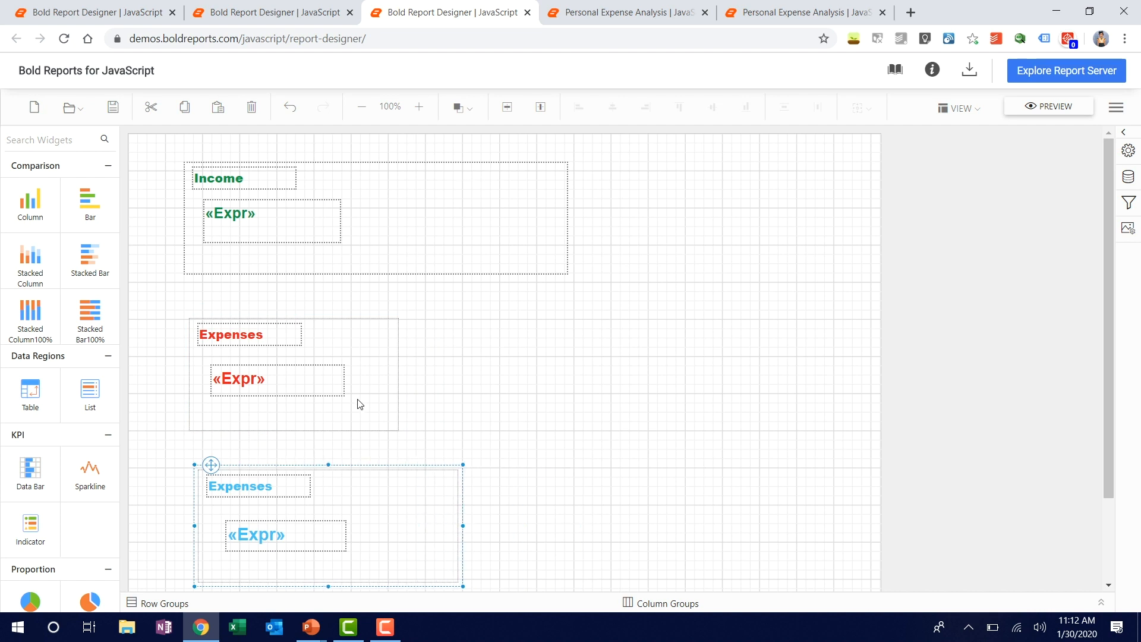
{"action": "mouse_move", "coordinate": [434, 530]}
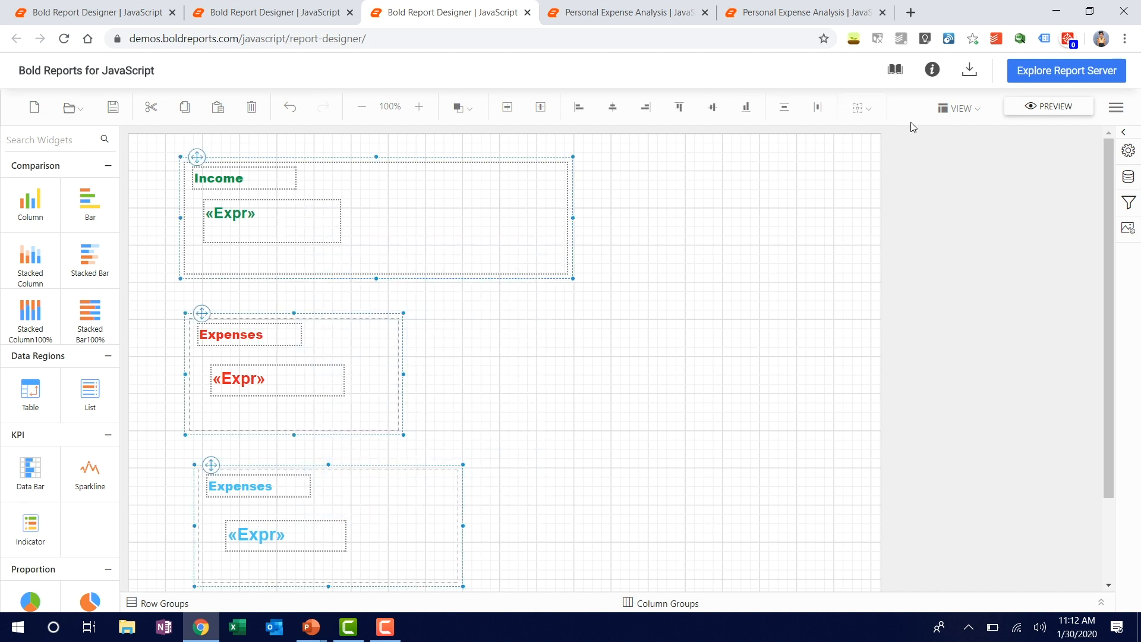
{"action": "left_click", "coordinate": [861, 106]}
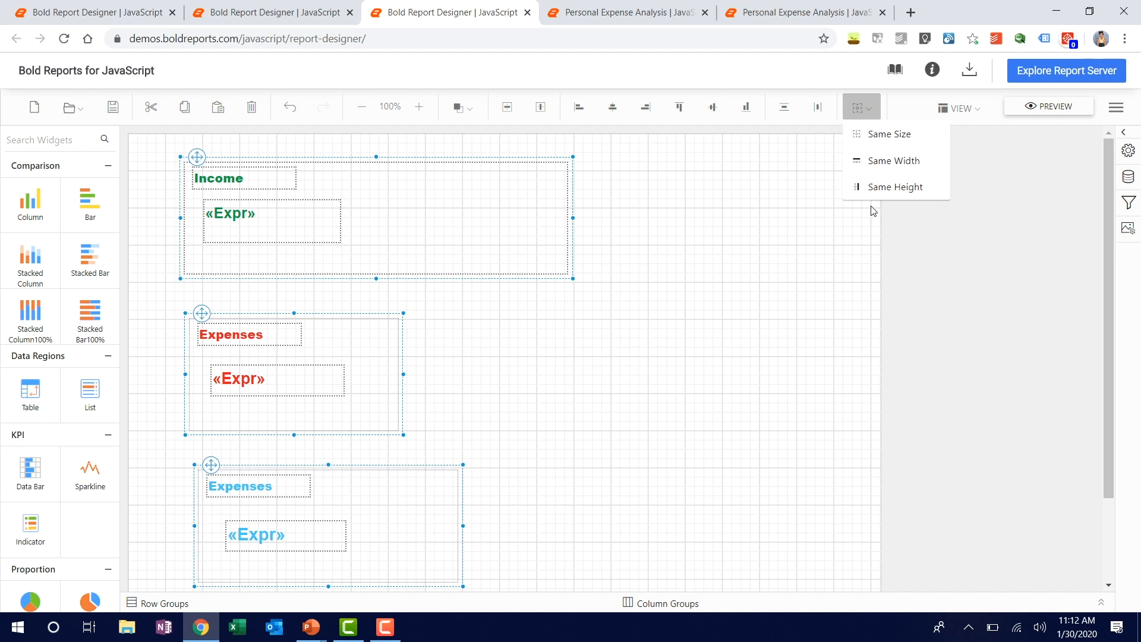
{"action": "mouse_move", "coordinate": [889, 161]}
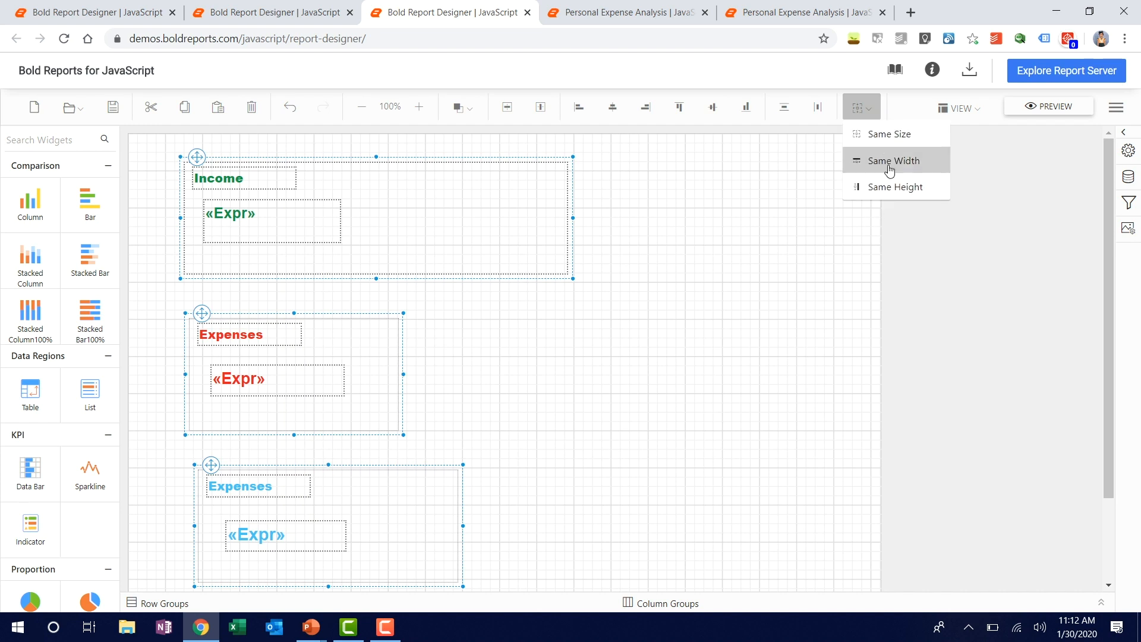
{"action": "left_click", "coordinate": [892, 160]}
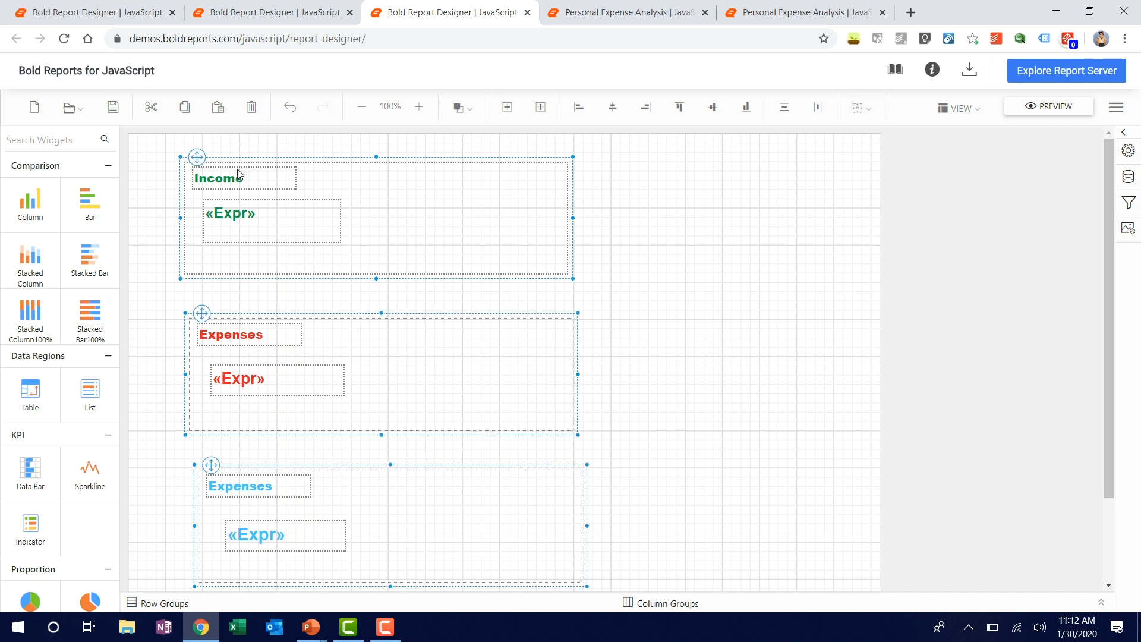
{"action": "mouse_move", "coordinate": [350, 498]}
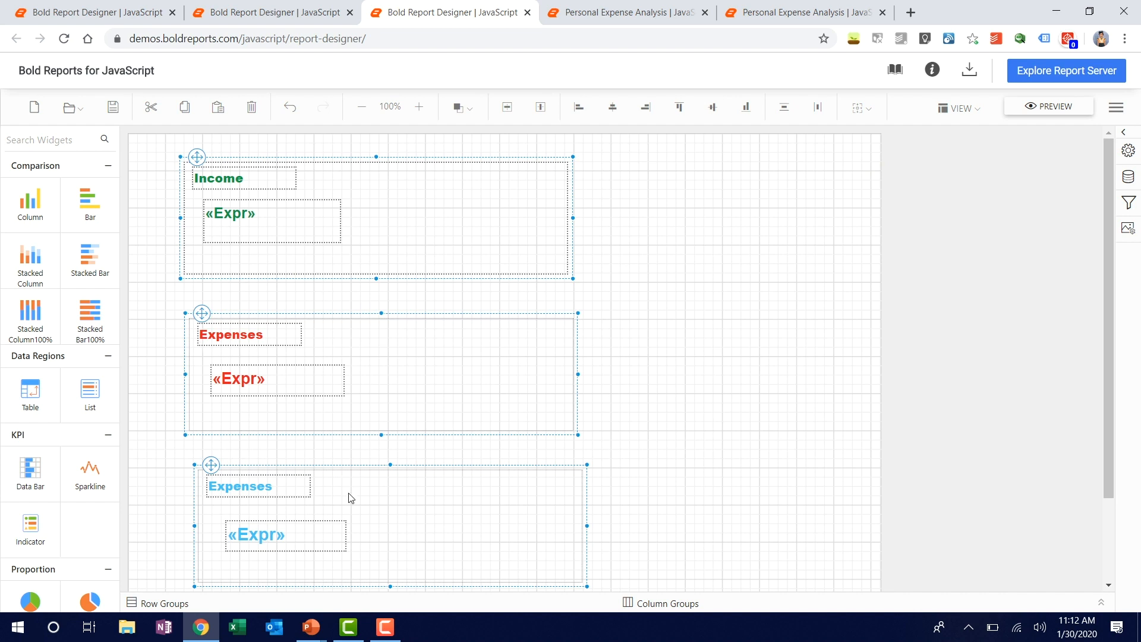
{"action": "left_click", "coordinate": [740, 256]}
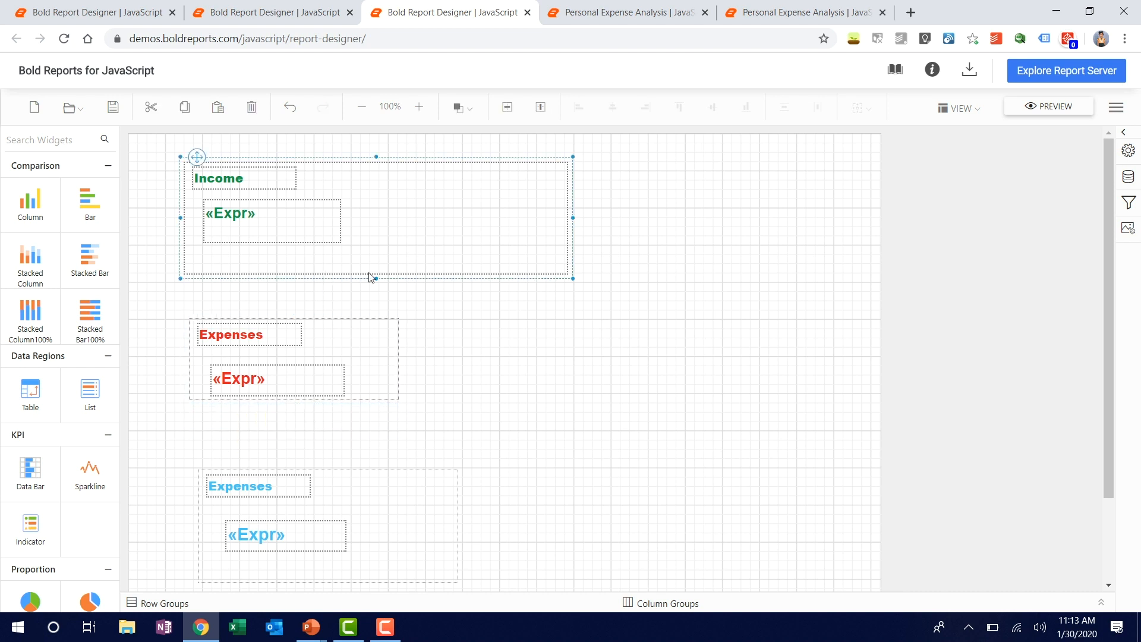
Make the Income rectangle taller, apply Same Height to the rectangles, then Same Size
{"action": "left_click", "coordinate": [344, 482]}
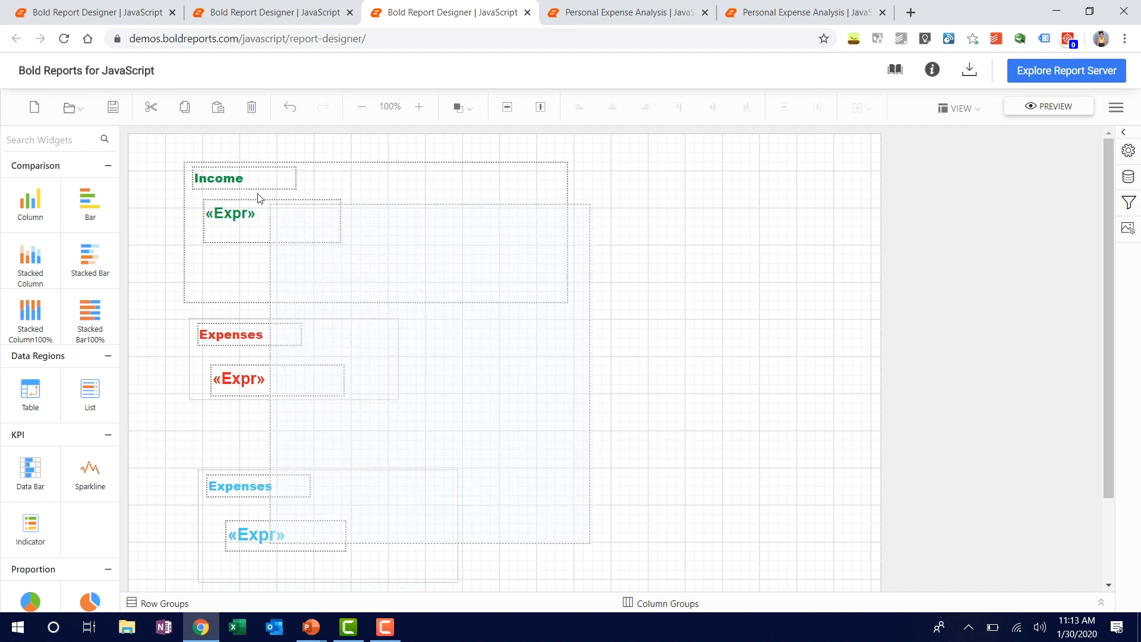
{"action": "left_click", "coordinate": [861, 105]}
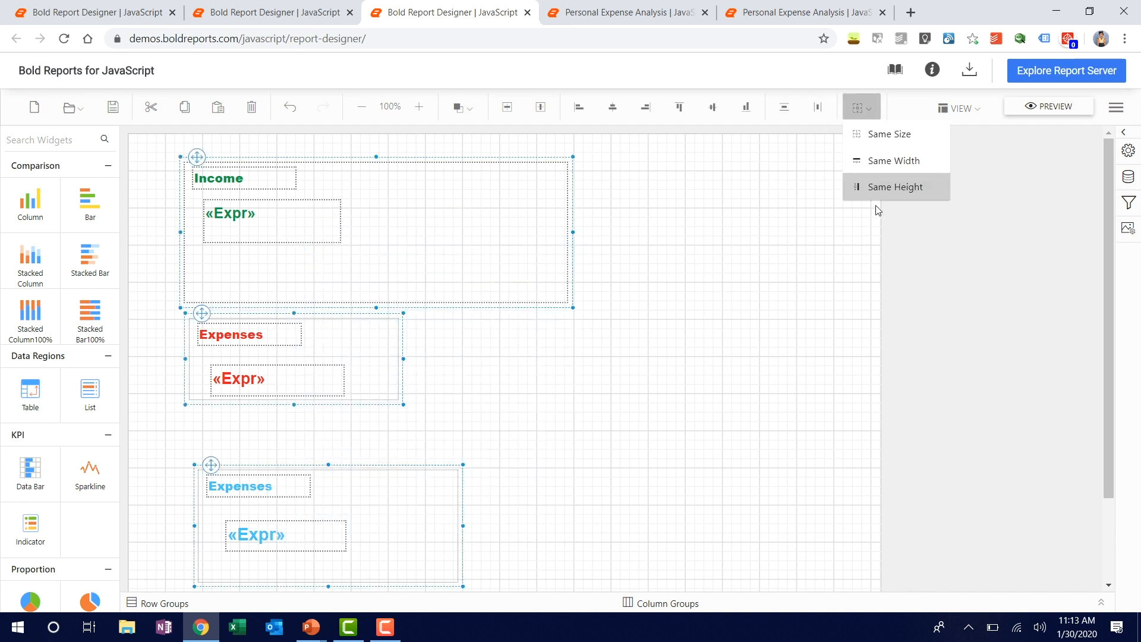
{"action": "left_click", "coordinate": [895, 186]}
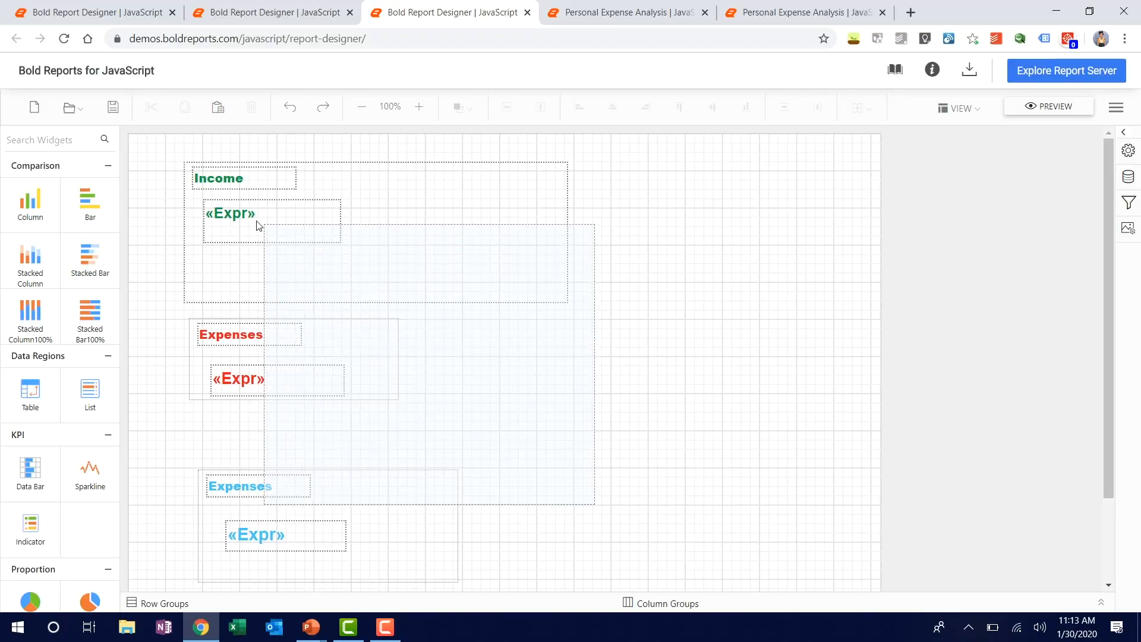
{"action": "left_click", "coordinate": [862, 107]}
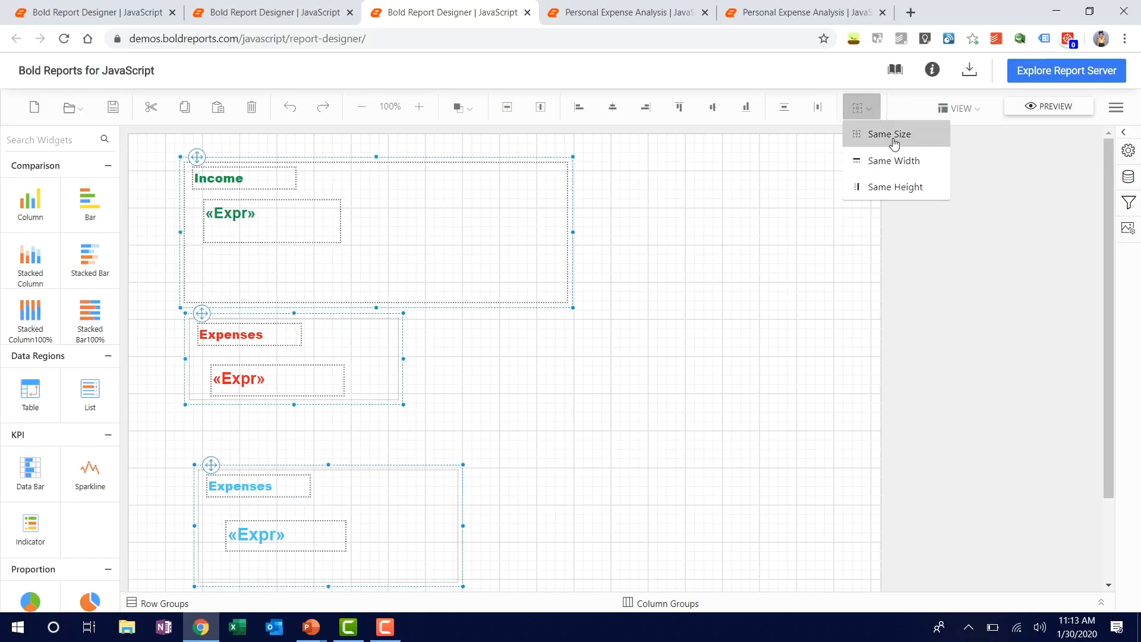
{"action": "left_click", "coordinate": [887, 134]}
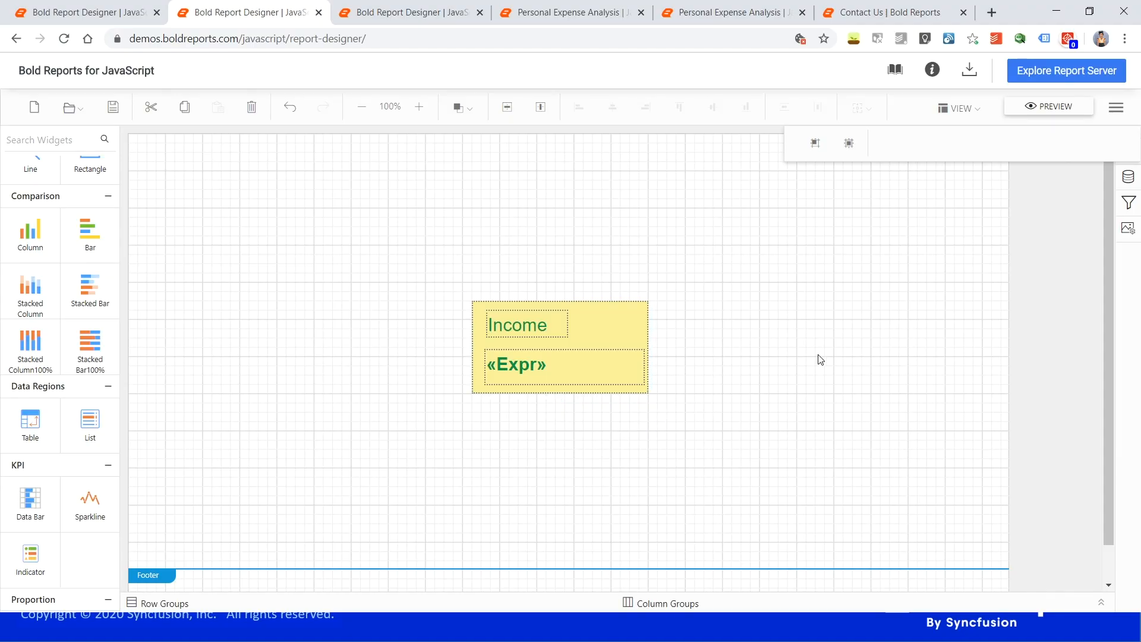
Select the yellow Income box, hide the canvas Grid Lines from View, then show them again
{"action": "left_click", "coordinate": [704, 390]}
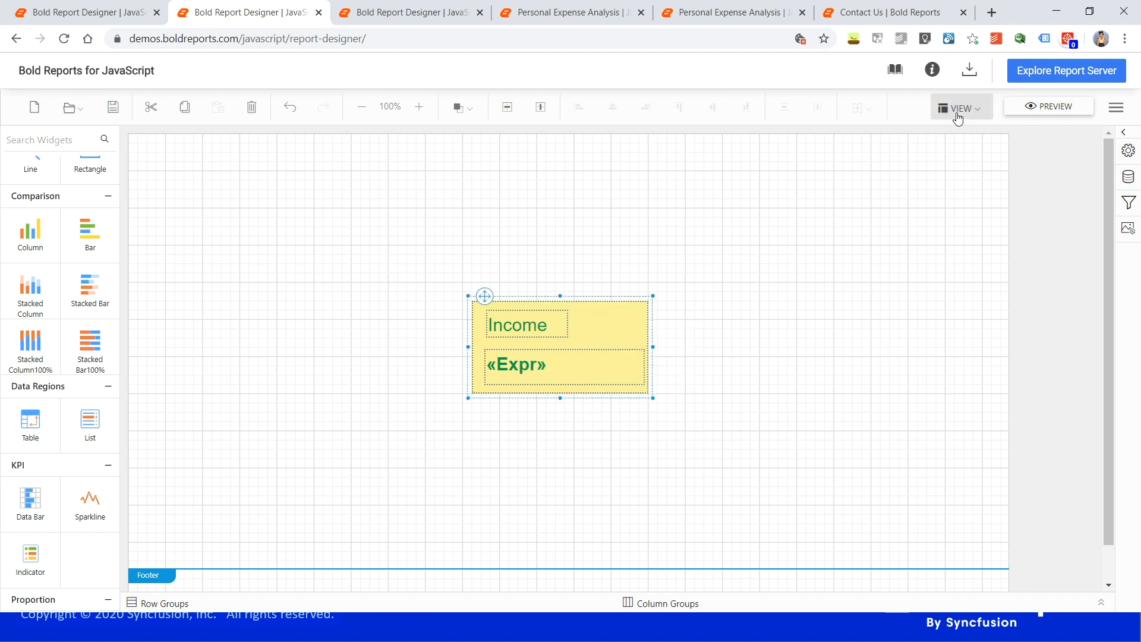
{"action": "left_click", "coordinate": [960, 106]}
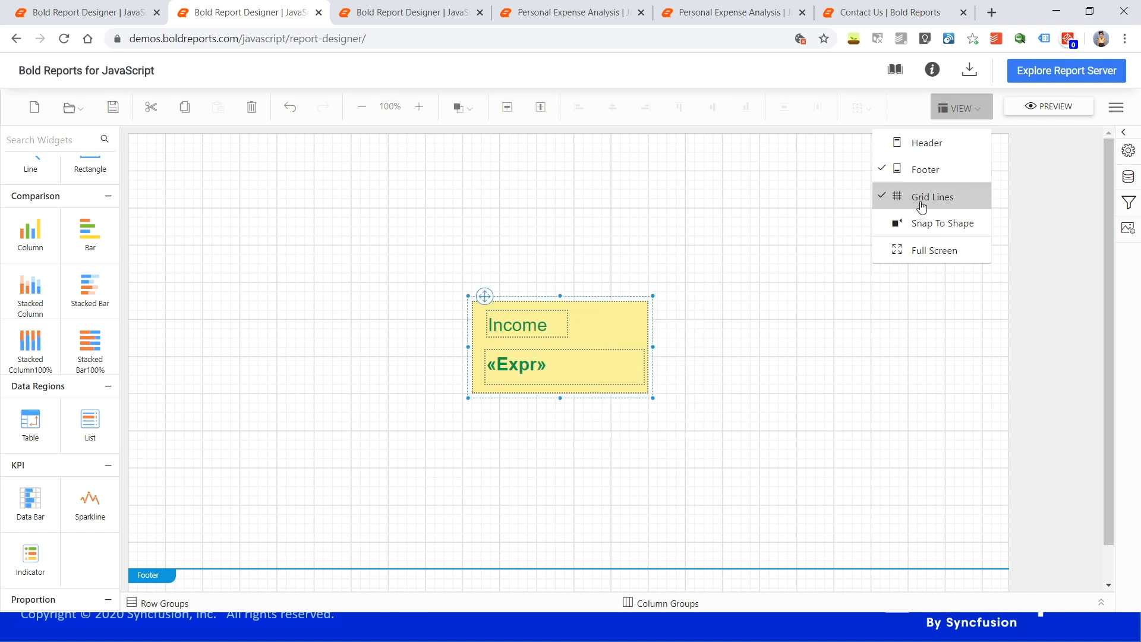
{"action": "left_click", "coordinate": [932, 196]}
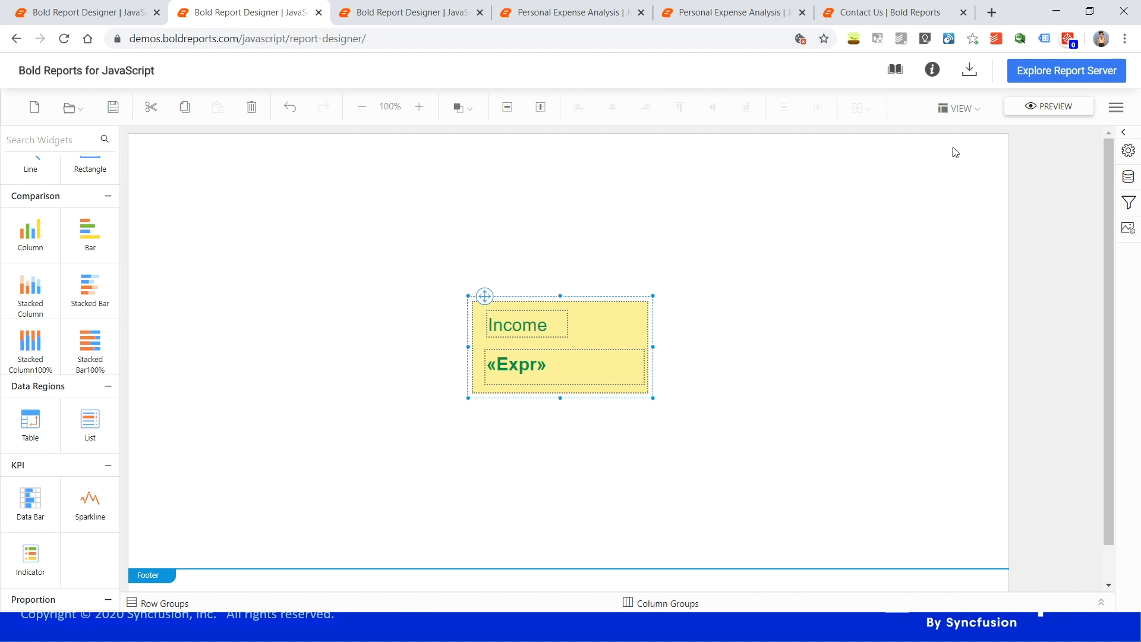
{"action": "left_click", "coordinate": [958, 106]}
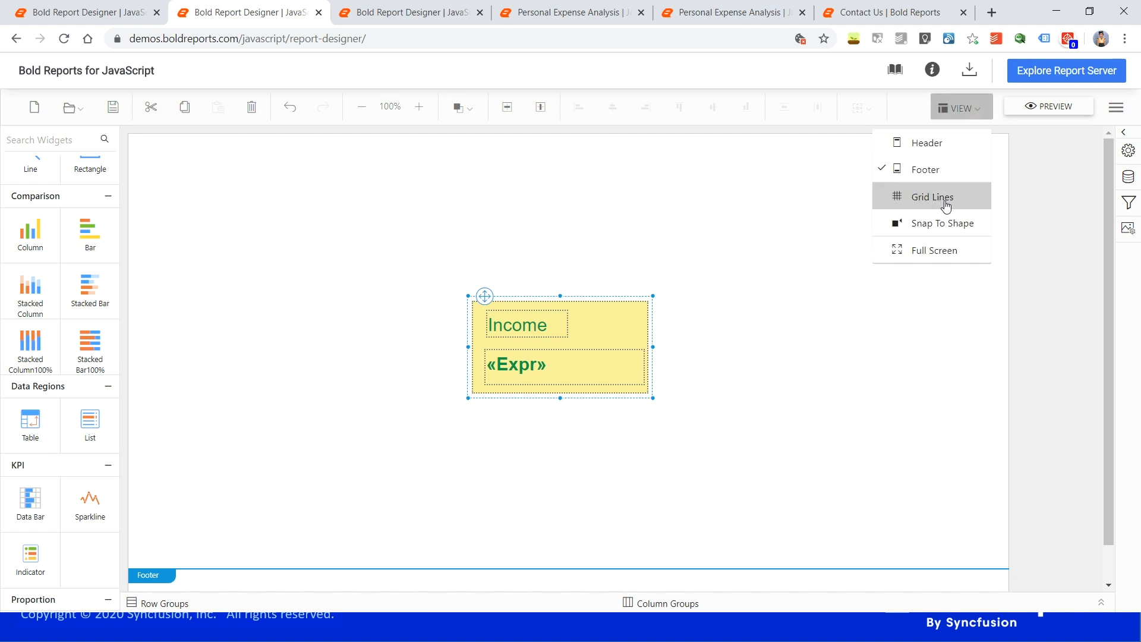
{"action": "left_click", "coordinate": [932, 196]}
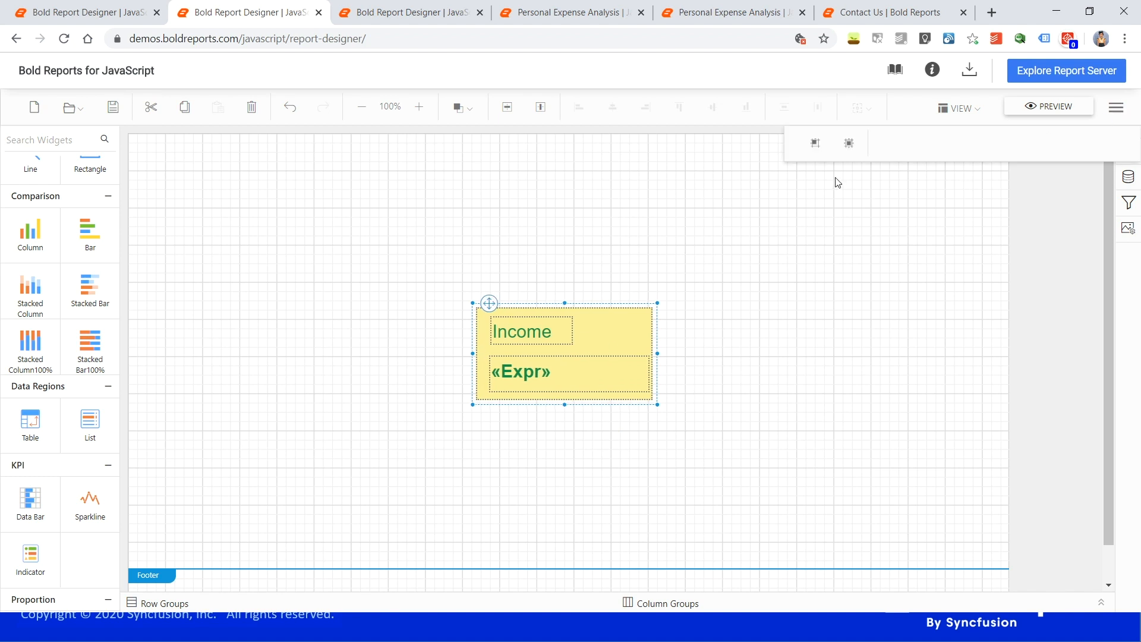
{"action": "mouse_move", "coordinate": [819, 144]}
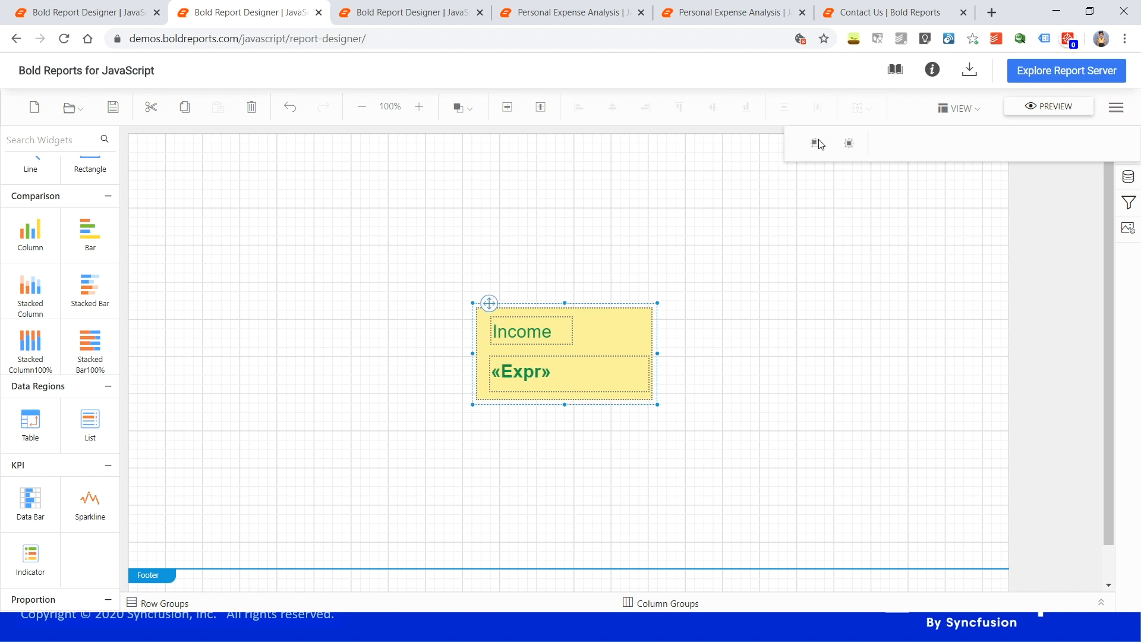
Snap the yellow Income box into line with the canvas grid, shifting it slightly near the centre
{"action": "left_click", "coordinate": [815, 143]}
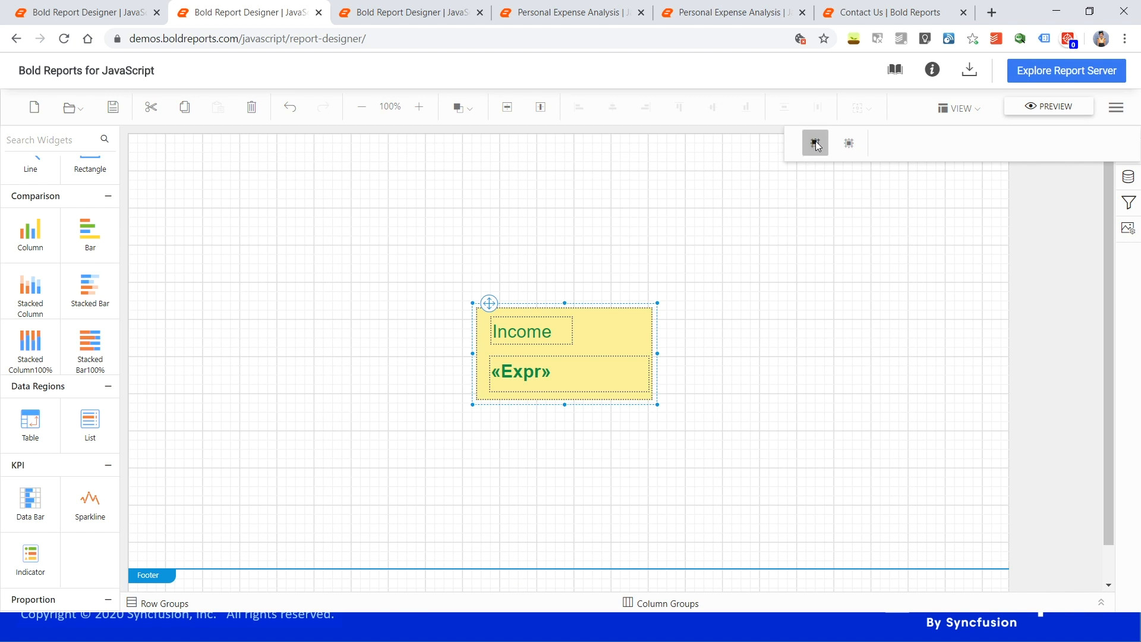
{"action": "left_click", "coordinate": [815, 143]}
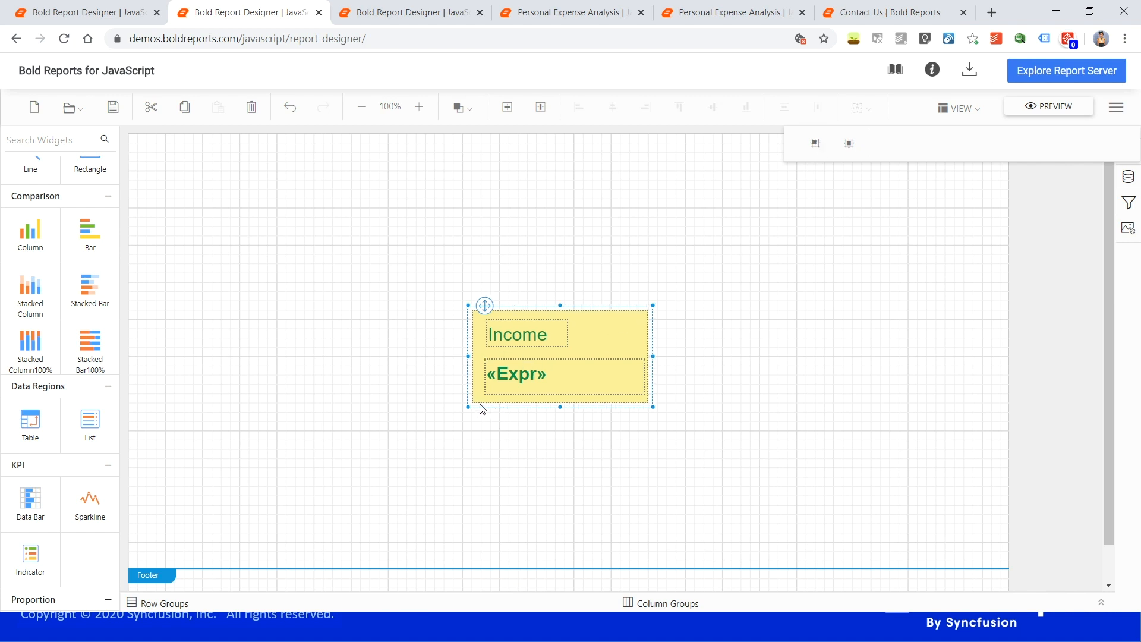
{"action": "mouse_move", "coordinate": [712, 320]}
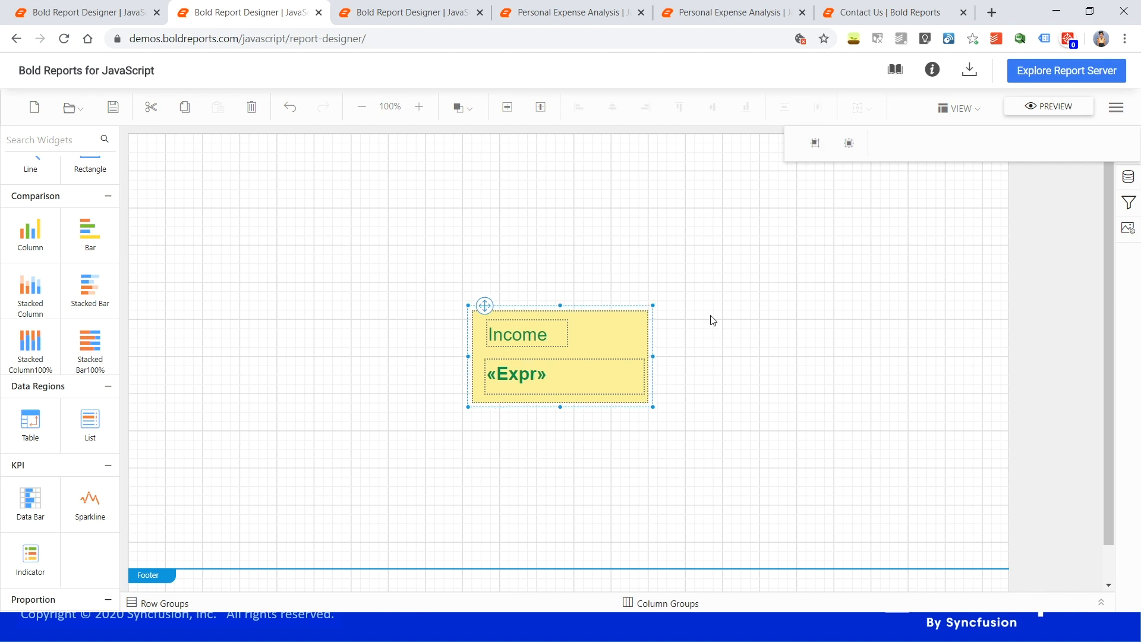
{"action": "left_click", "coordinate": [712, 320]}
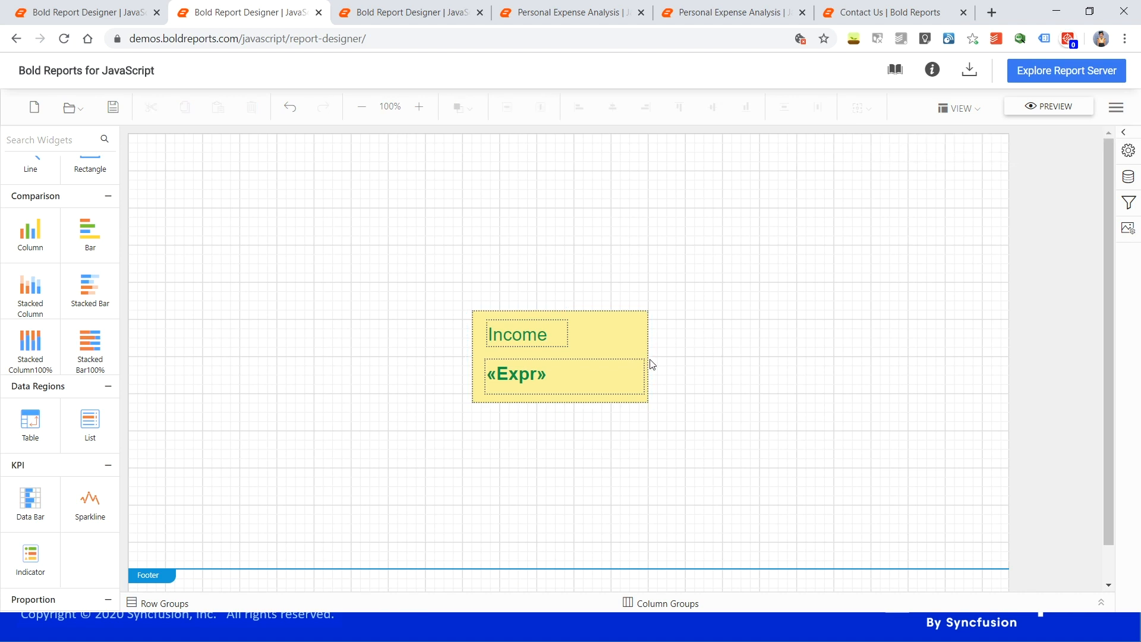
{"action": "left_click", "coordinate": [559, 357]}
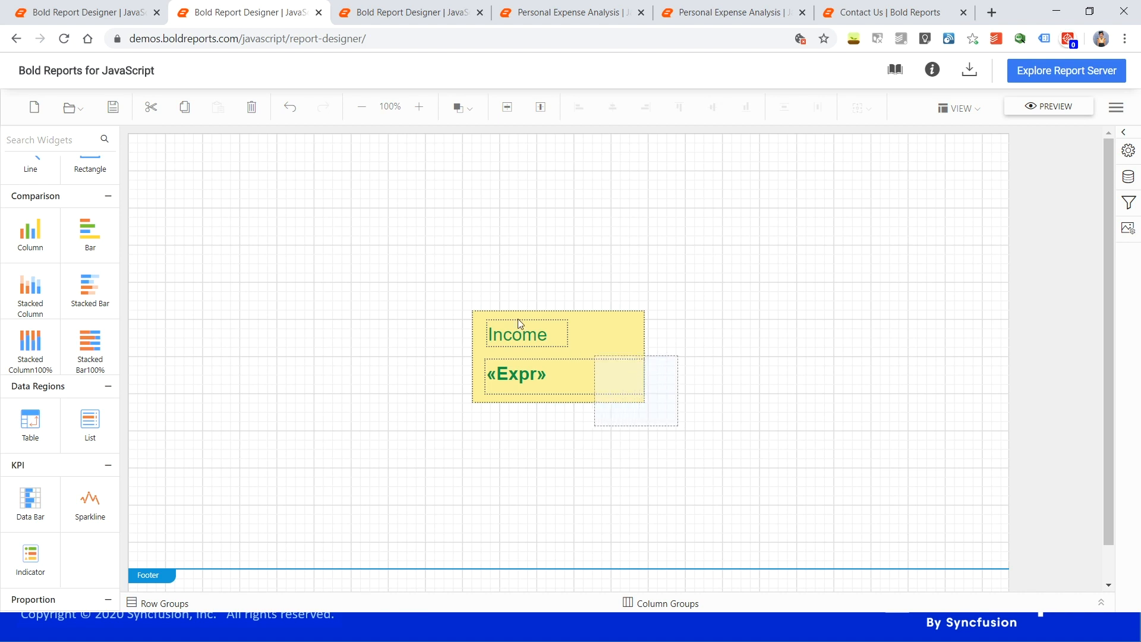
{"action": "left_click", "coordinate": [1124, 107]}
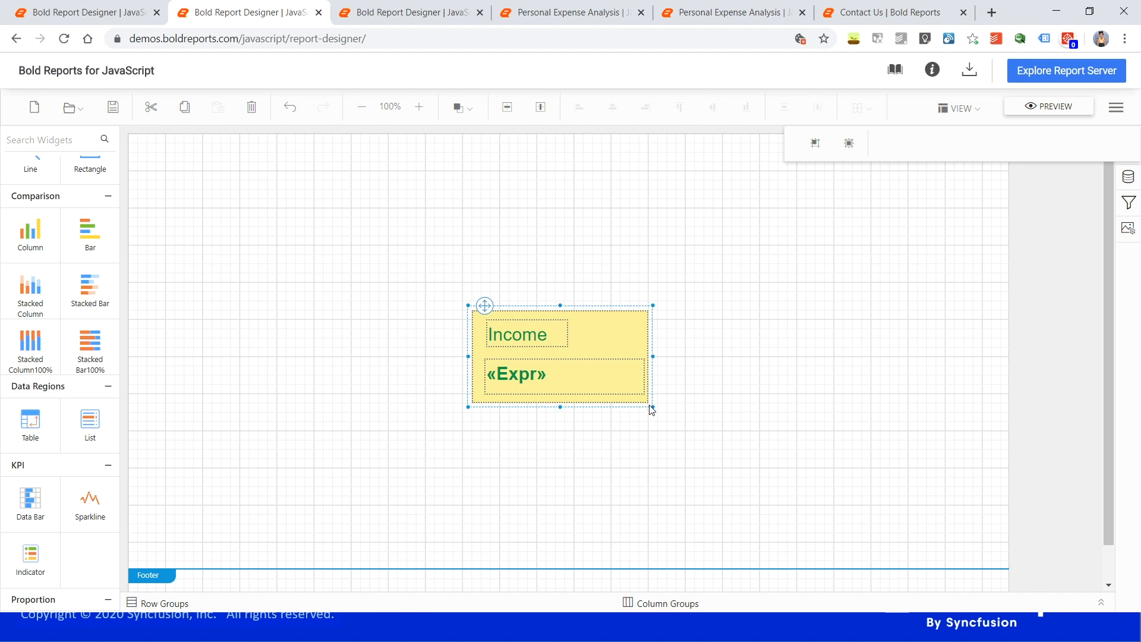
{"action": "mouse_move", "coordinate": [620, 320]}
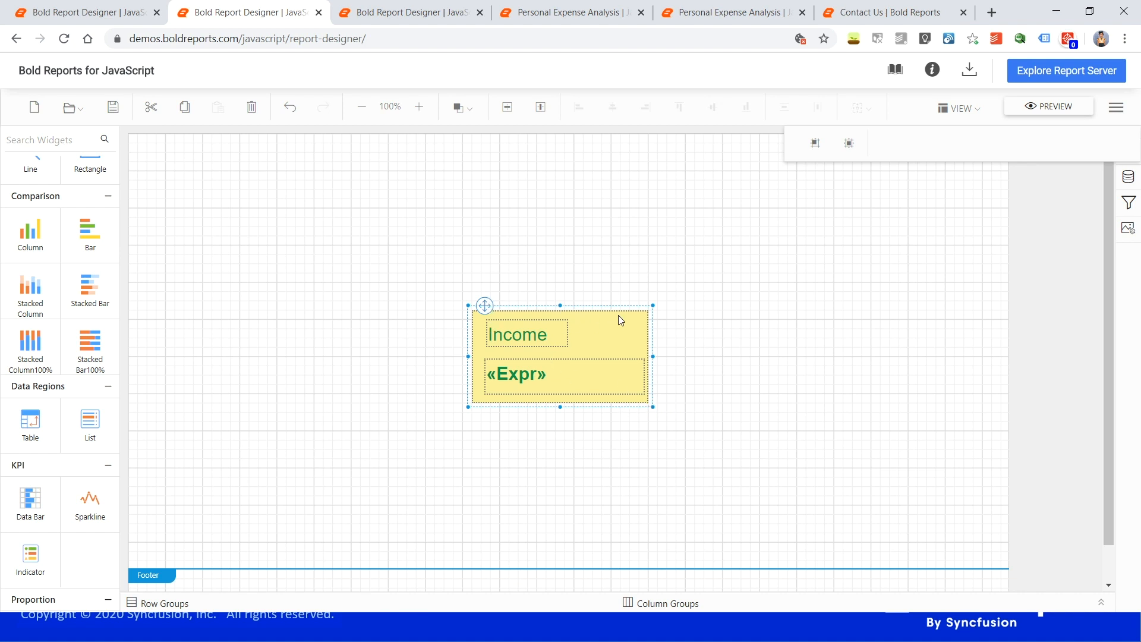